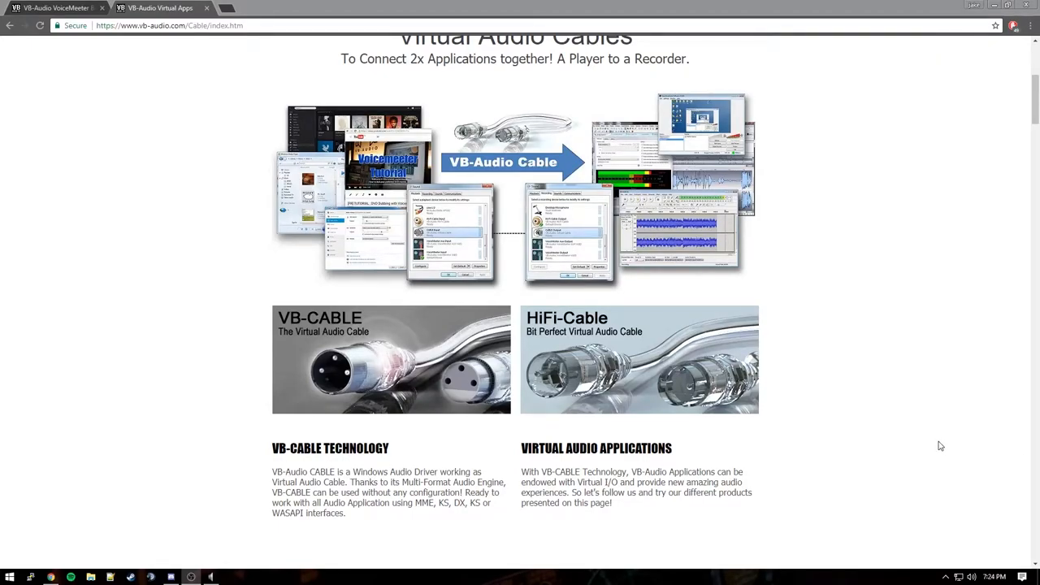
{"action": "mouse_move", "coordinate": [669, 462]}
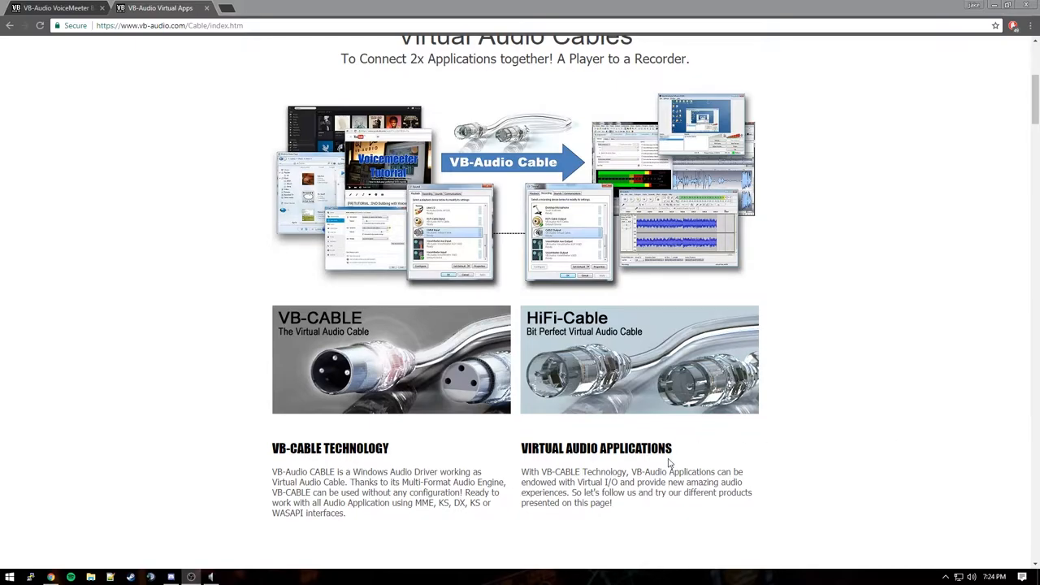
Step: Switch between the Virtual Apps and Voicemeeter Banana pages, then scroll through Banana's mixer screenshots
{"action": "scroll", "scroll_direction": "up", "scroll_amount": 3}
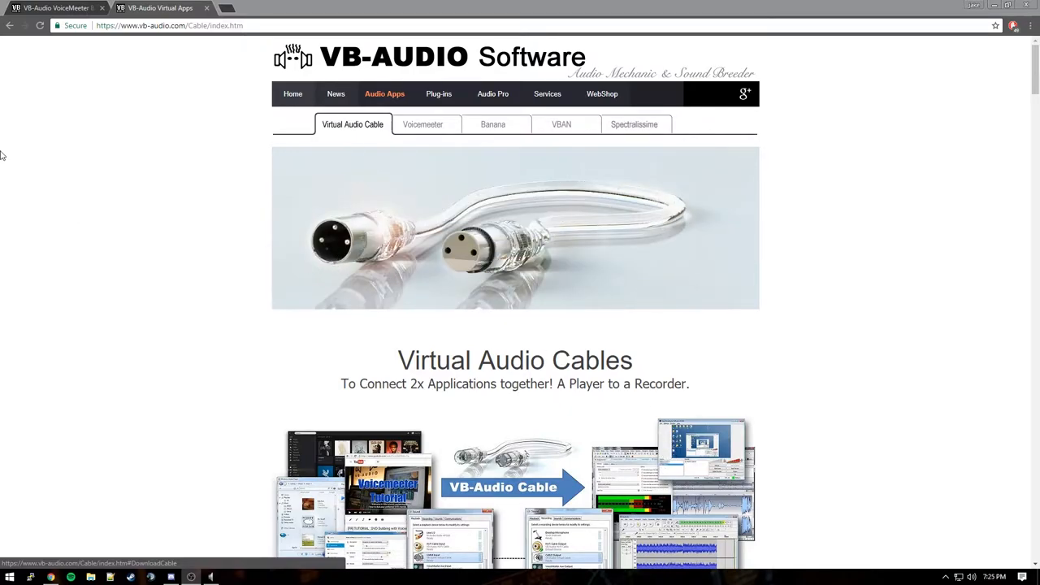
{"action": "left_click", "coordinate": [493, 125]}
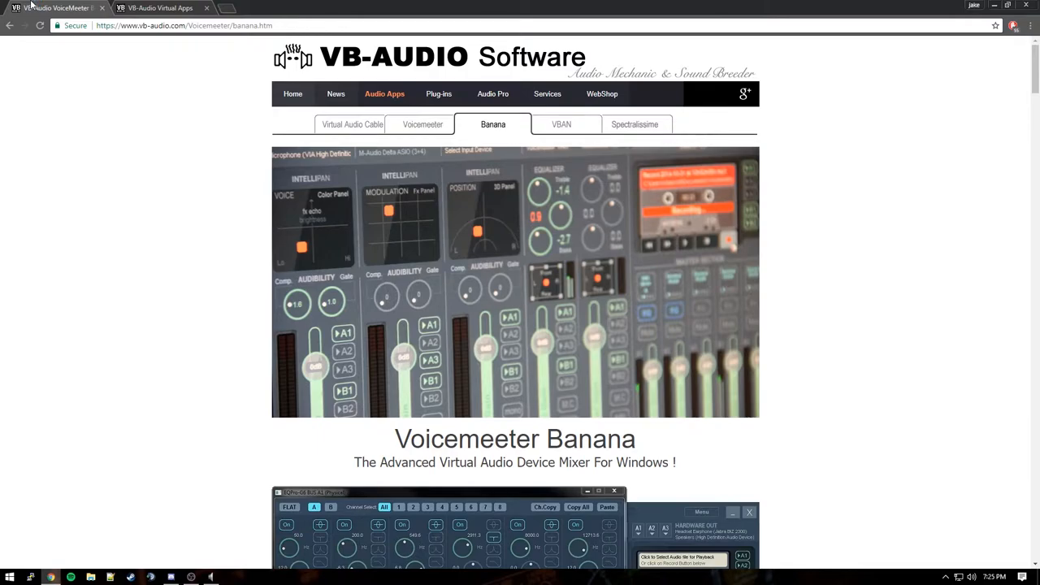
{"action": "left_click", "coordinate": [351, 124]}
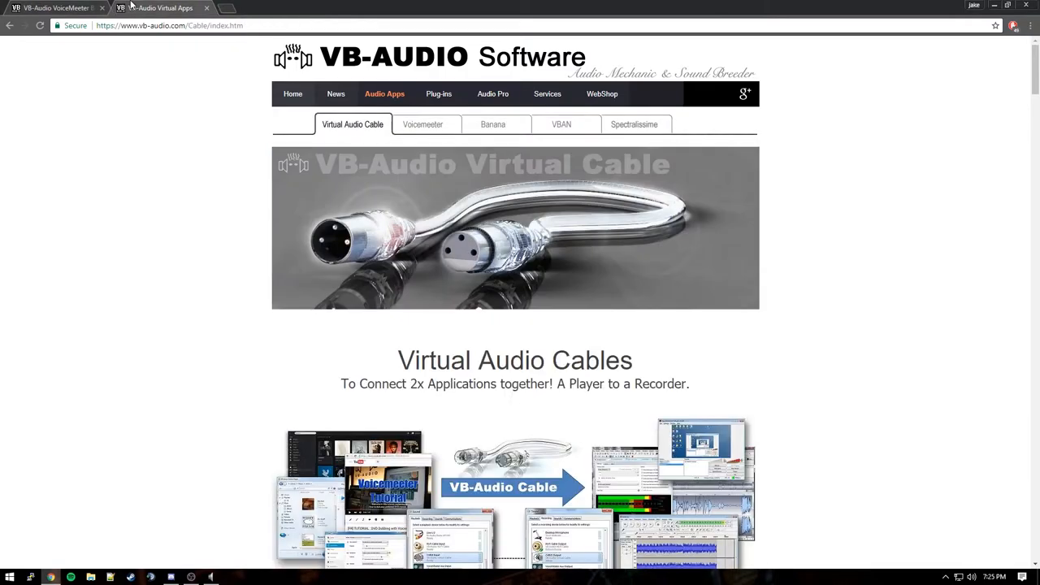
{"action": "scroll", "scroll_direction": "down", "scroll_amount": 3}
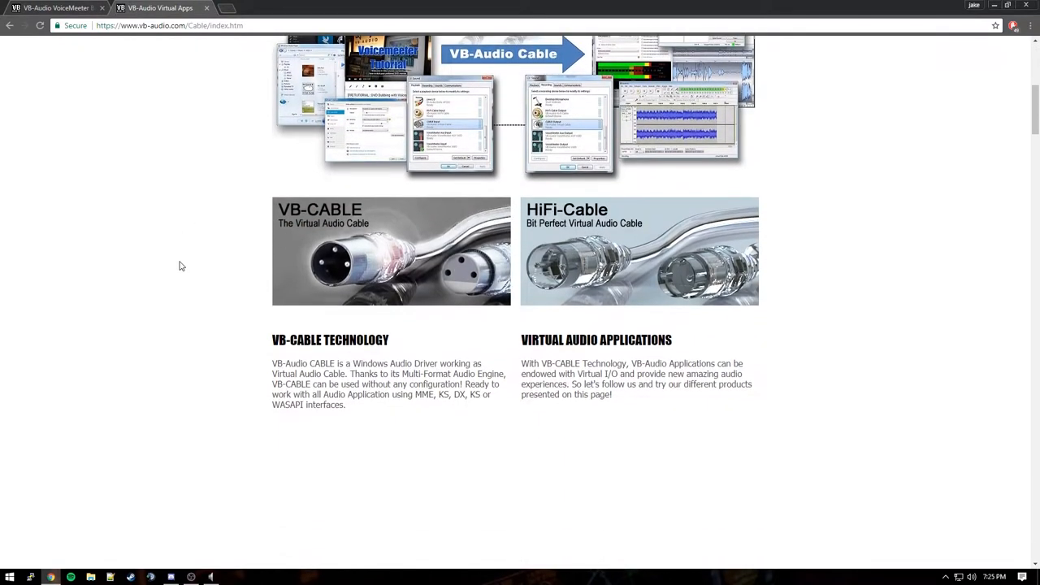
{"action": "mouse_move", "coordinate": [1, 50]}
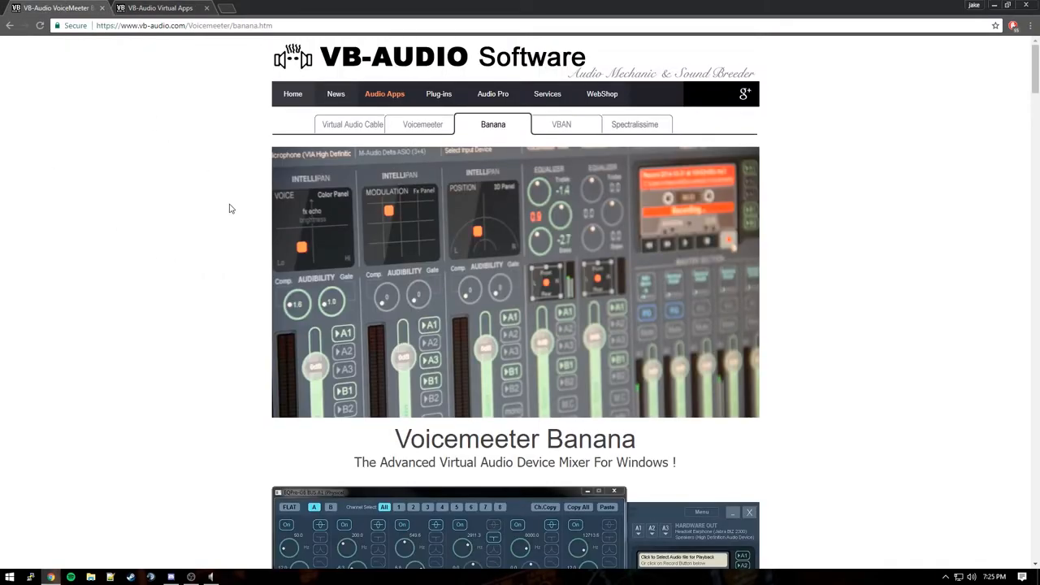
{"action": "scroll", "scroll_direction": "down", "scroll_amount": 3}
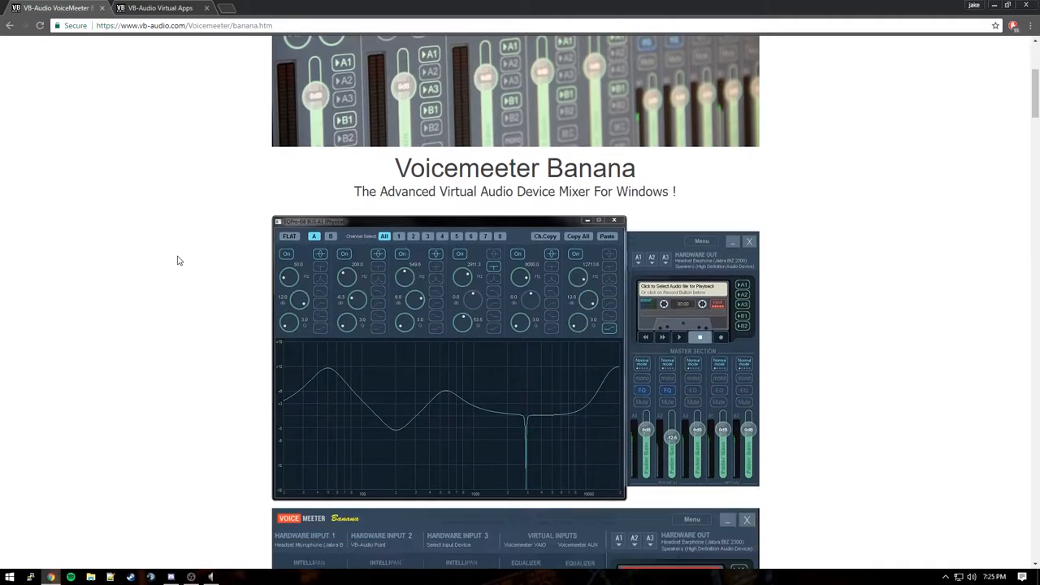
{"action": "scroll", "scroll_direction": "down", "scroll_amount": 3}
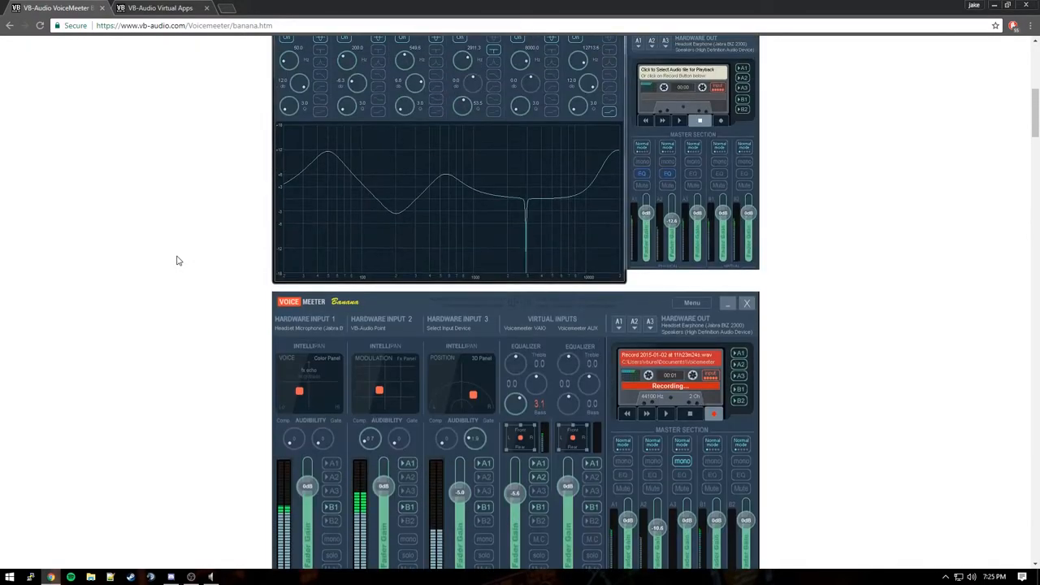
Step: Download the Voicemeeter 2.0.3.4 Banana EXE installer from the Install section
{"action": "scroll", "scroll_direction": "up", "scroll_amount": 3}
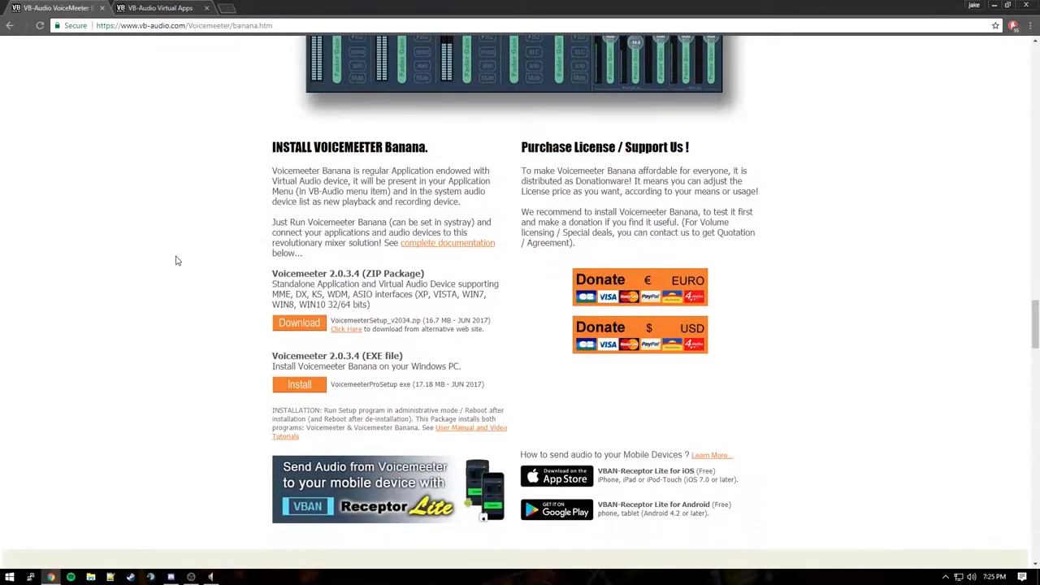
{"action": "mouse_move", "coordinate": [118, 261]}
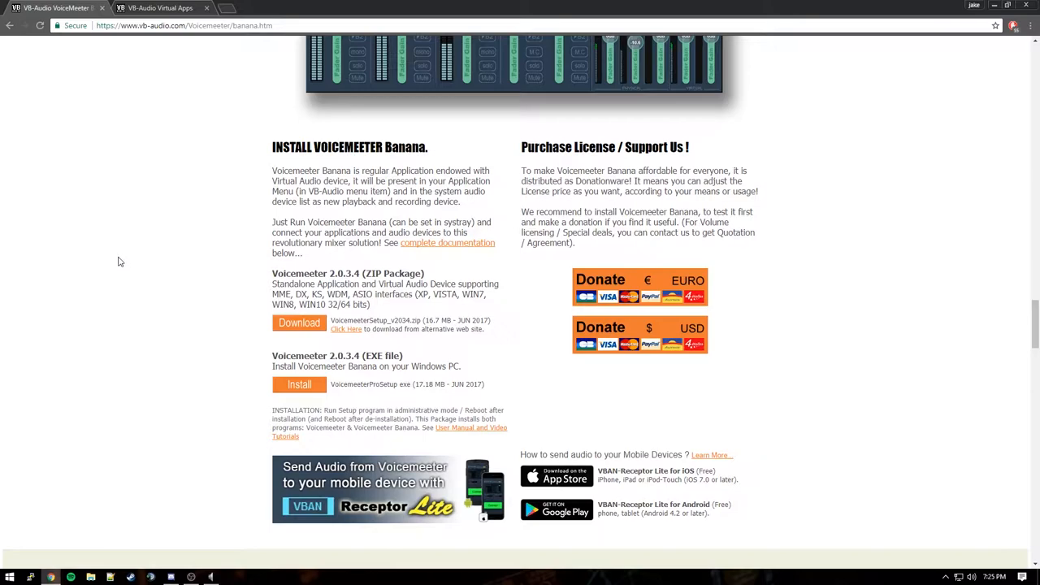
{"action": "mouse_move", "coordinate": [185, 254]}
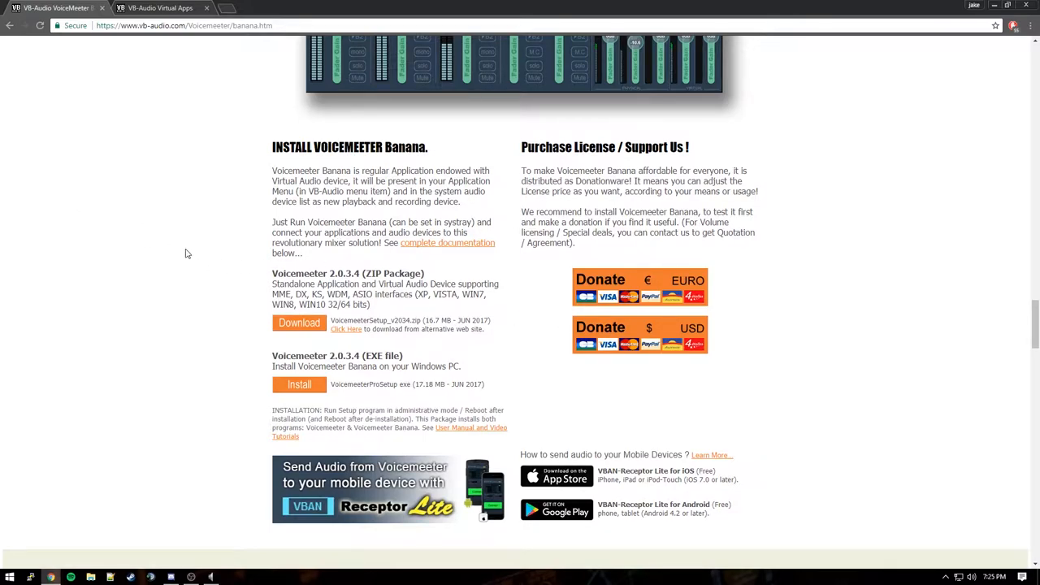
{"action": "mouse_move", "coordinate": [299, 322]}
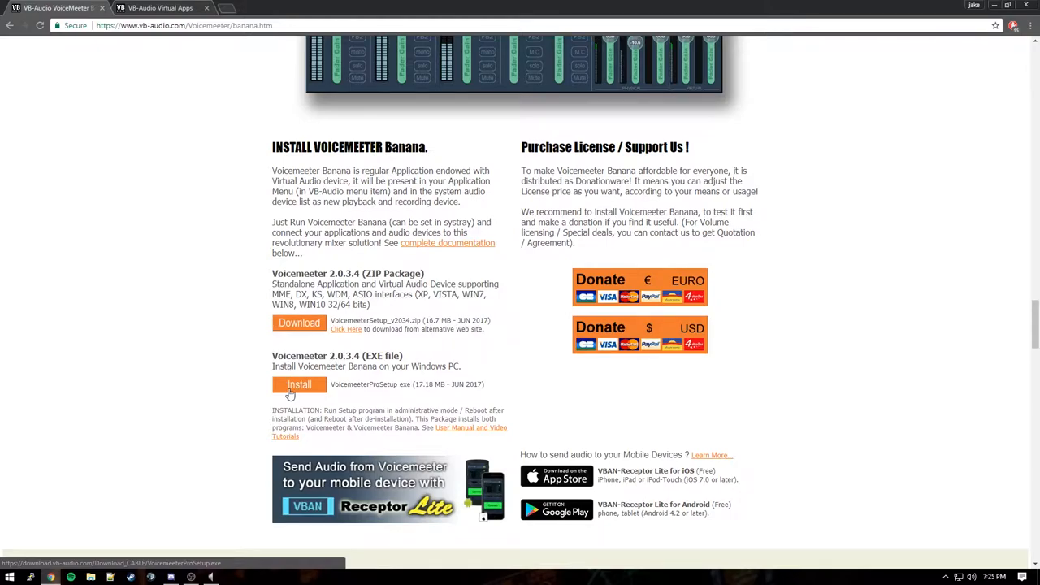
{"action": "mouse_move", "coordinate": [268, 359]}
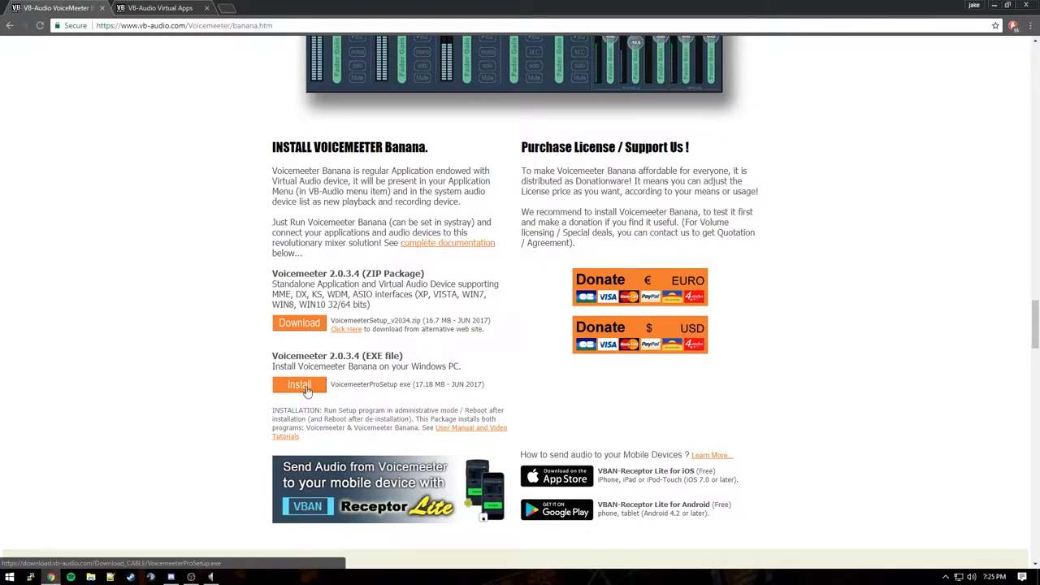
{"action": "left_click", "coordinate": [162, 7]}
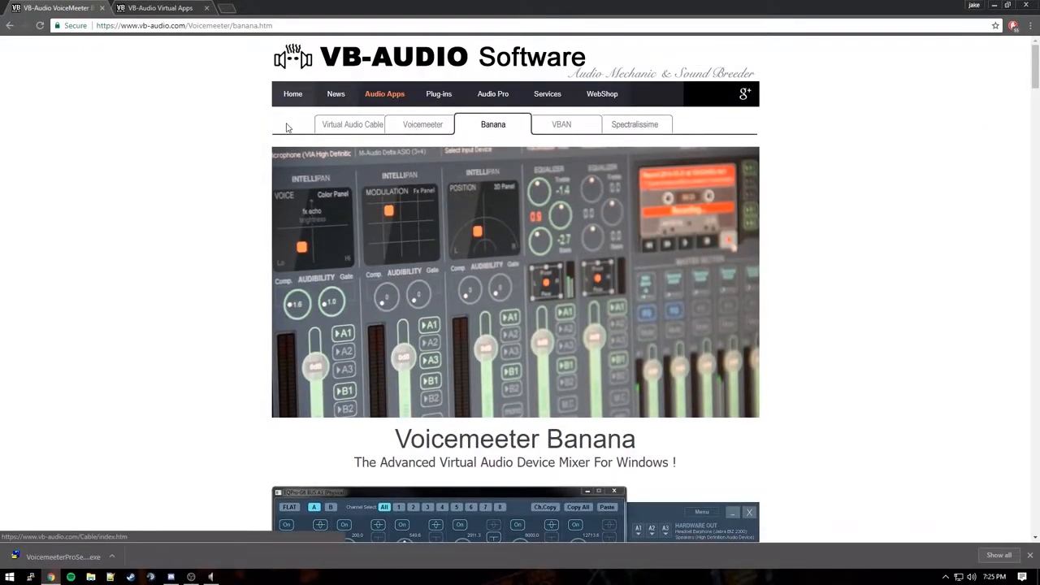
Step: Download the VB-CABLE driver zip and launch VoicemeeterProSetup.exe from the download bar
{"action": "left_click", "coordinate": [352, 124]}
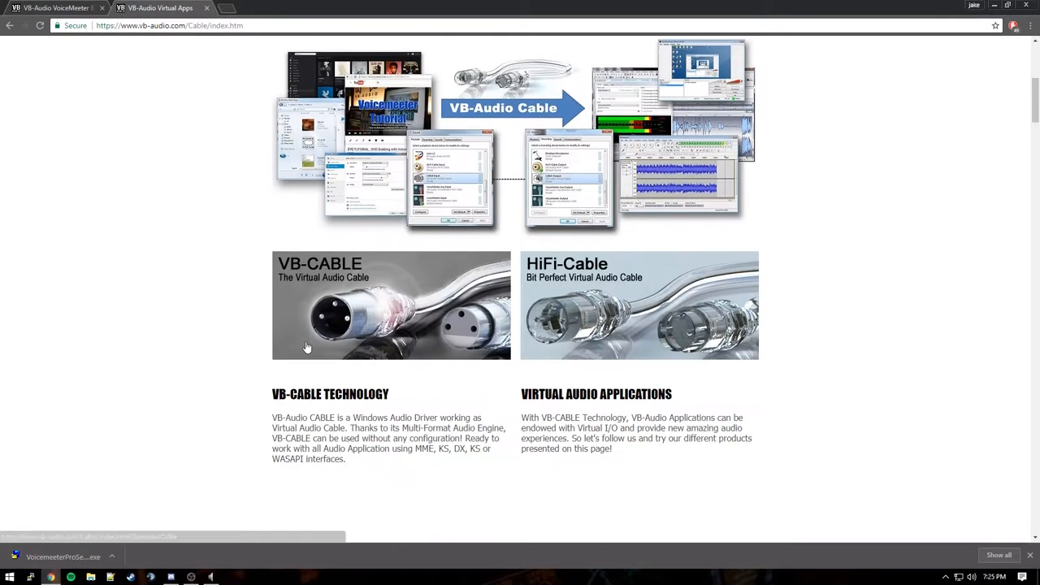
{"action": "scroll", "scroll_direction": "down", "scroll_amount": 3}
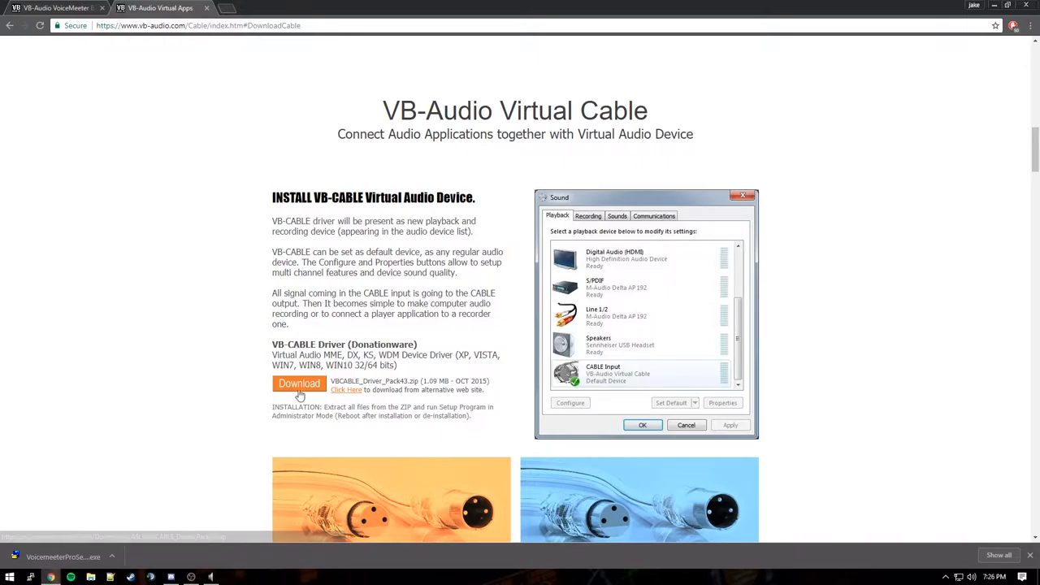
{"action": "left_click", "coordinate": [299, 383]}
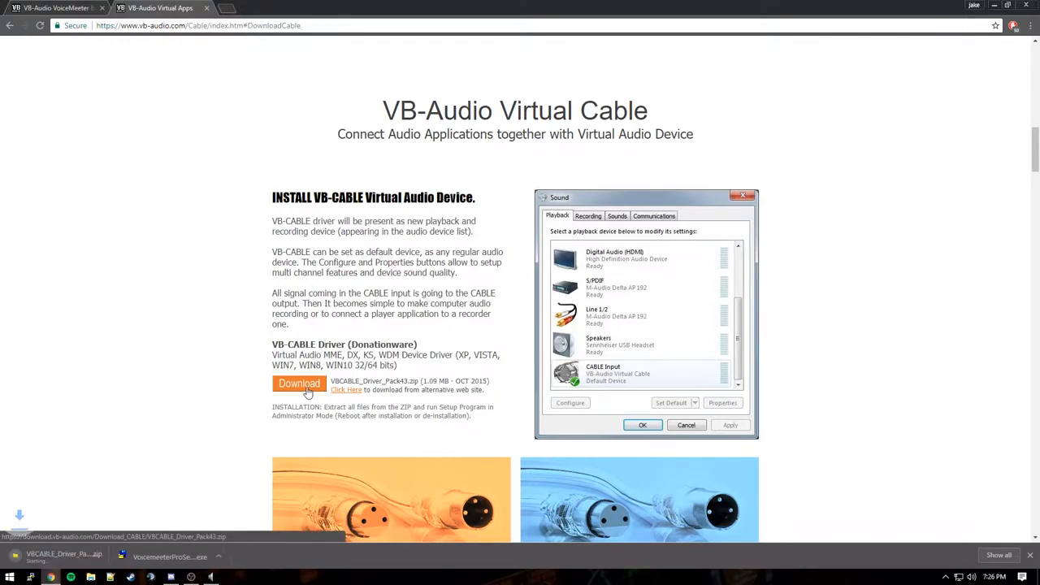
{"action": "scroll", "scroll_direction": "down", "scroll_amount": 3}
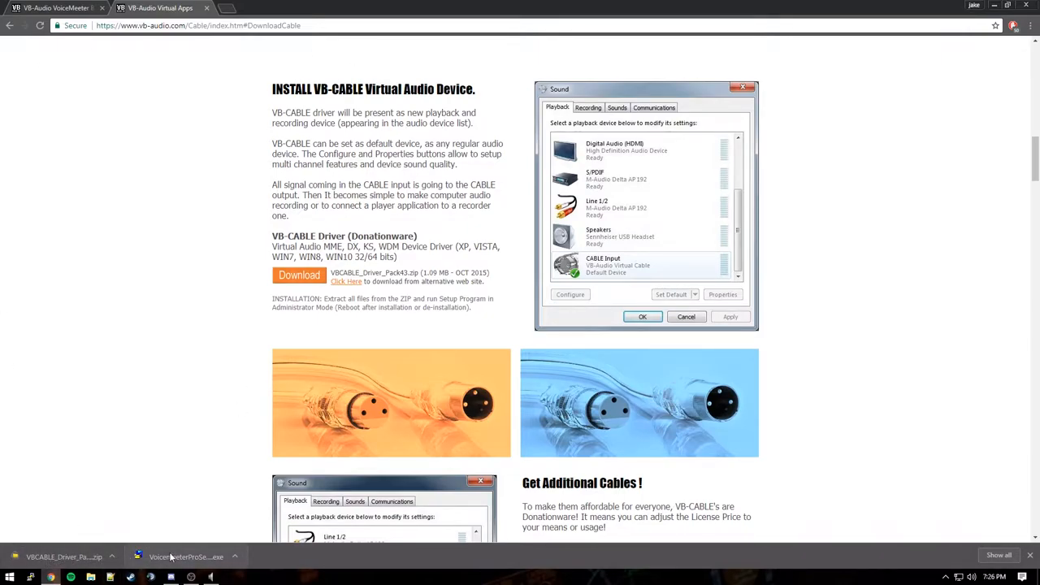
{"action": "left_click", "coordinate": [186, 556]}
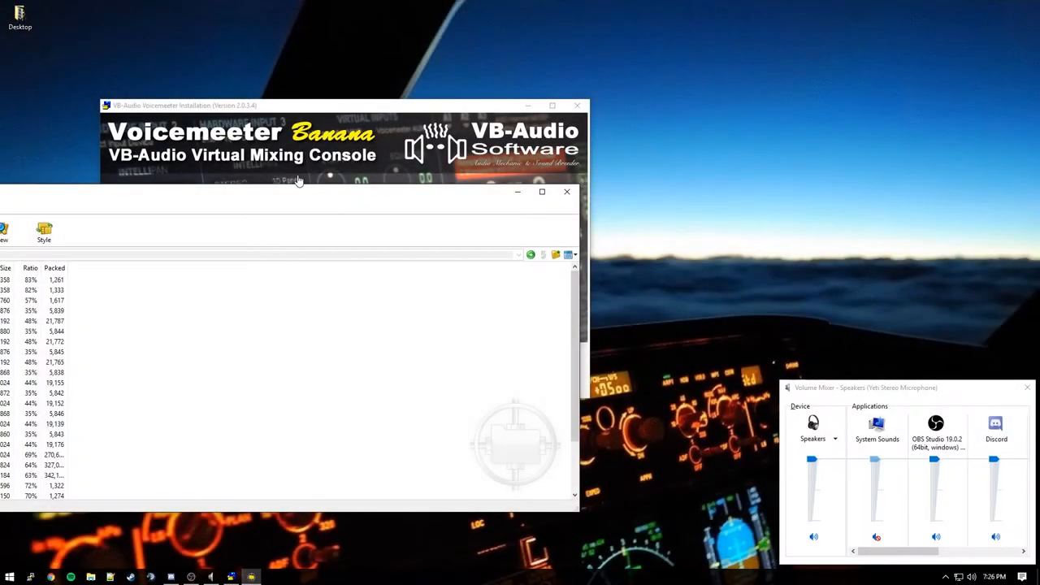
{"action": "mouse_move", "coordinate": [939, 411]}
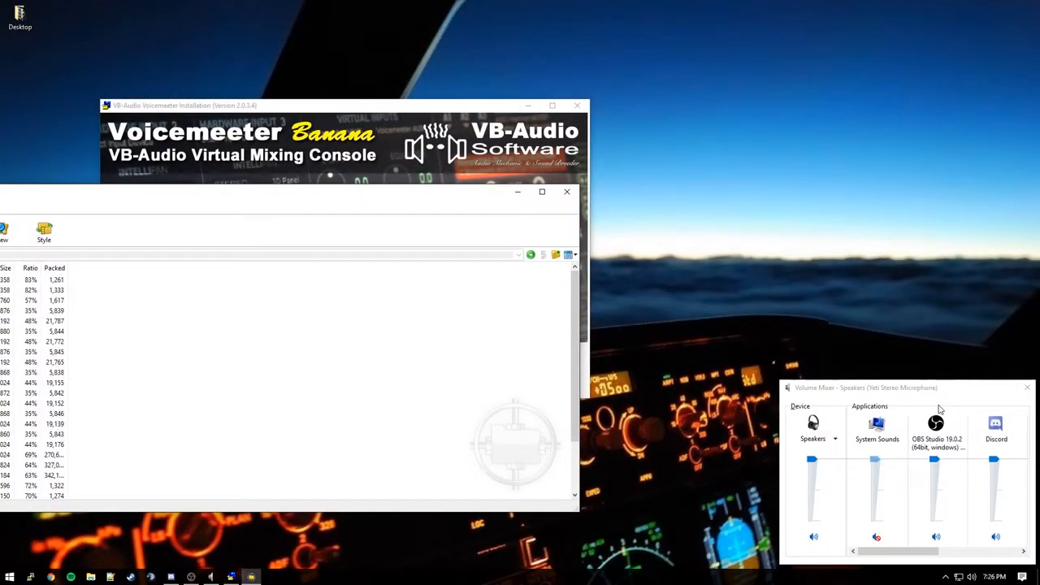
Step: Move the Volume Mixer window aside and start the Voicemeeter Banana installation
{"action": "left_click_drag", "start_coordinate": [865, 387], "coordinate": [851, 0]}
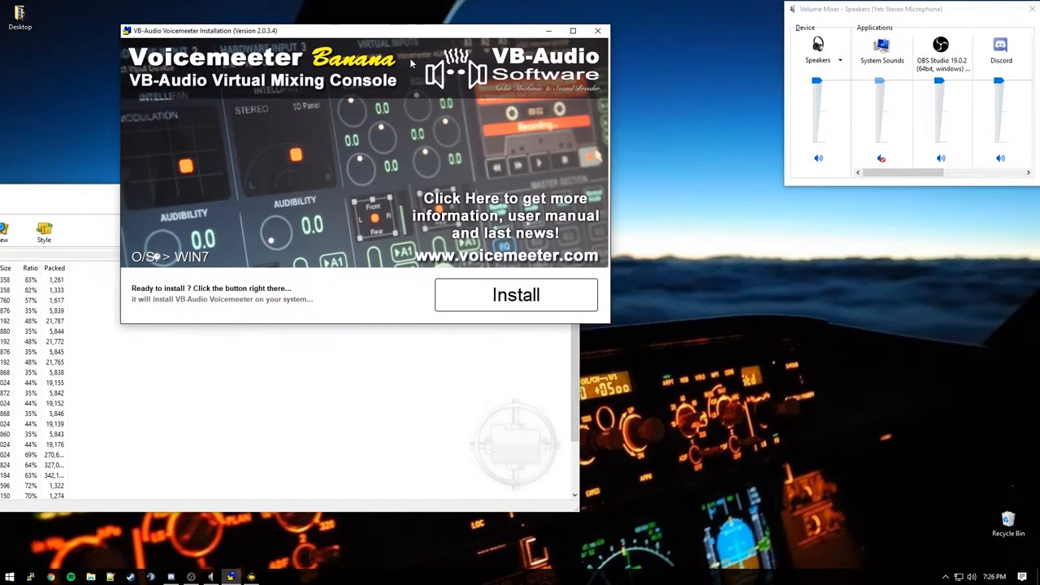
{"action": "left_click", "coordinate": [515, 294]}
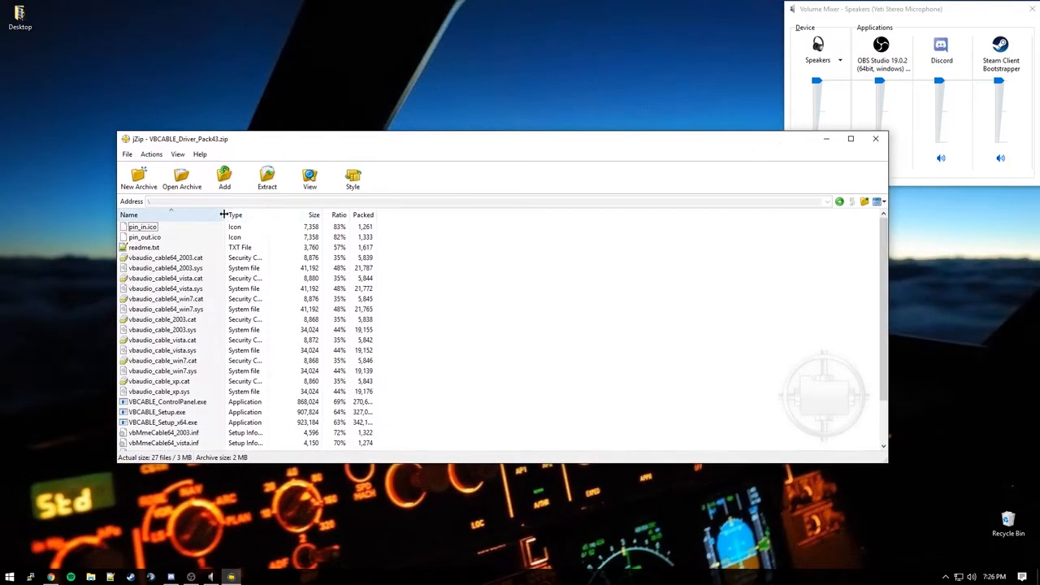
Step: Extract all 27 VB-CABLE driver files into a new desktop folder and open it
{"action": "scroll", "scroll_direction": "down", "scroll_amount": 3}
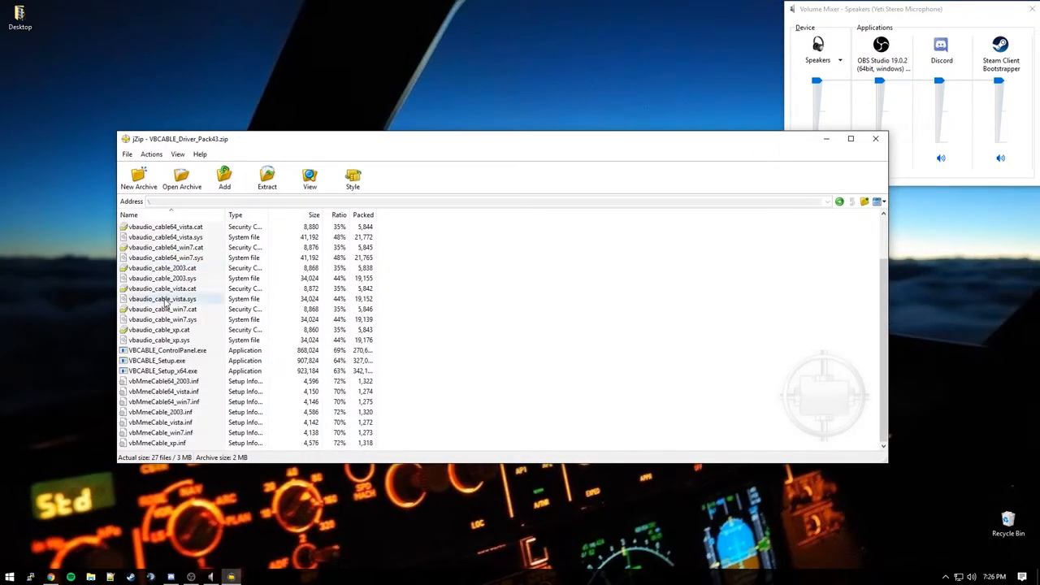
{"action": "left_click", "coordinate": [156, 360]}
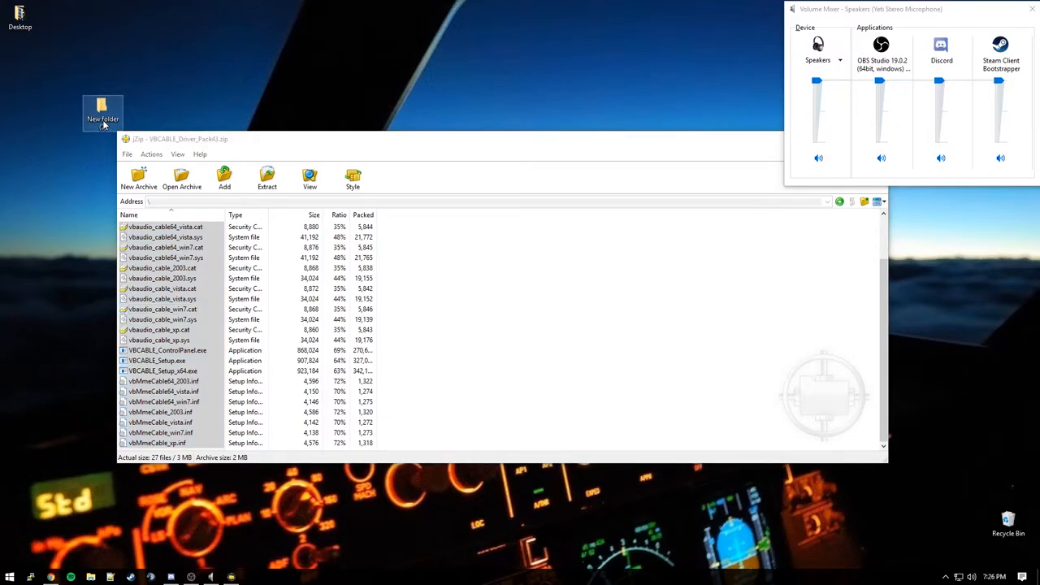
{"action": "double_click", "coordinate": [102, 112]}
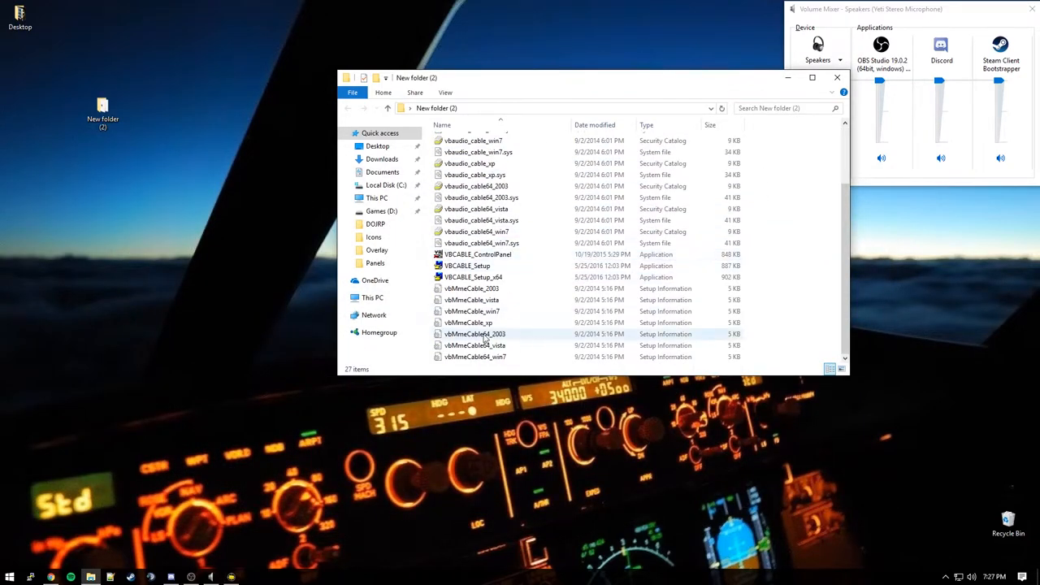
Step: Run VBCABLE_Setup_x64 normally and dismiss the resulting registry access-denied error
{"action": "left_click", "coordinate": [473, 277]}
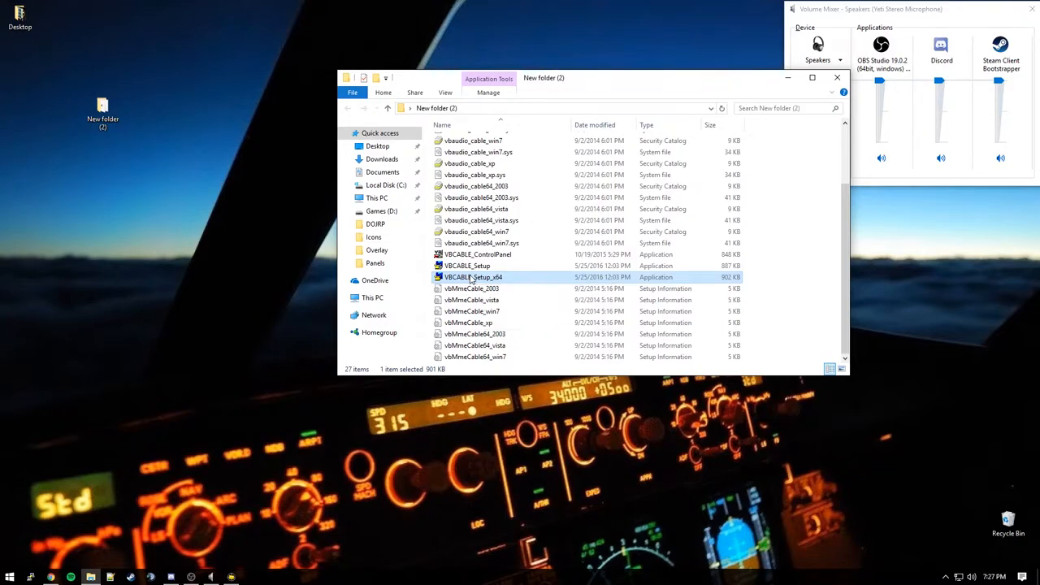
{"action": "double_click", "coordinate": [474, 277]}
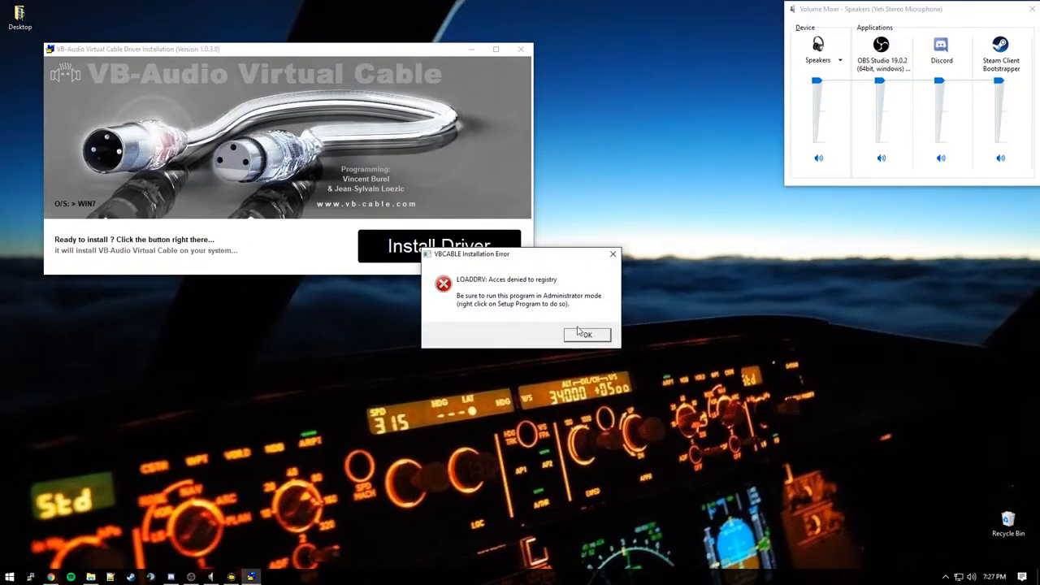
{"action": "left_click", "coordinate": [586, 334]}
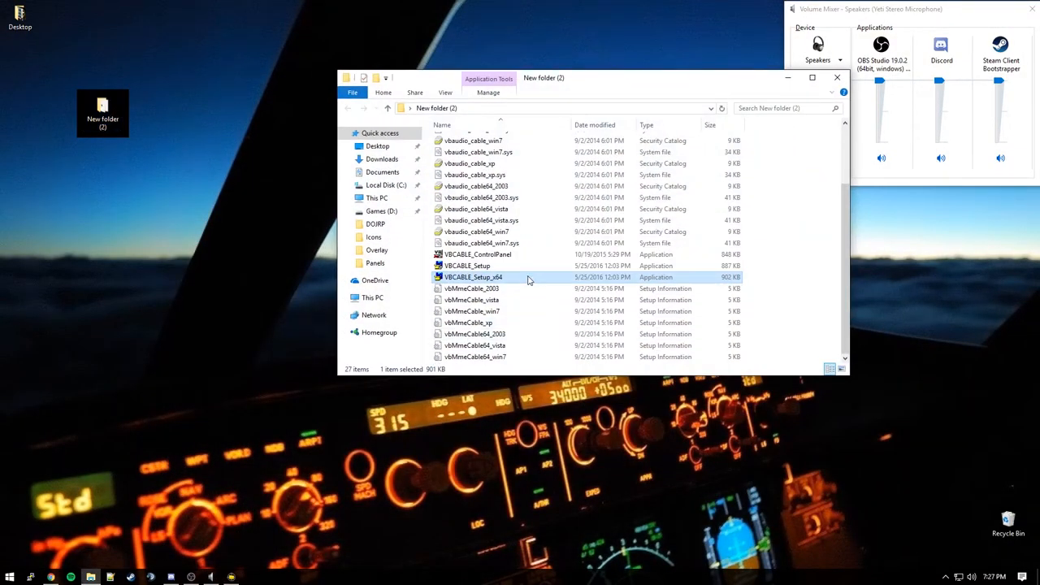
Step: Run VBCABLE_Setup_x64 as administrator, install the driver, and acknowledge the success message
{"action": "right_click", "coordinate": [474, 277]}
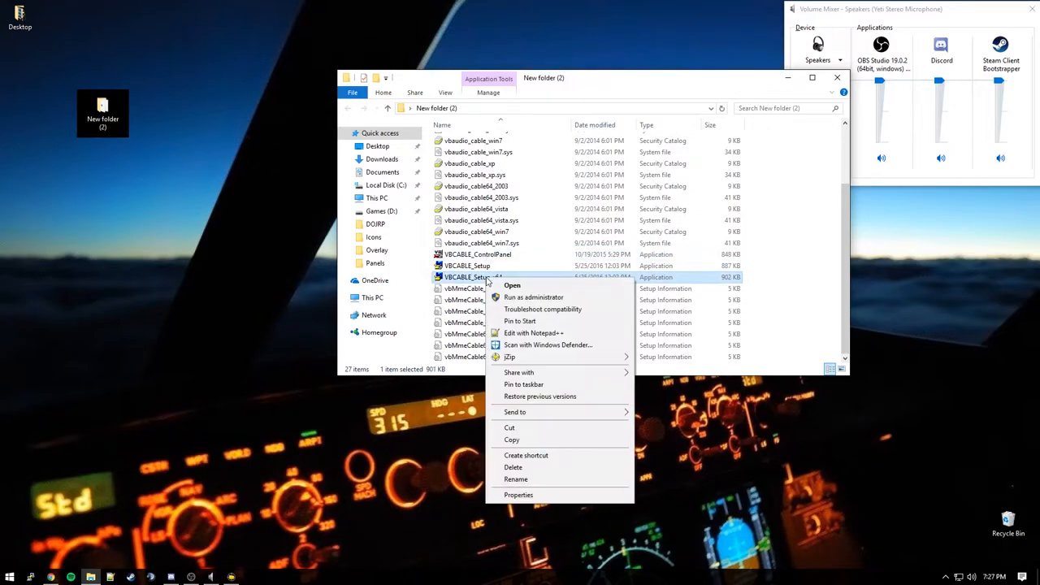
{"action": "left_click", "coordinate": [512, 286]}
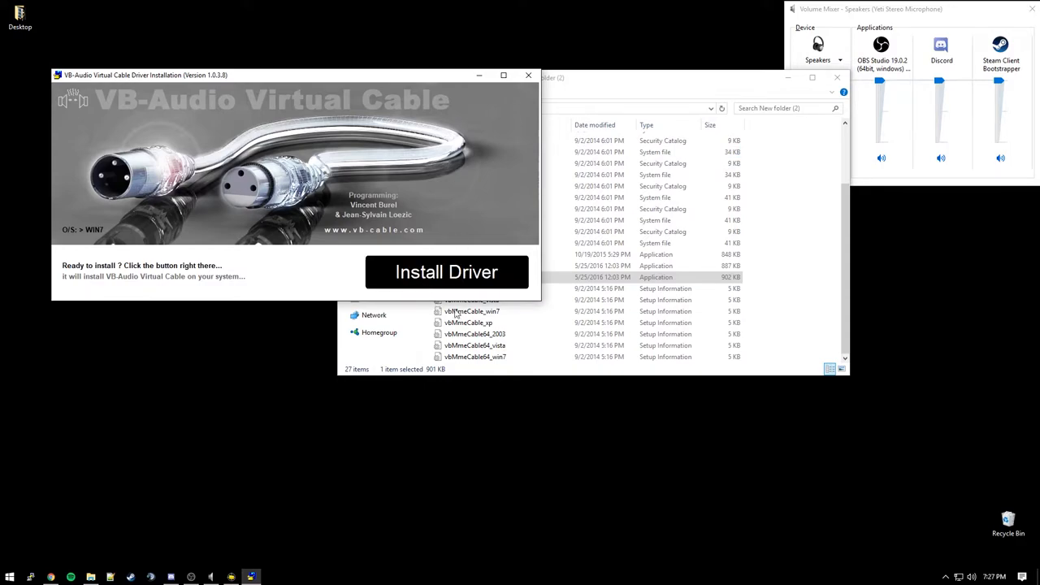
{"action": "left_click", "coordinate": [446, 272]}
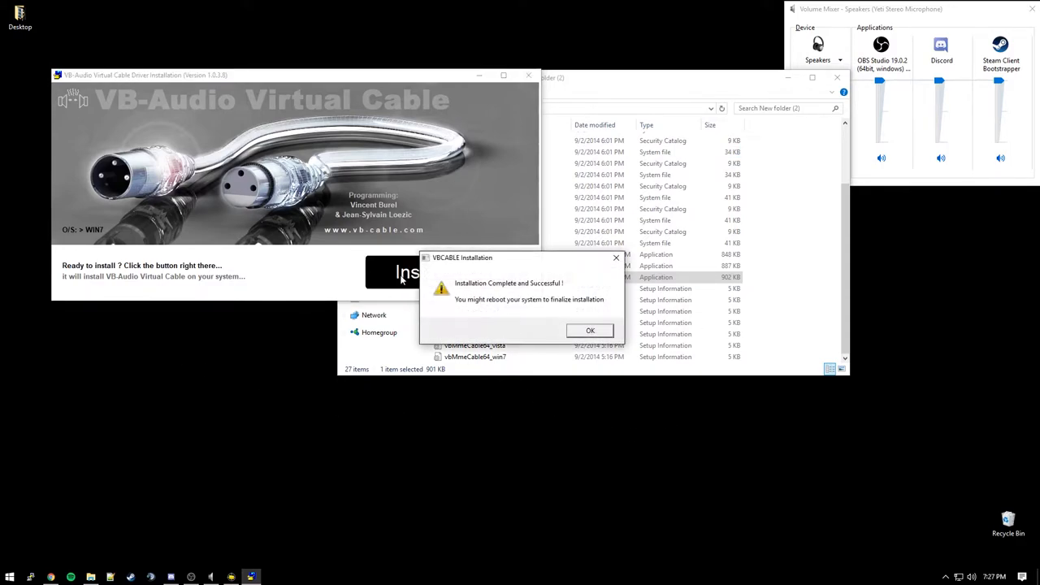
{"action": "left_click", "coordinate": [590, 331]}
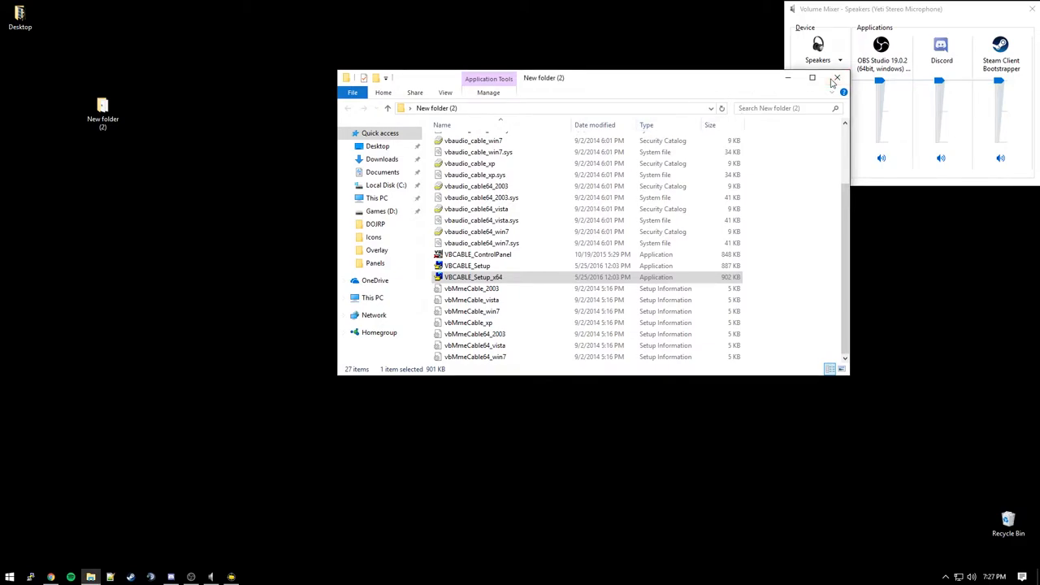
Step: Close the setup folder and verify CABLE Input/Output and VoiceMeeter devices in Windows Sound
{"action": "left_click", "coordinate": [837, 78]}
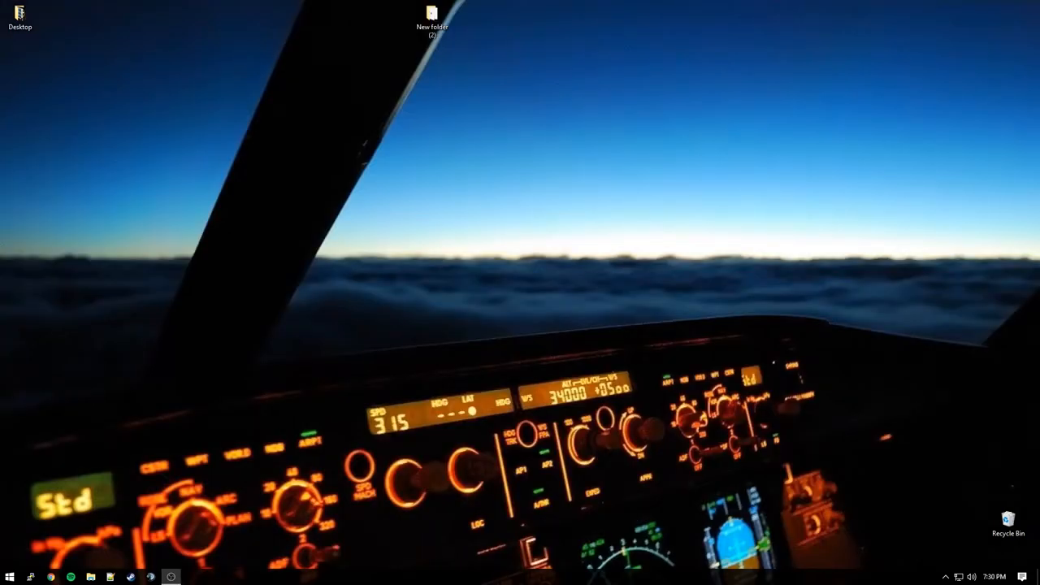
{"action": "mouse_move", "coordinate": [172, 310]}
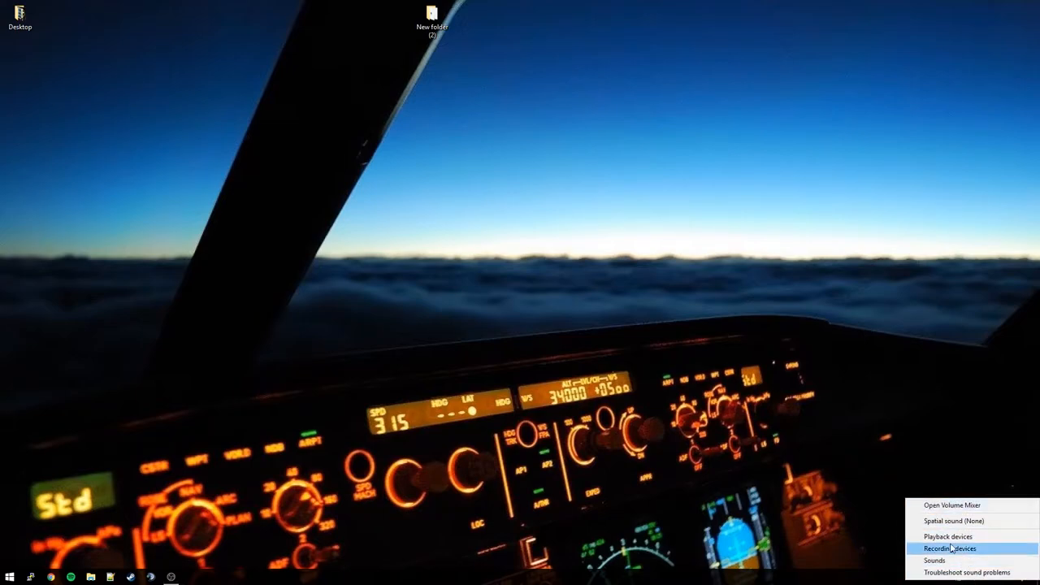
{"action": "left_click", "coordinate": [947, 536]}
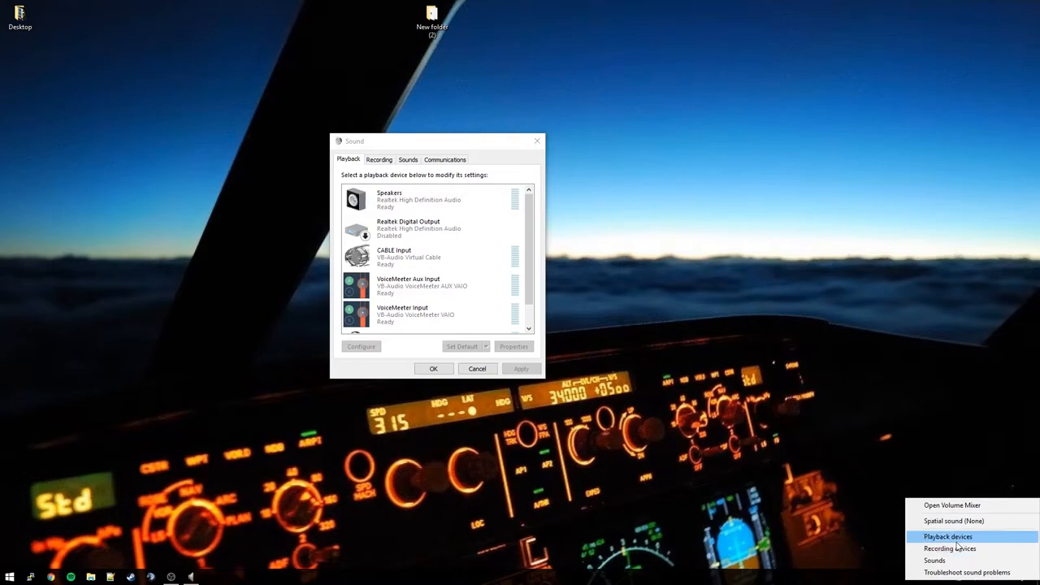
{"action": "left_click", "coordinate": [423, 229]}
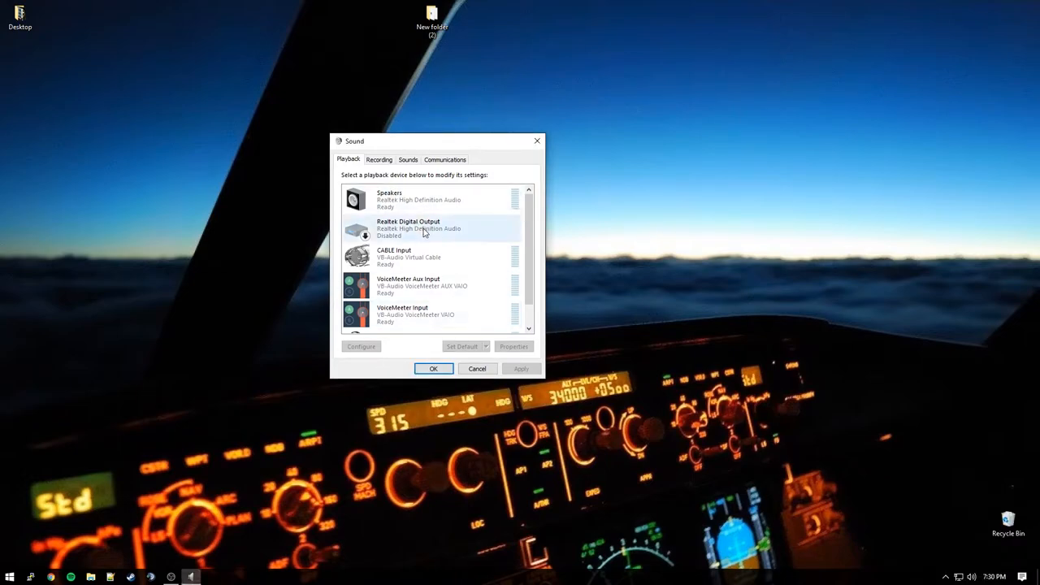
{"action": "scroll", "scroll_direction": "down", "scroll_amount": 3}
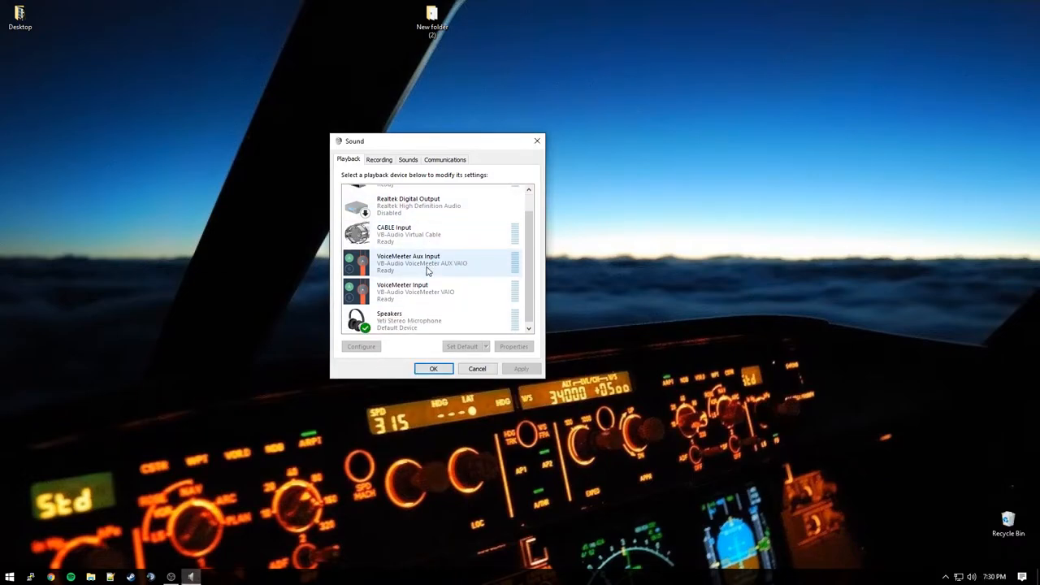
{"action": "left_click", "coordinate": [414, 291]}
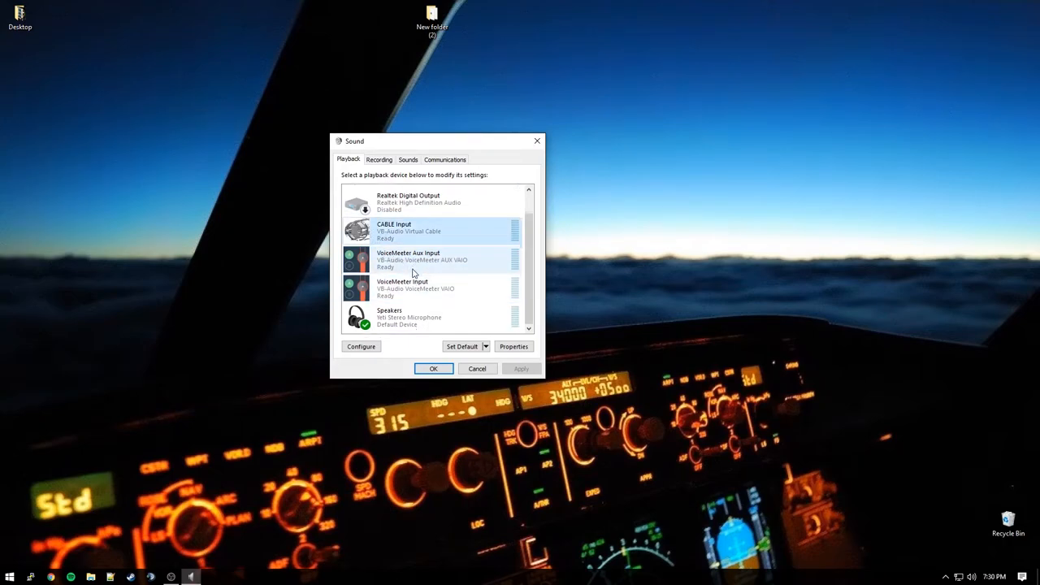
{"action": "left_click", "coordinate": [406, 317]}
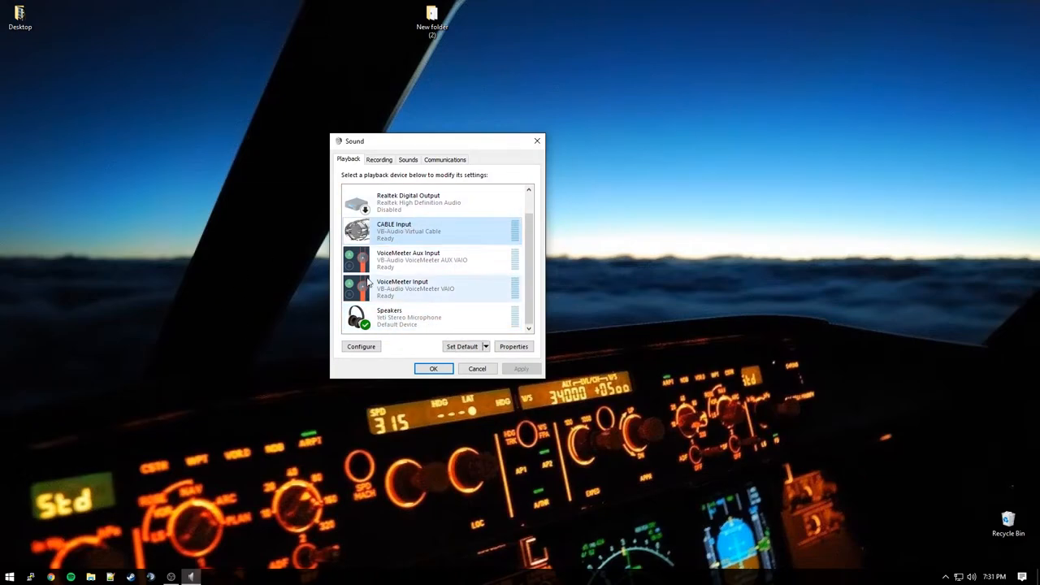
{"action": "mouse_move", "coordinate": [396, 302]}
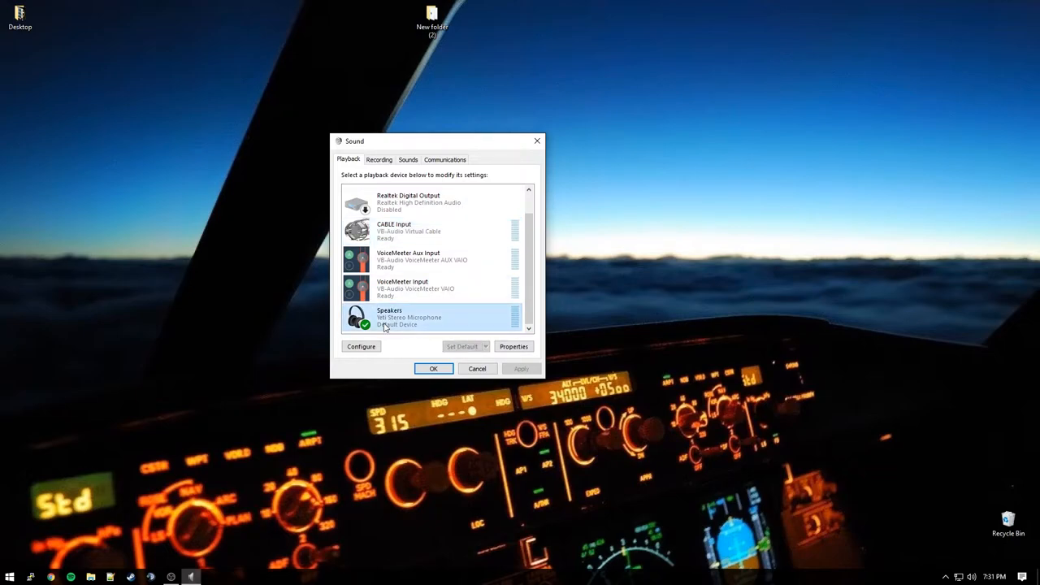
{"action": "left_click", "coordinate": [379, 159]}
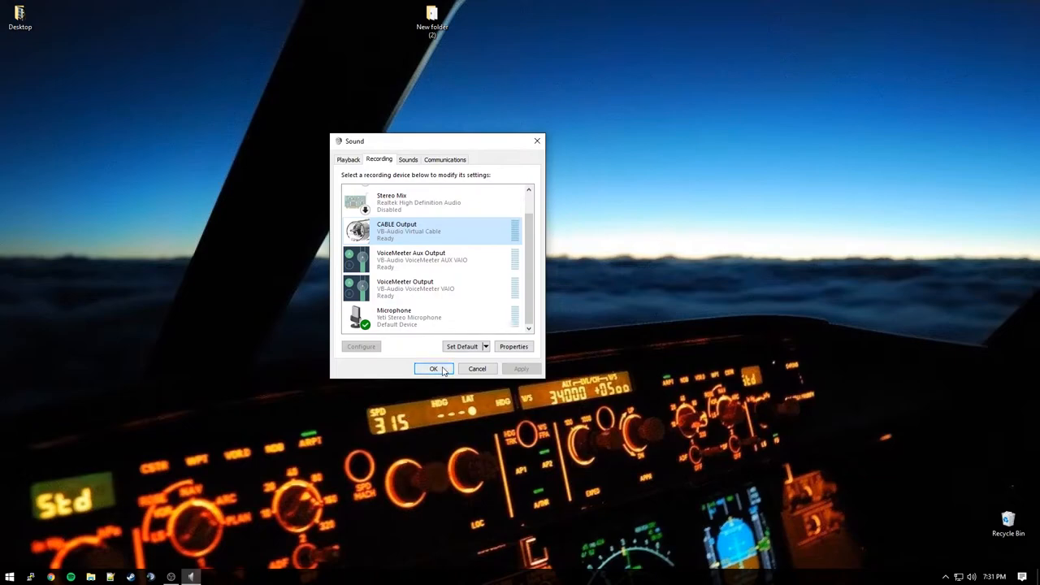
{"action": "left_click", "coordinate": [433, 368]}
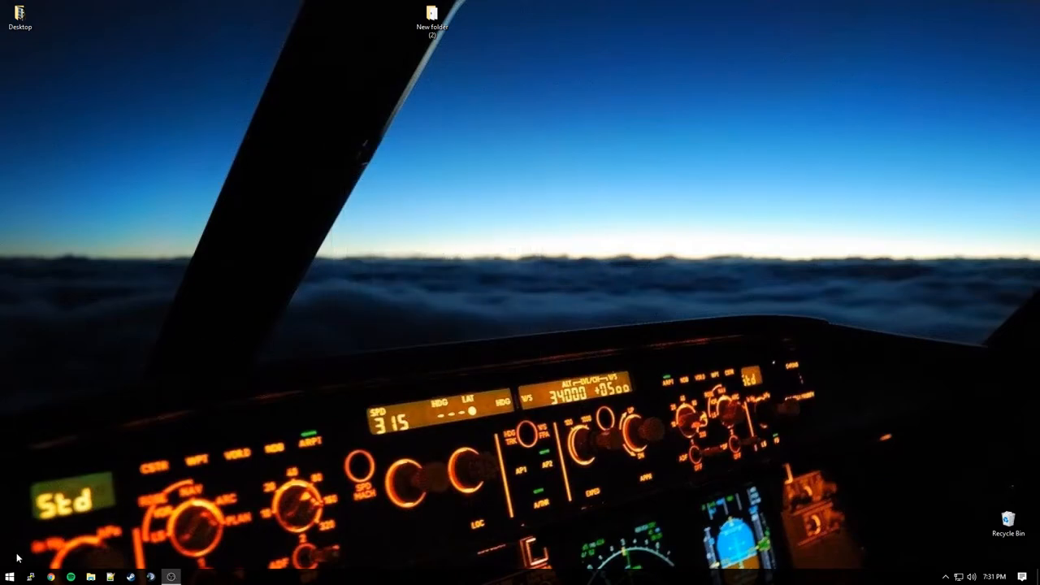
Step: Open the Start menu to search for Voicemeeter Banana
{"action": "left_click", "coordinate": [9, 577]}
{"action": "type", "text": "voic"}
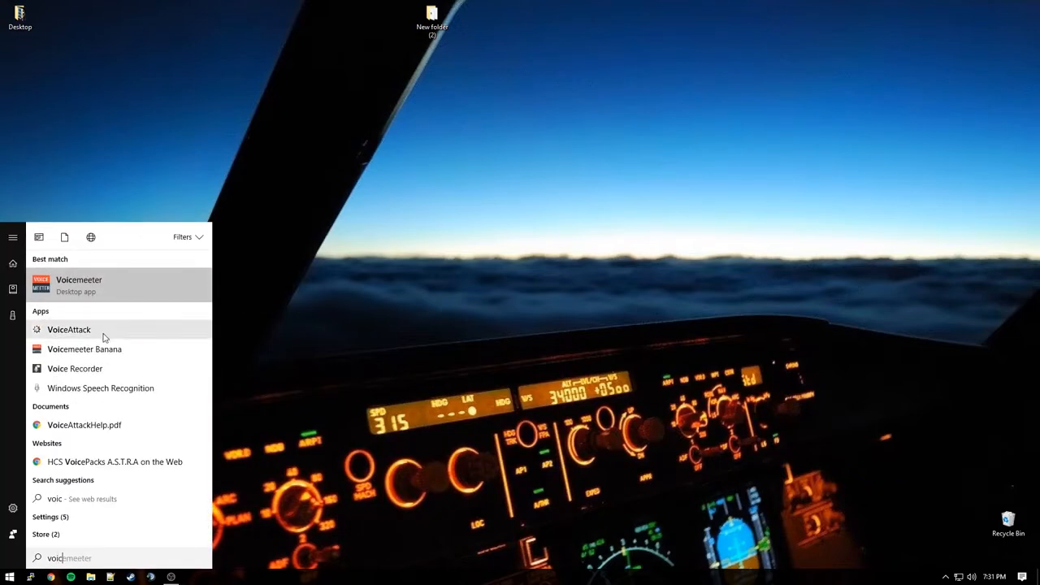
{"action": "mouse_move", "coordinate": [94, 349]}
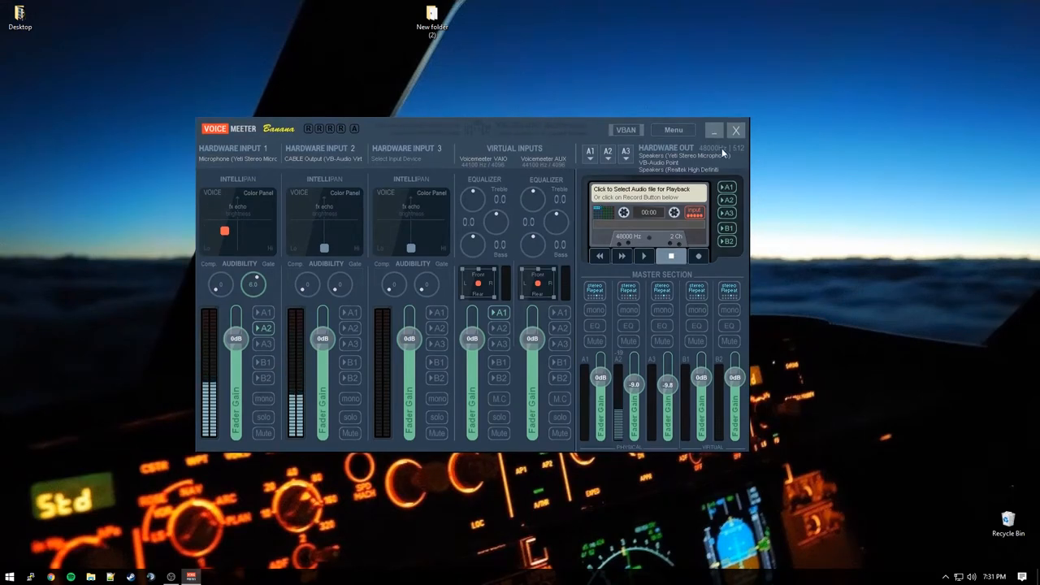
Step: Choose Reset Settings (Re-Initialization) from Menu and confirm with Yes
{"action": "left_click", "coordinate": [673, 130]}
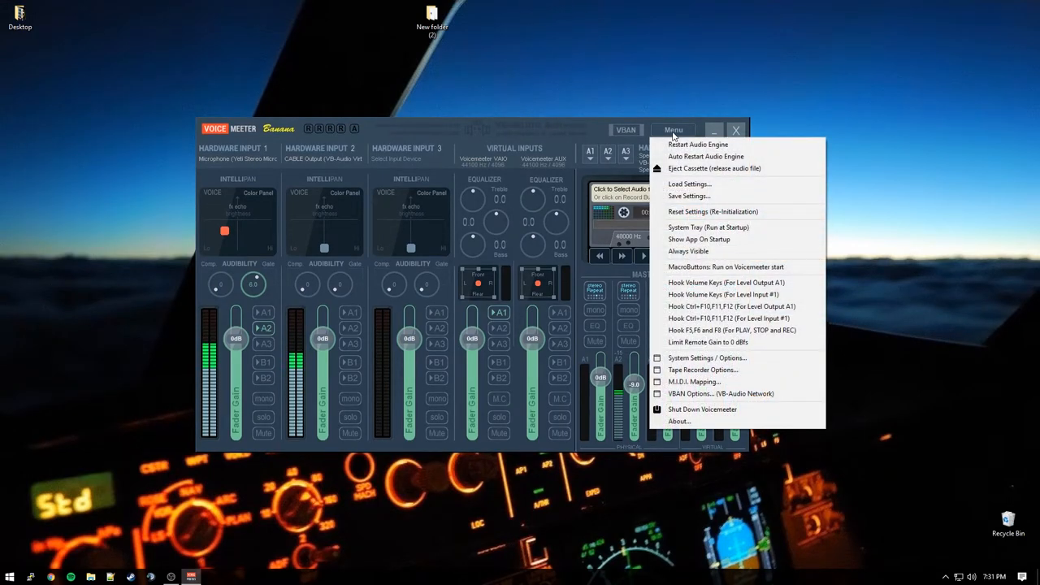
{"action": "mouse_move", "coordinate": [719, 212]}
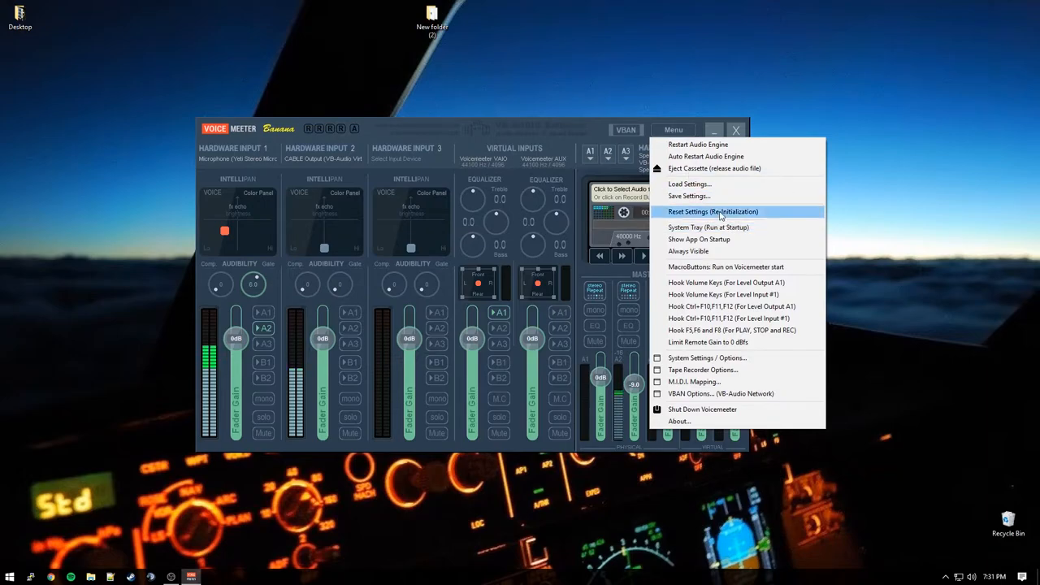
{"action": "left_click", "coordinate": [712, 211]}
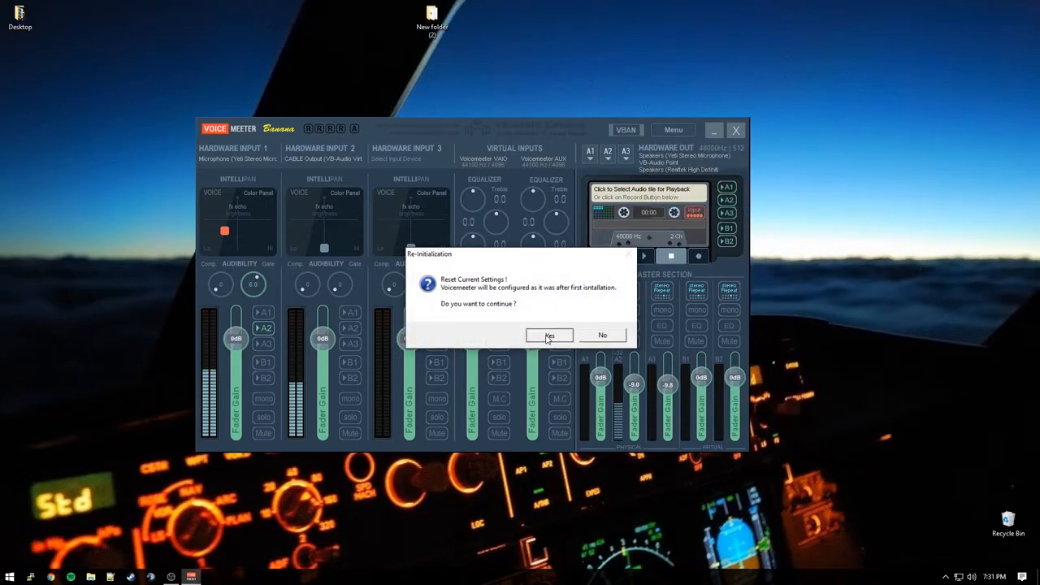
{"action": "left_click", "coordinate": [549, 335]}
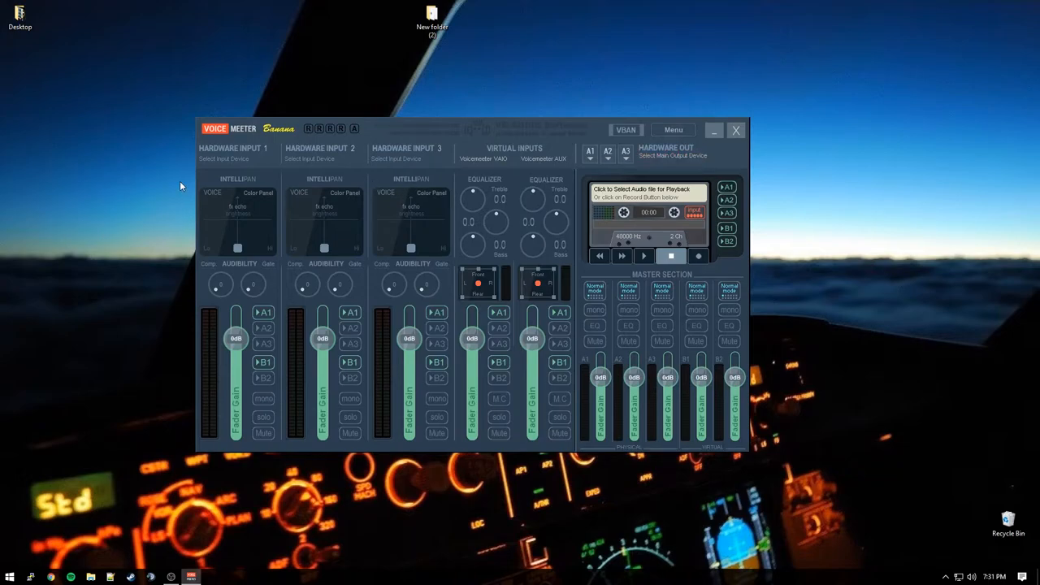
{"action": "mouse_move", "coordinate": [130, 274]}
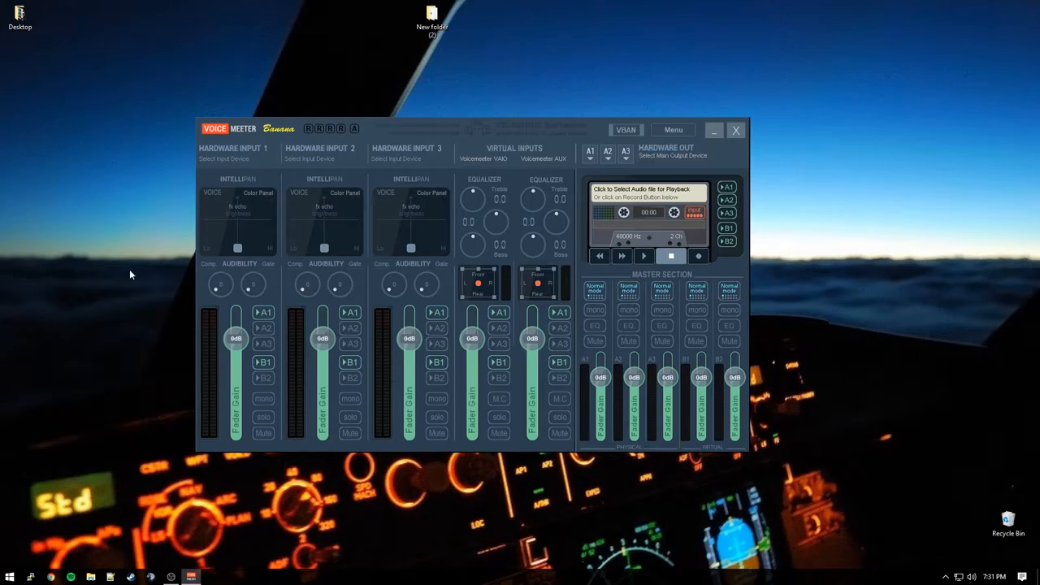
{"action": "mouse_move", "coordinate": [325, 345]}
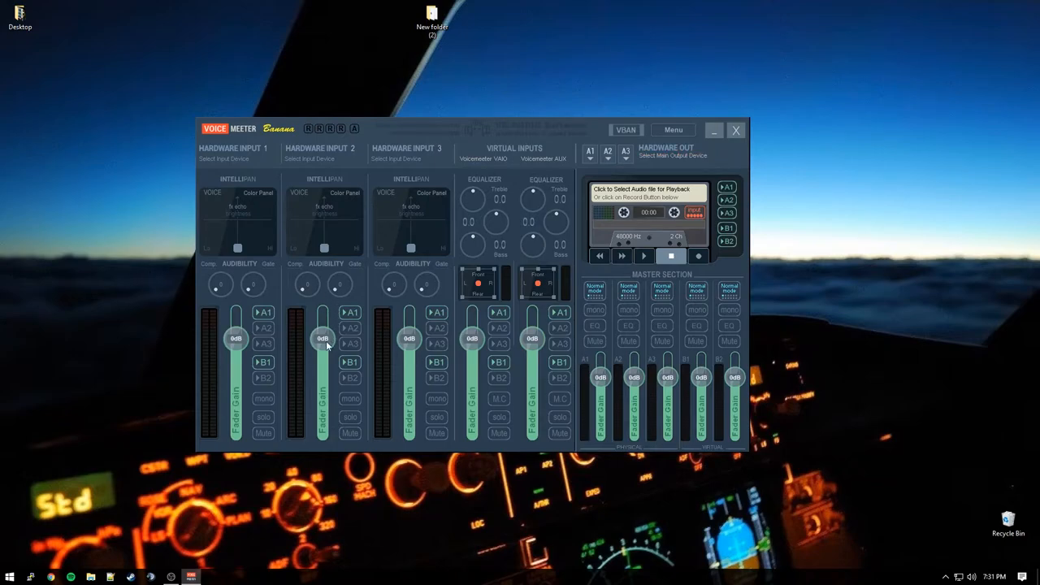
{"action": "mouse_move", "coordinate": [228, 239]}
{"action": "type", "text": "N/A"}
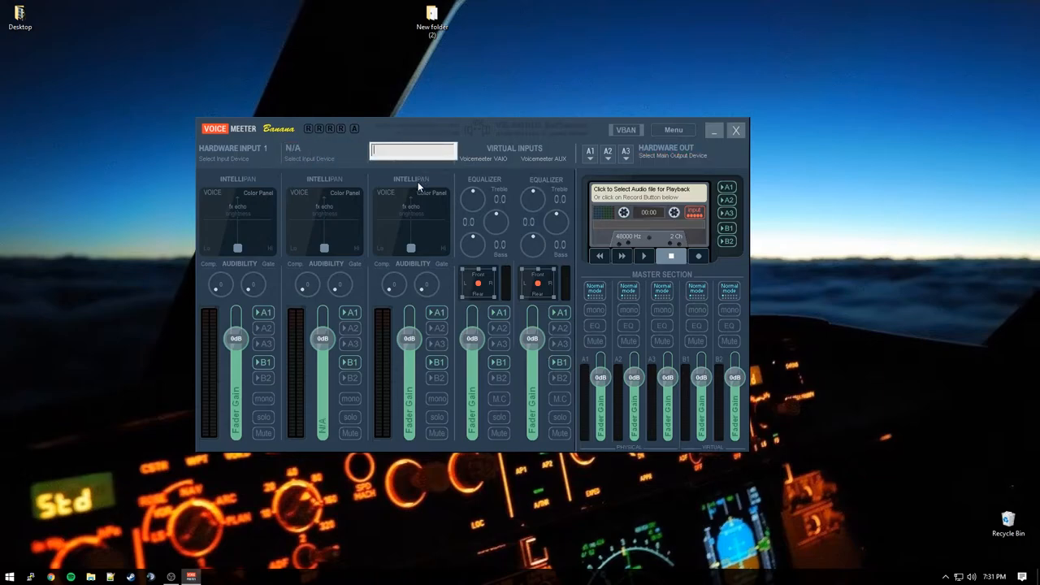
Step: Label the unused strips 'N/A' and name the first hardware input 'Mic Imput'
{"action": "type", "text": "N/a"}
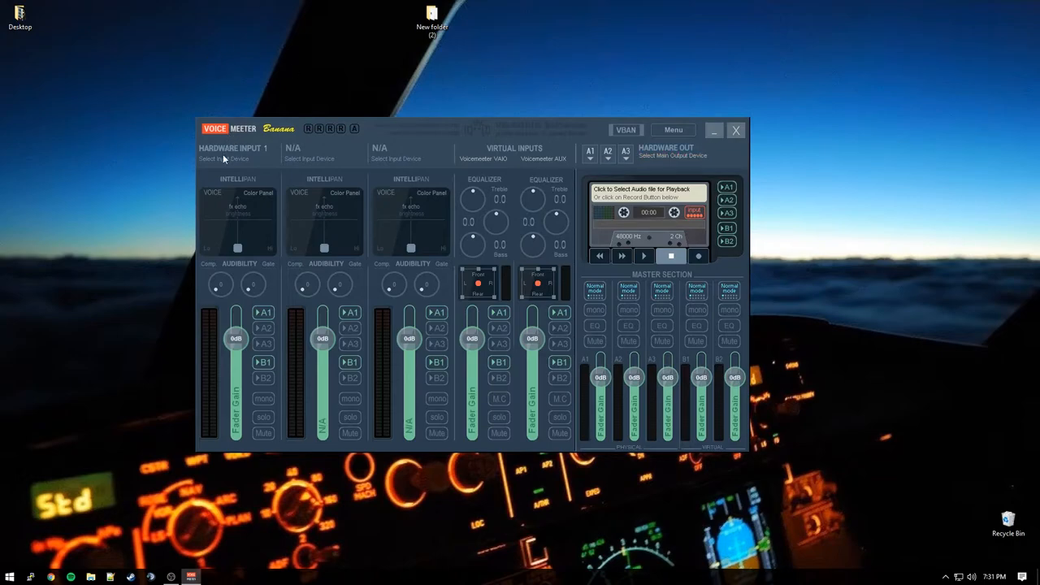
{"action": "left_click", "coordinate": [235, 151]}
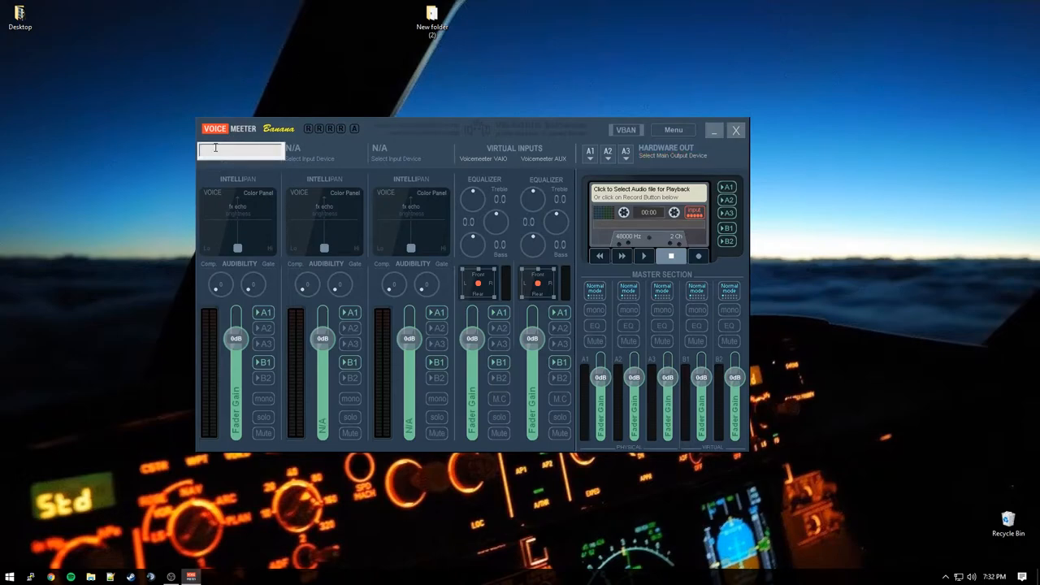
{"action": "type", "text": "Mic Input"}
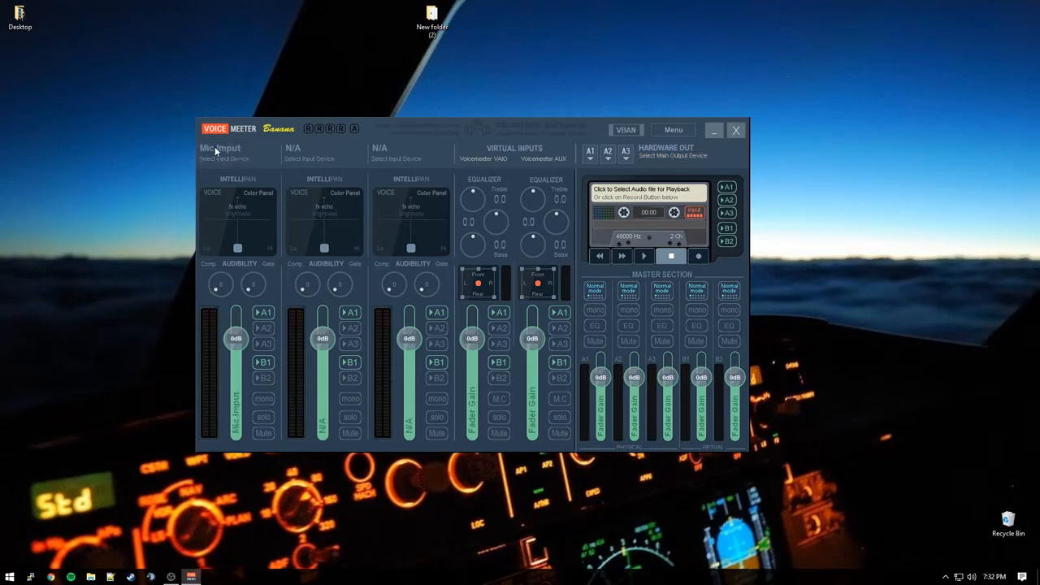
{"action": "mouse_move", "coordinate": [323, 155]}
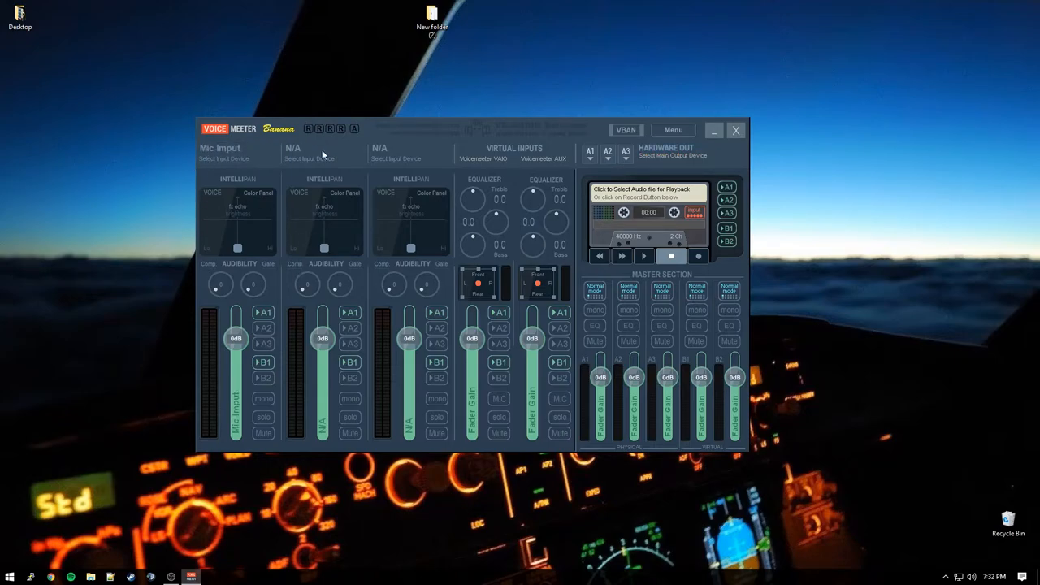
{"action": "mouse_move", "coordinate": [209, 413]}
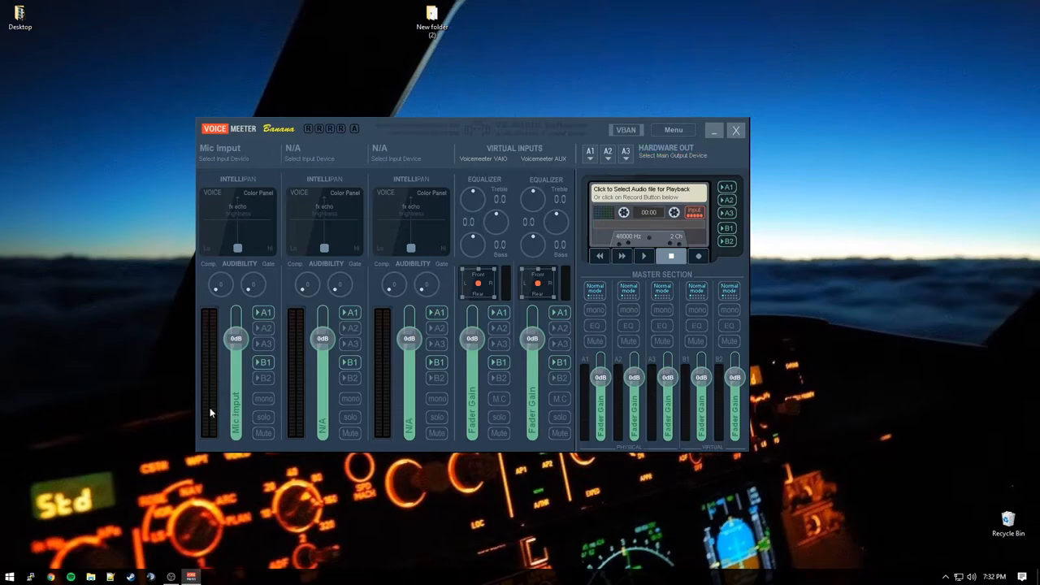
{"action": "mouse_move", "coordinate": [128, 386]}
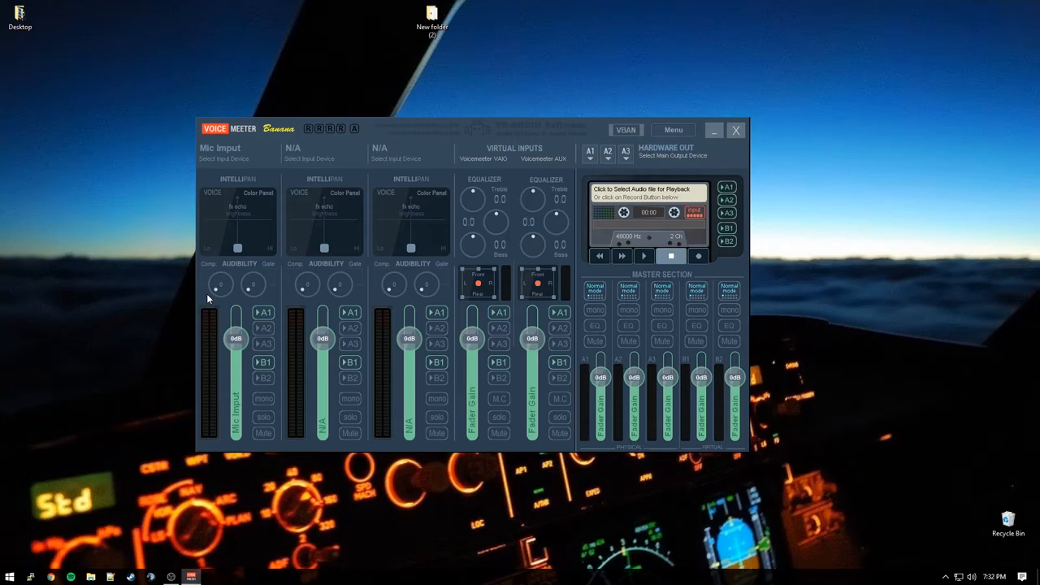
{"action": "mouse_move", "coordinate": [266, 324]}
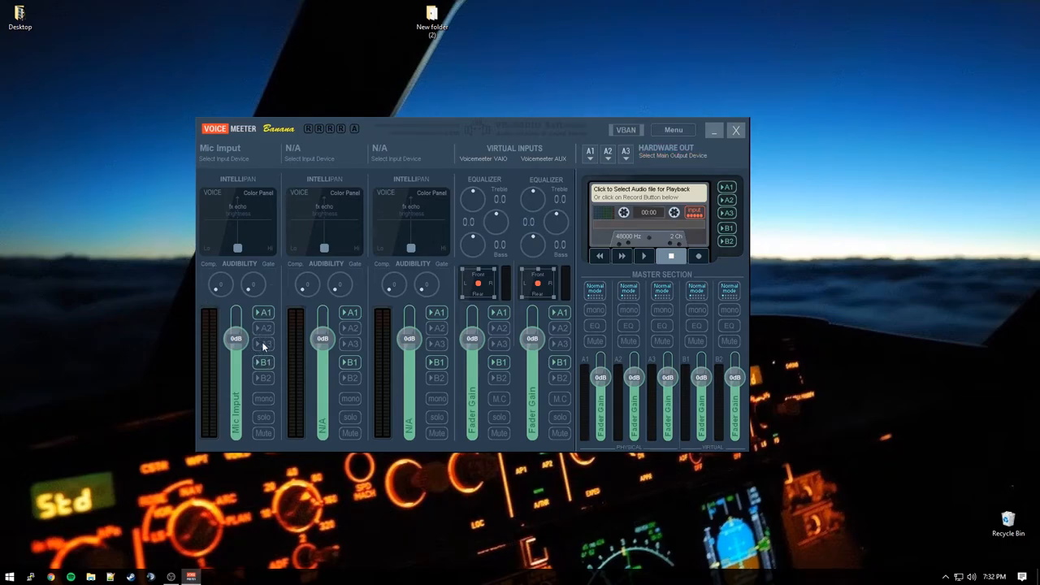
{"action": "mouse_move", "coordinate": [546, 156]}
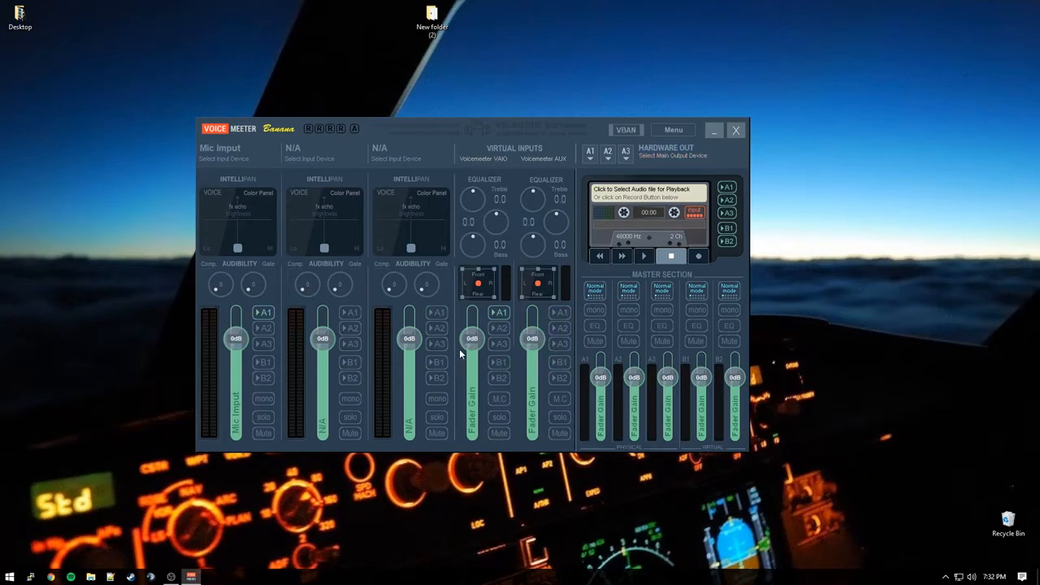
{"action": "mouse_move", "coordinate": [127, 163]}
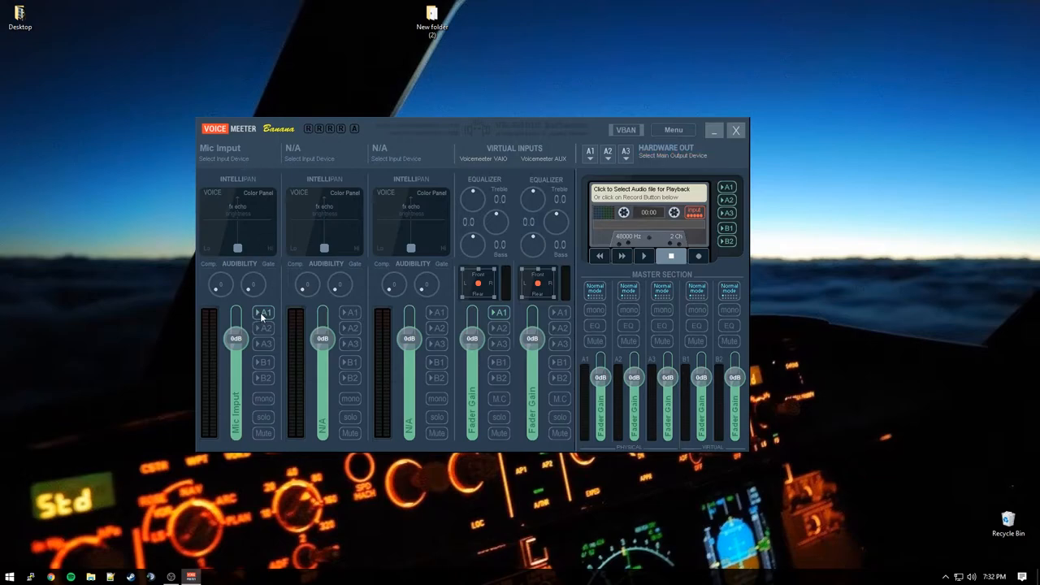
{"action": "mouse_move", "coordinate": [641, 390]}
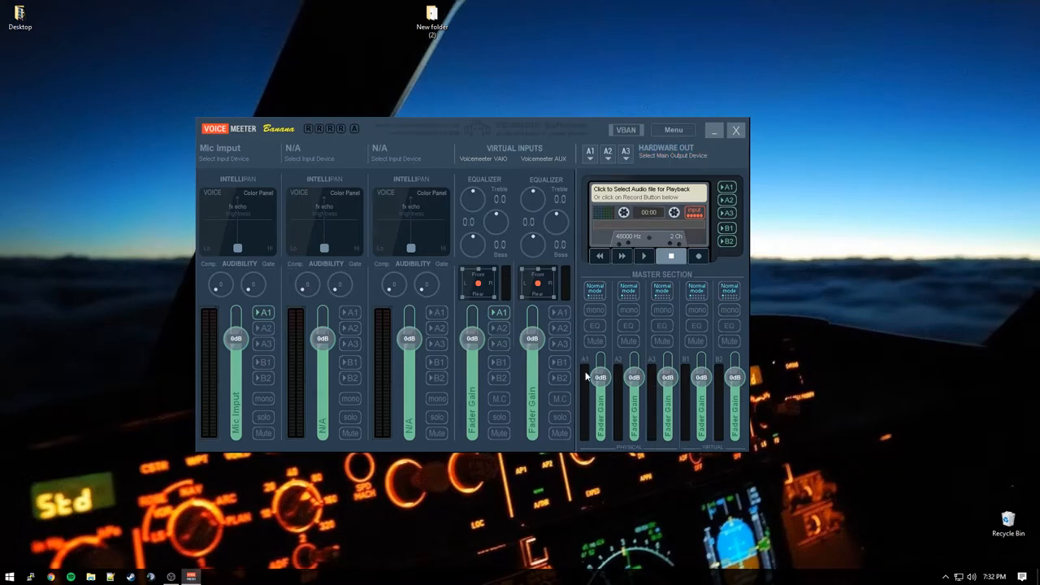
{"action": "mouse_move", "coordinate": [593, 355]}
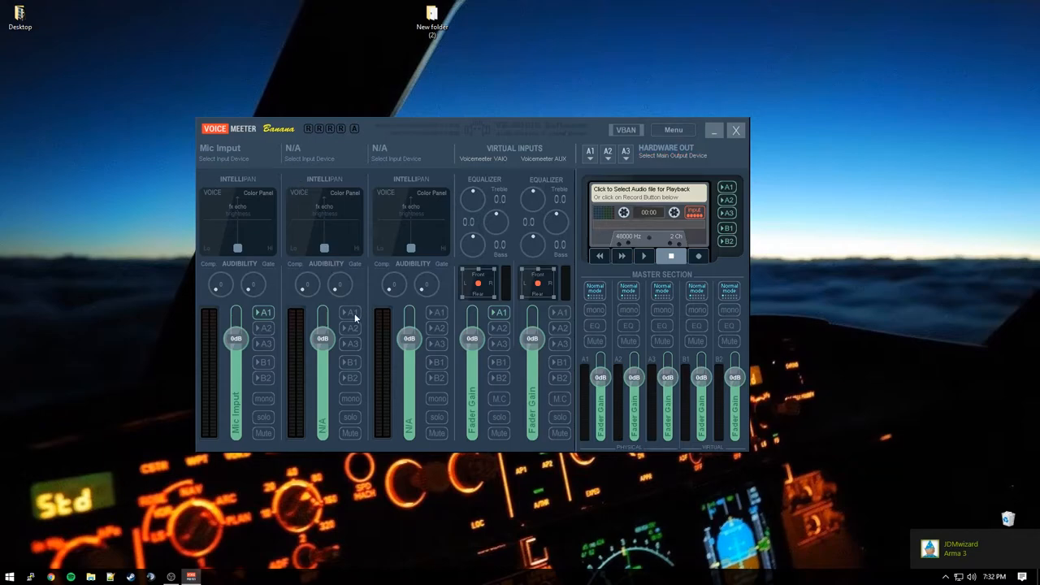
Step: Turn off the extra A1/B1 routes, keeping A1 on Mic Imput and VAIO
{"action": "left_click", "coordinate": [350, 312]}
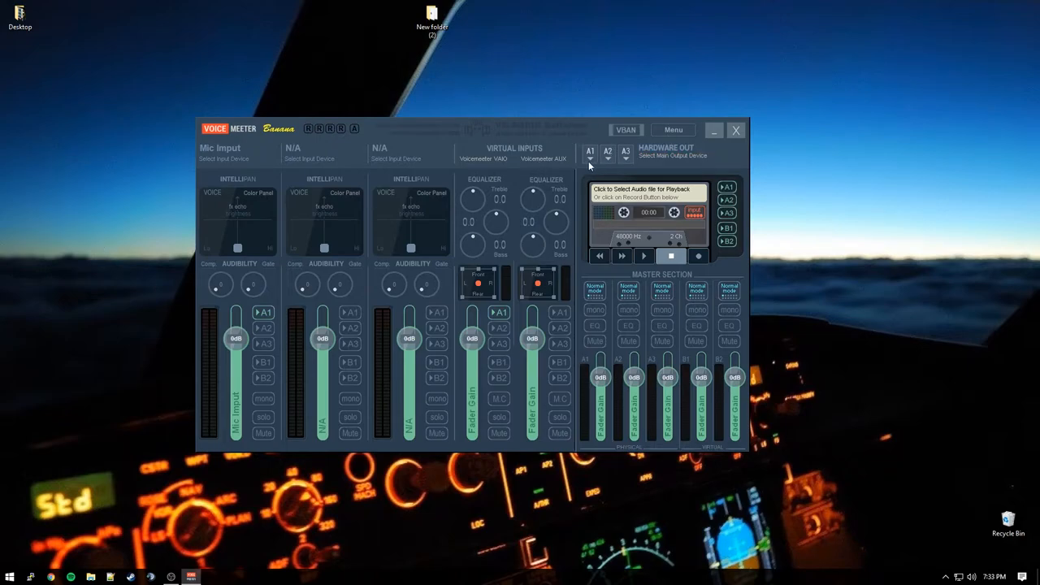
{"action": "left_click", "coordinate": [590, 153]}
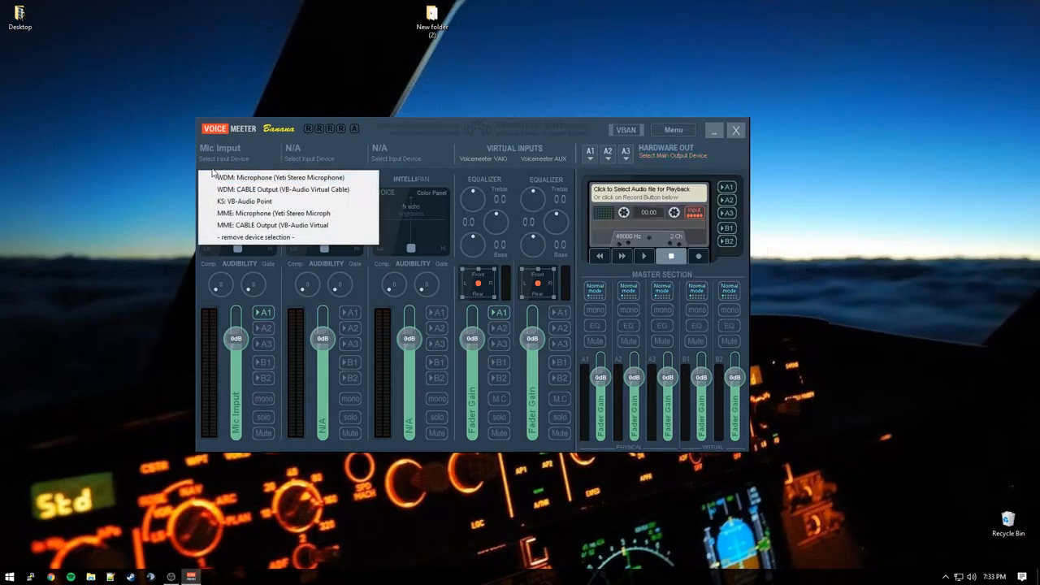
{"action": "mouse_move", "coordinate": [252, 189]}
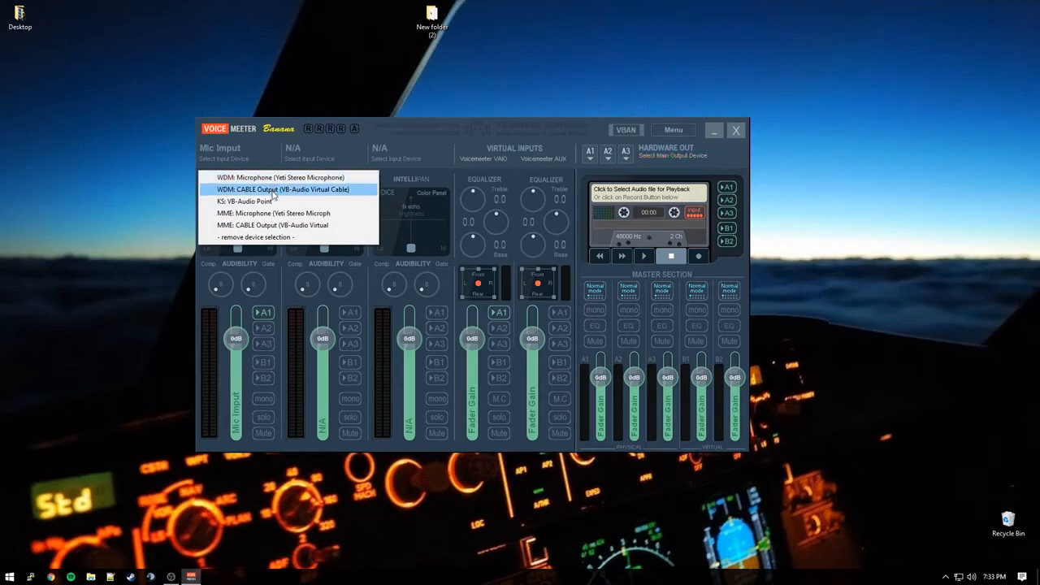
{"action": "left_click", "coordinate": [284, 177]}
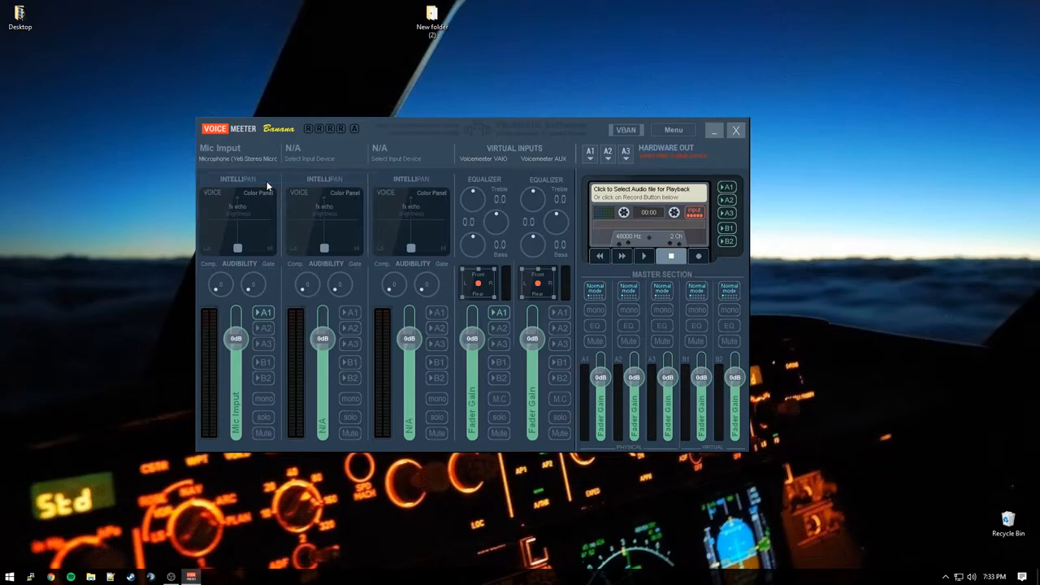
{"action": "mouse_move", "coordinate": [195, 104]}
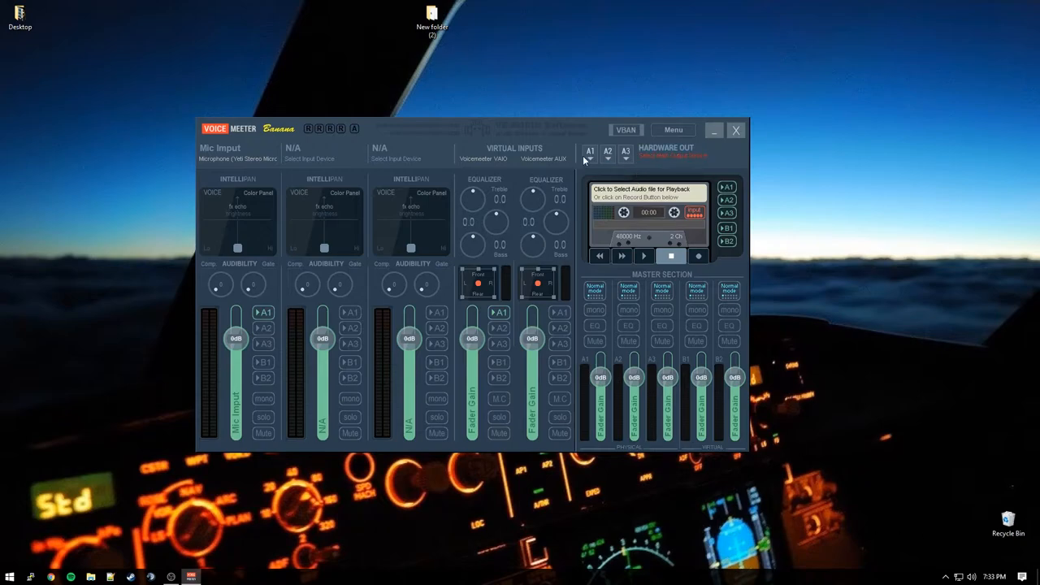
{"action": "left_click", "coordinate": [589, 151]}
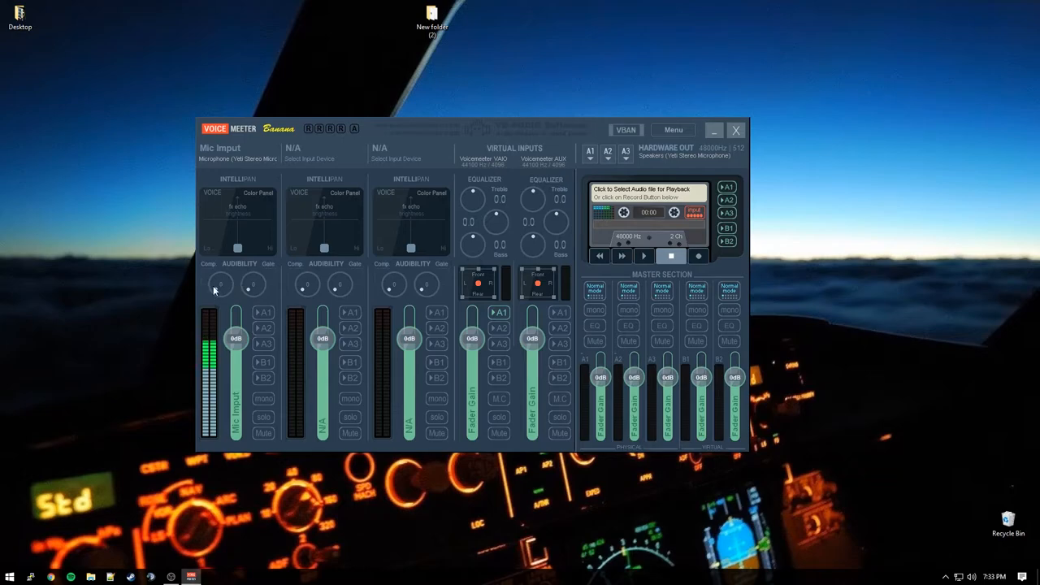
{"action": "mouse_move", "coordinate": [263, 313]}
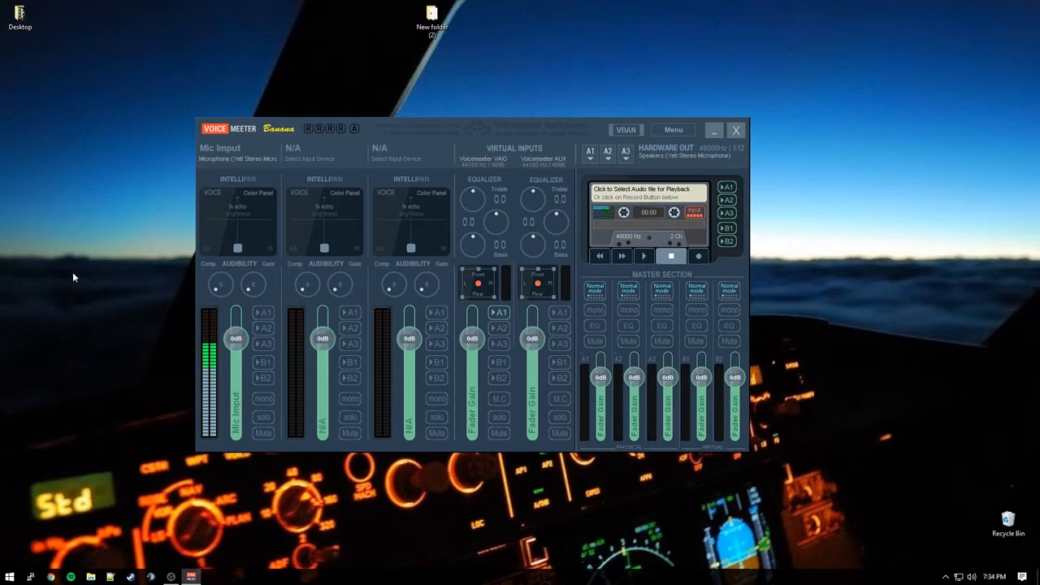
{"action": "mouse_move", "coordinate": [250, 322]}
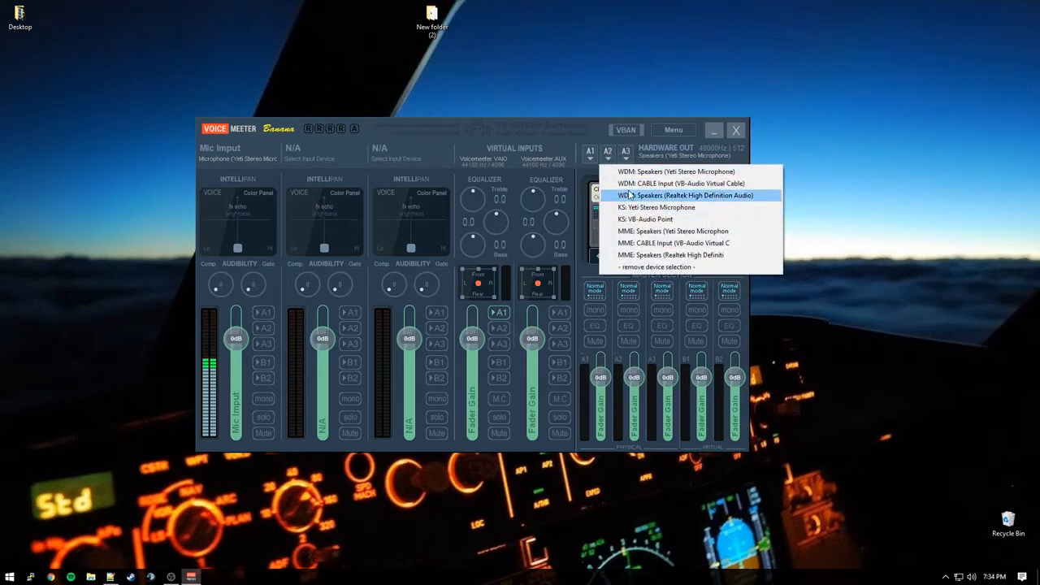
{"action": "mouse_move", "coordinate": [650, 219]}
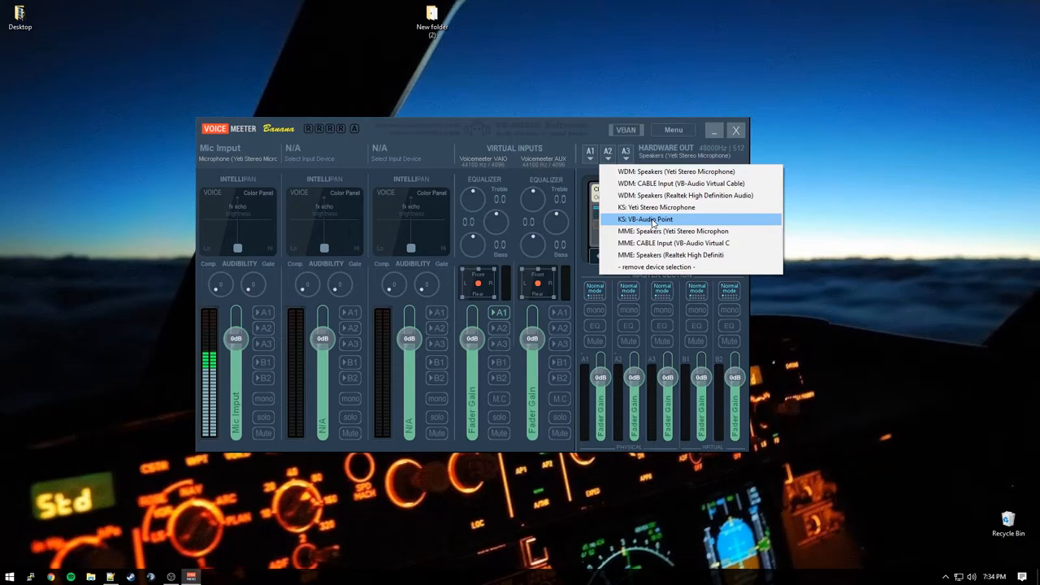
Step: Assign KS: VB-Audio Point to A2, route Mic Imput to A2, and enable stereo repeat
{"action": "left_click", "coordinate": [644, 219]}
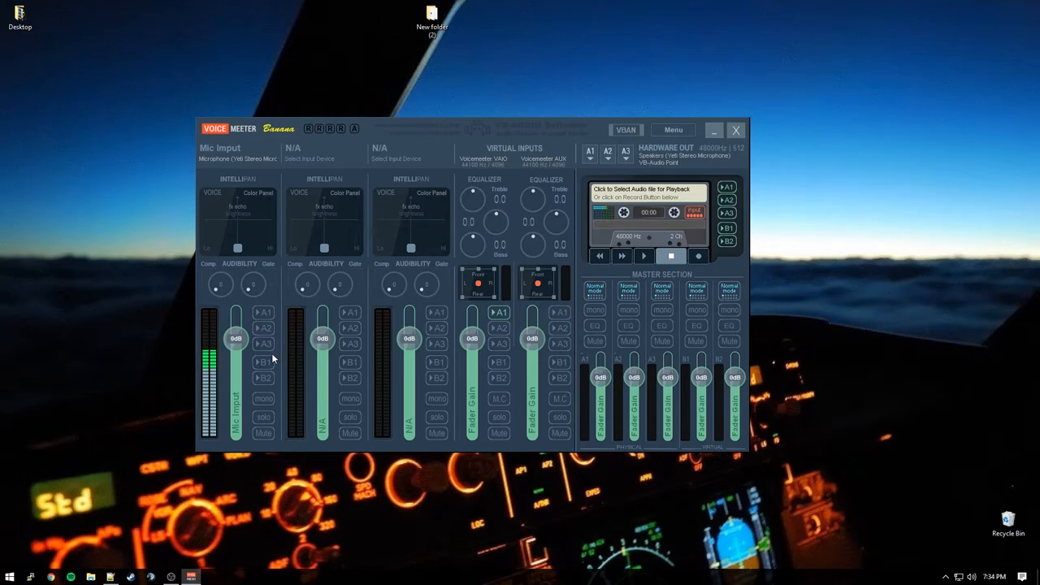
{"action": "left_click", "coordinate": [264, 327]}
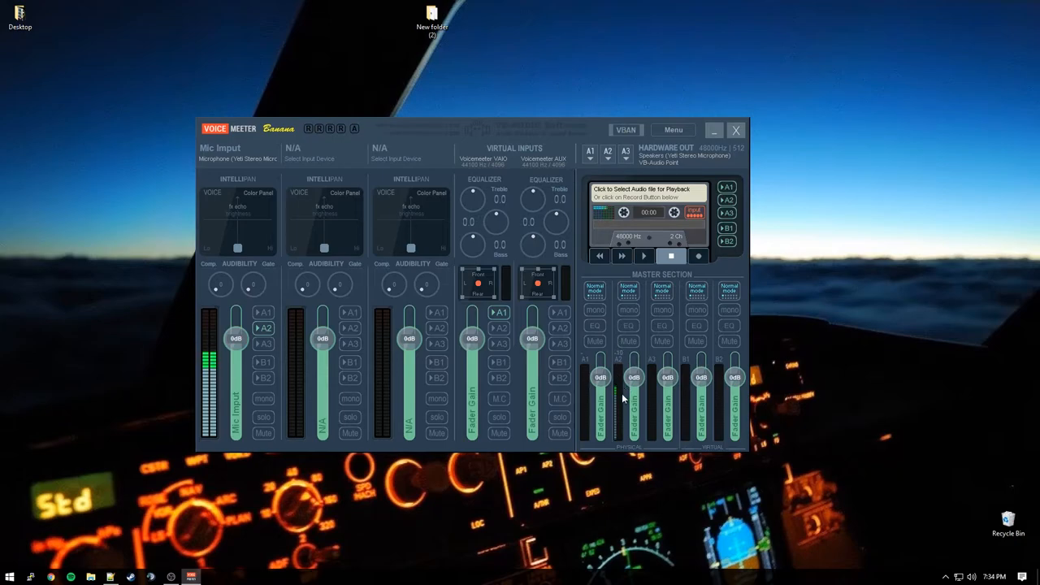
{"action": "left_click", "coordinate": [626, 290]}
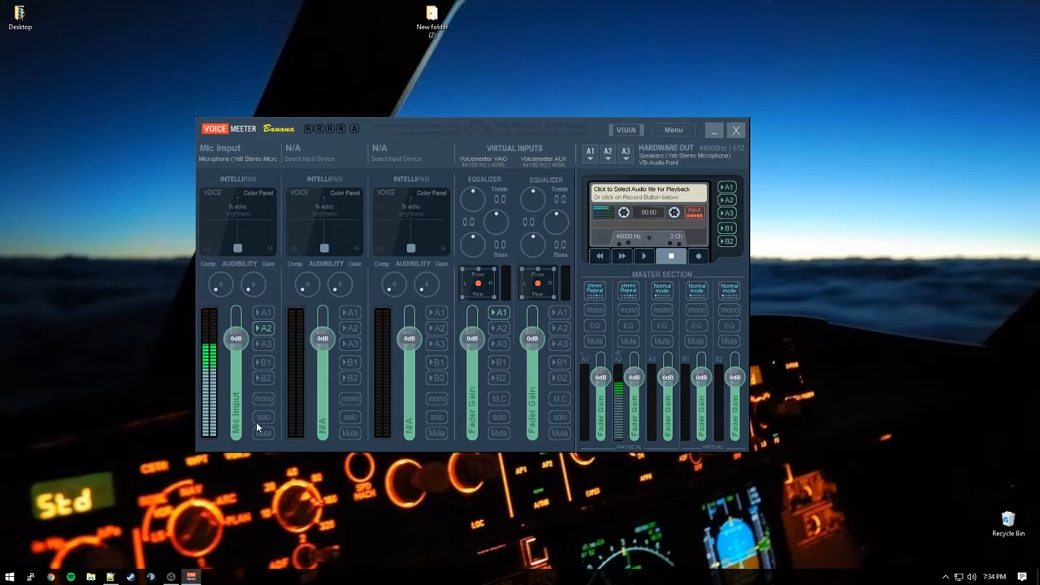
{"action": "mouse_move", "coordinate": [323, 398]}
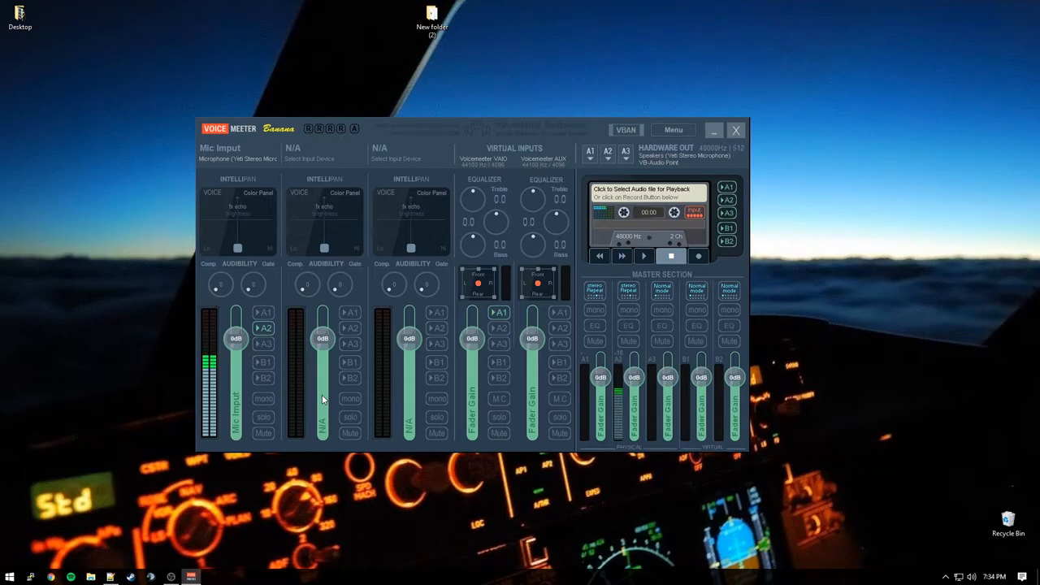
Step: Assign the Realtek High Definition Audio speakers to output A3
{"action": "left_click", "coordinate": [664, 148]}
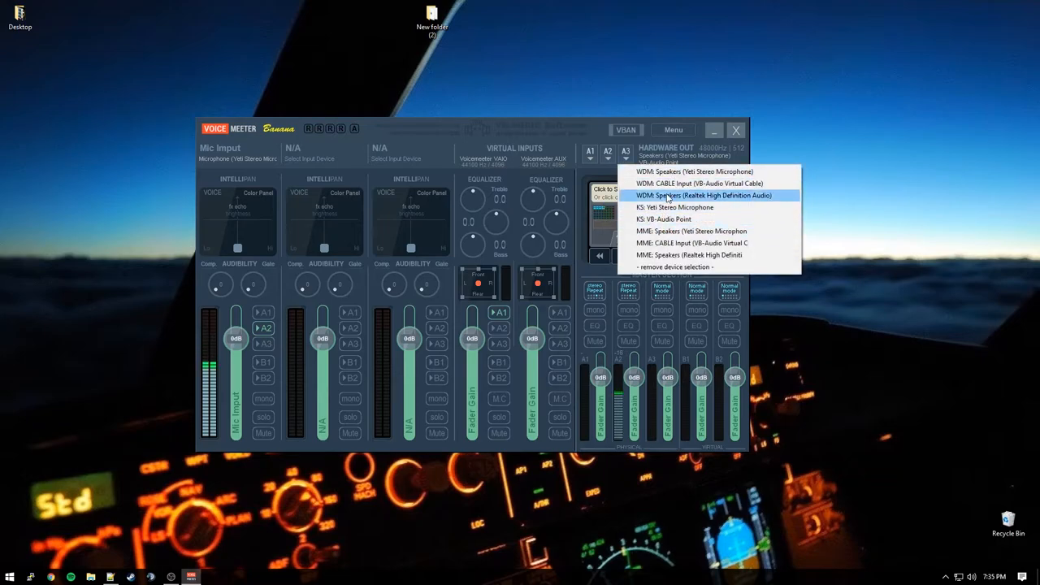
{"action": "left_click", "coordinate": [705, 195]}
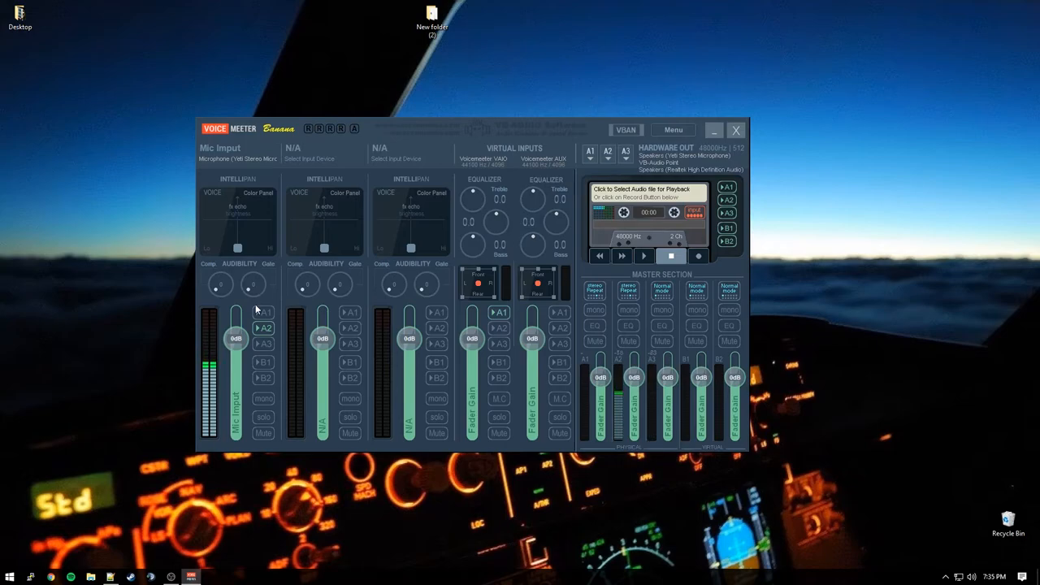
{"action": "mouse_move", "coordinate": [445, 352]}
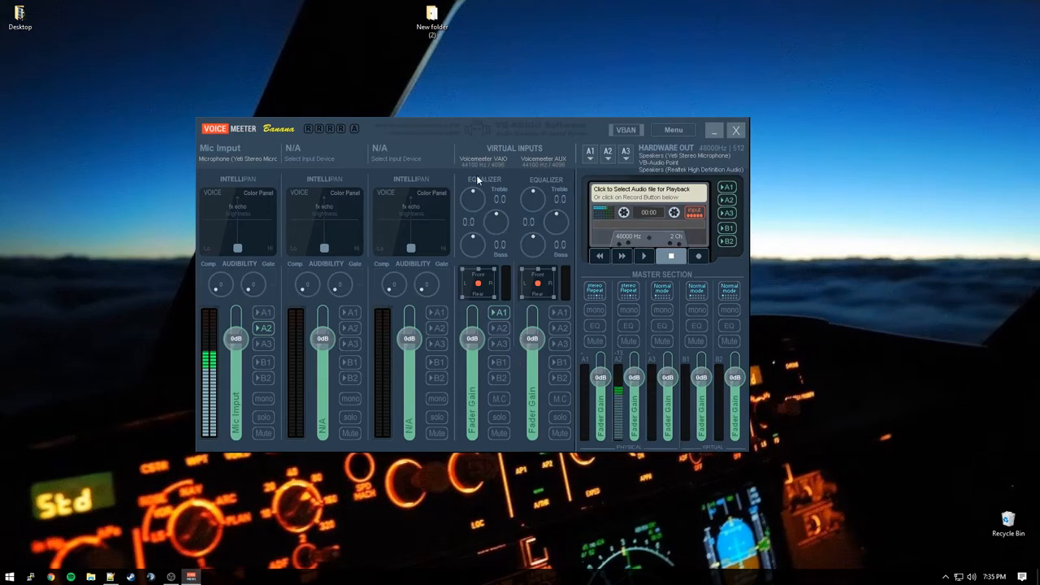
{"action": "mouse_move", "coordinate": [141, 365]}
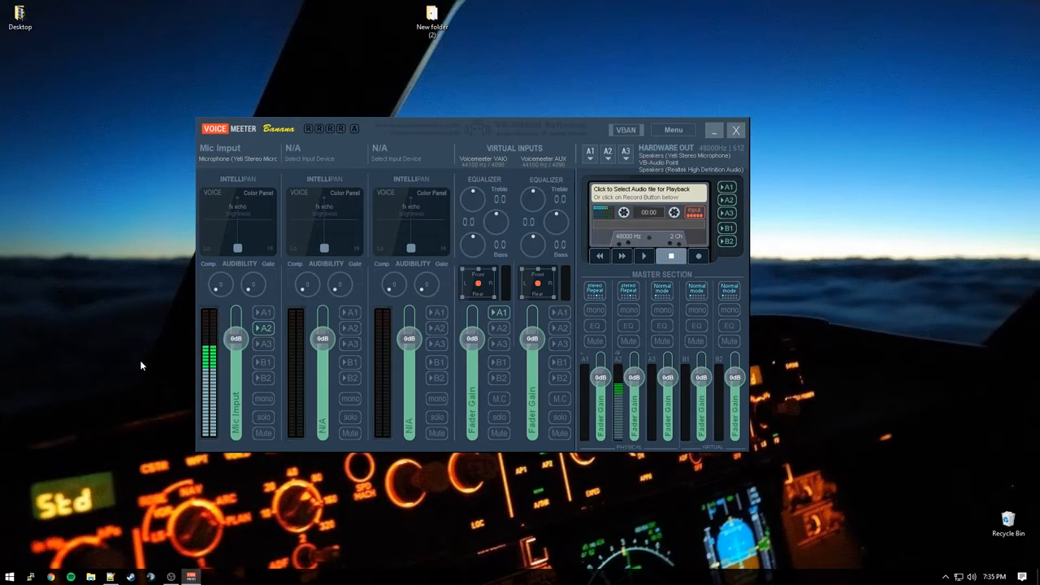
{"action": "mouse_move", "coordinate": [147, 371]}
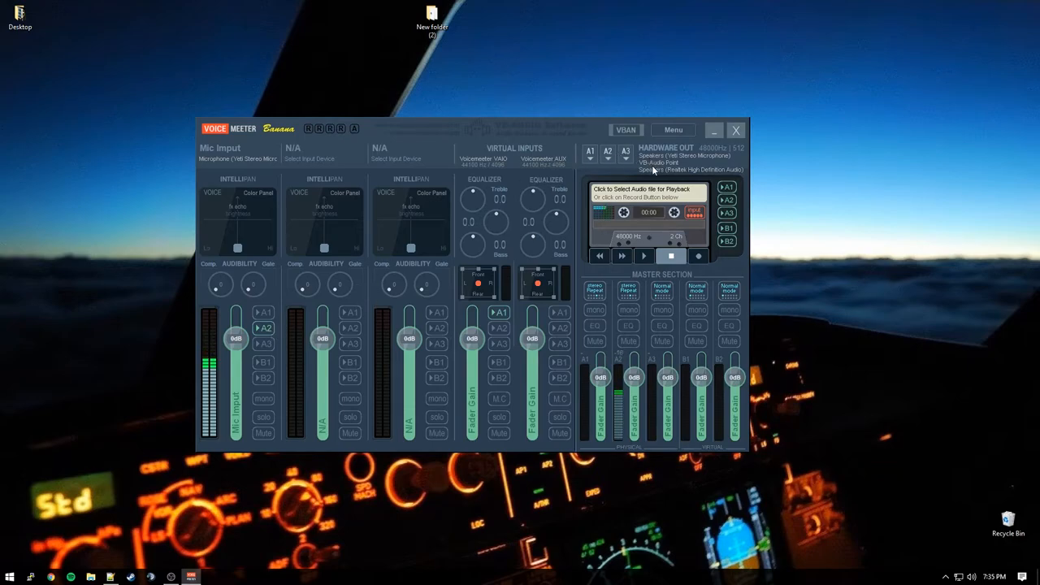
{"action": "mouse_move", "coordinate": [104, 295]}
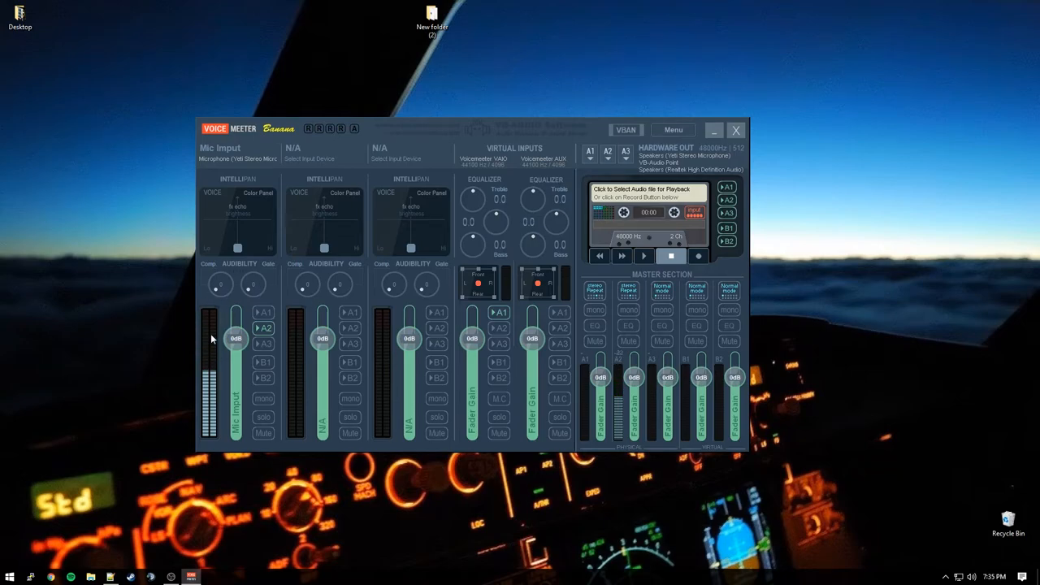
Step: Show the playback devices, test Speakers, and disable exclusive control for CABLE Input
{"action": "left_click", "coordinate": [672, 130]}
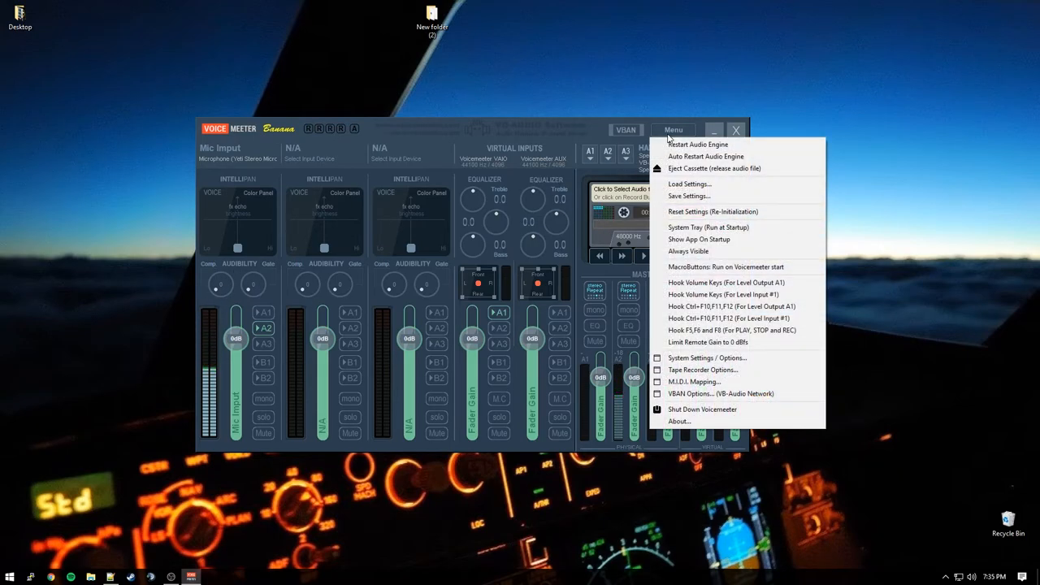
{"action": "left_click", "coordinate": [697, 143]}
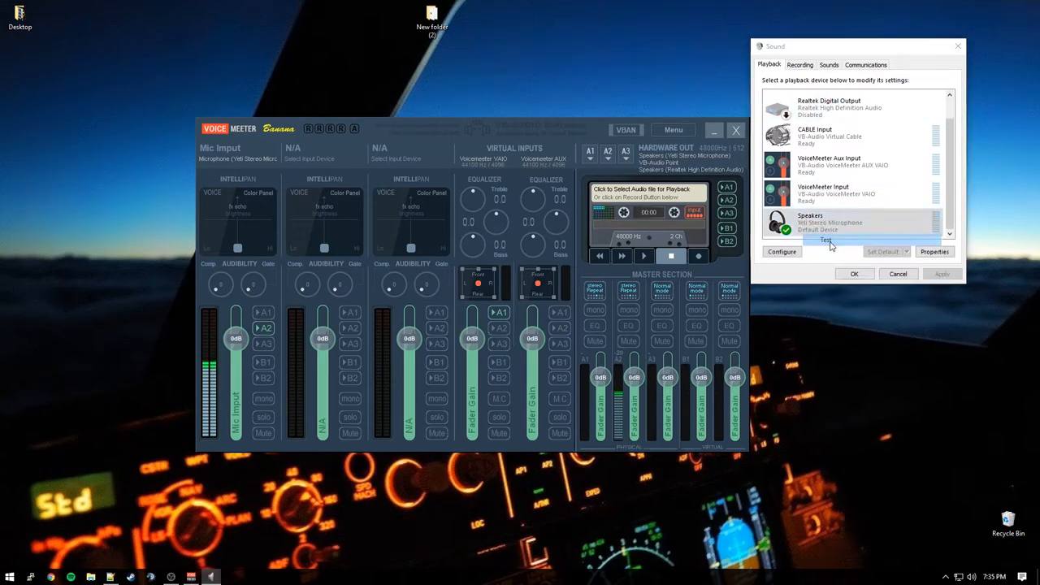
{"action": "left_click", "coordinate": [828, 223]}
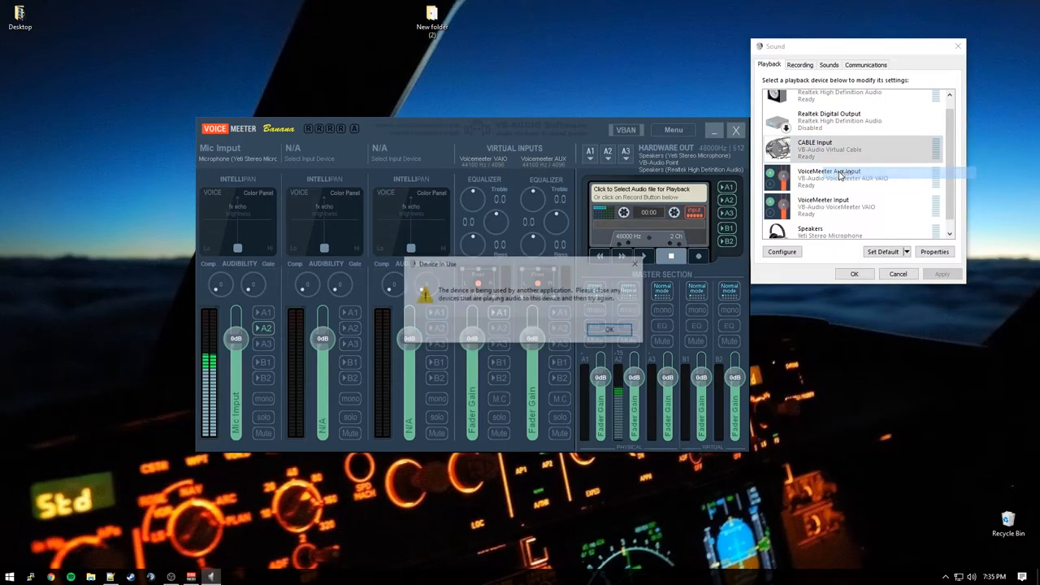
{"action": "right_click", "coordinate": [828, 149]}
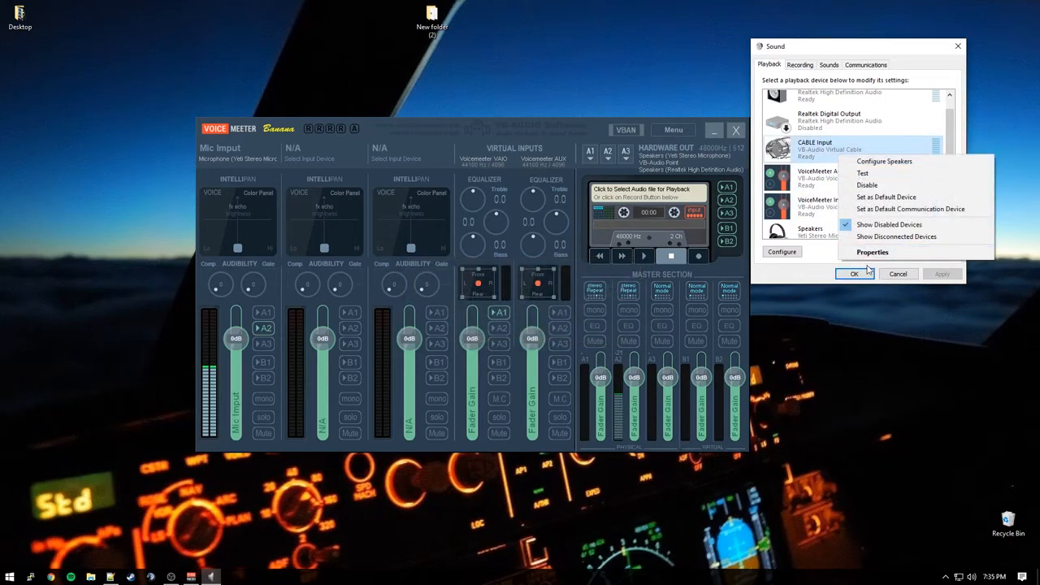
{"action": "left_click", "coordinate": [873, 252]}
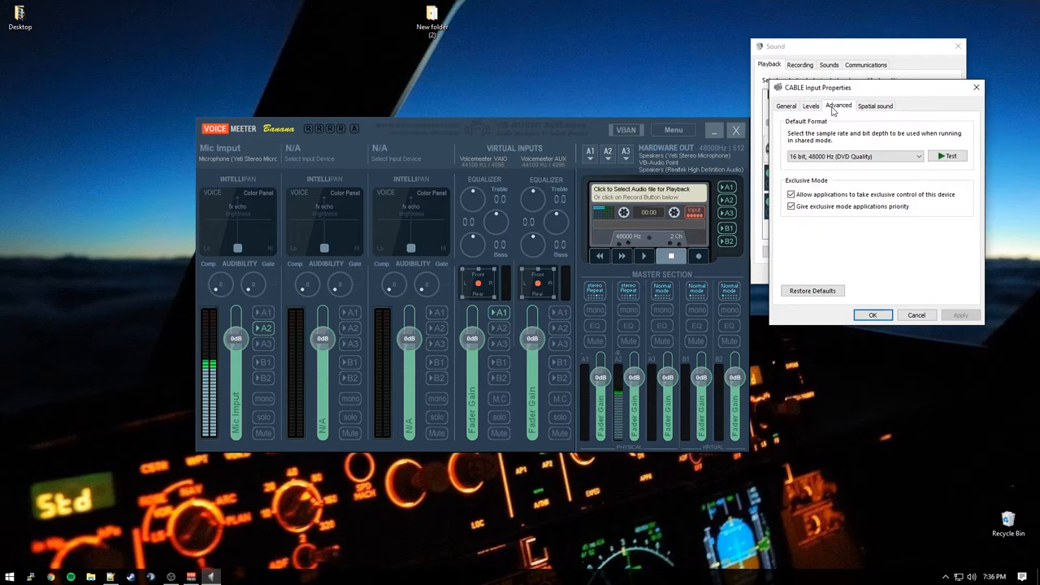
{"action": "left_click", "coordinate": [791, 195]}
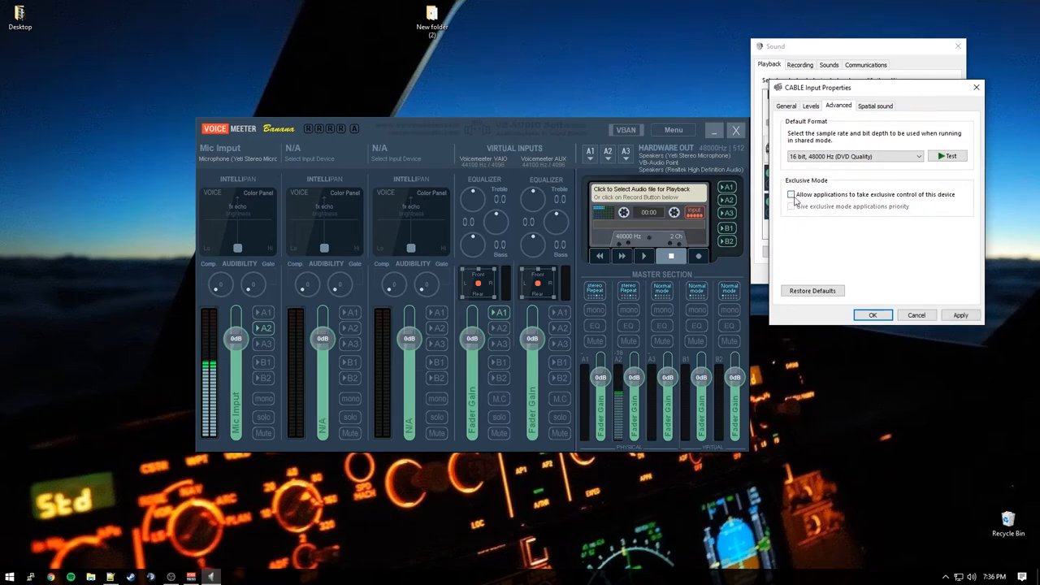
{"action": "left_click", "coordinate": [915, 314]}
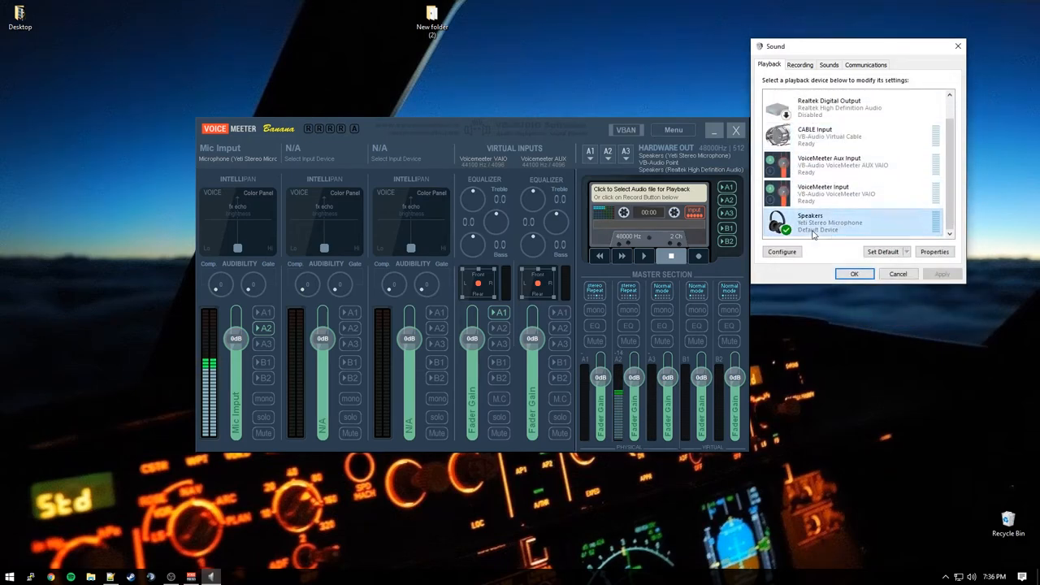
Step: Disable exclusive application control for the Speakers playback device
{"action": "left_click", "coordinate": [933, 251]}
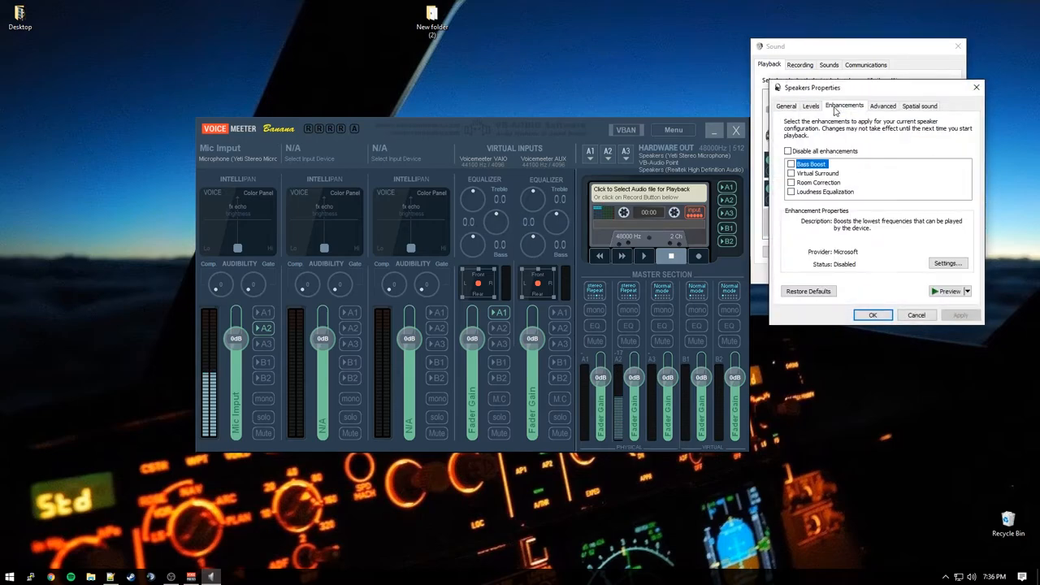
{"action": "left_click", "coordinate": [883, 106]}
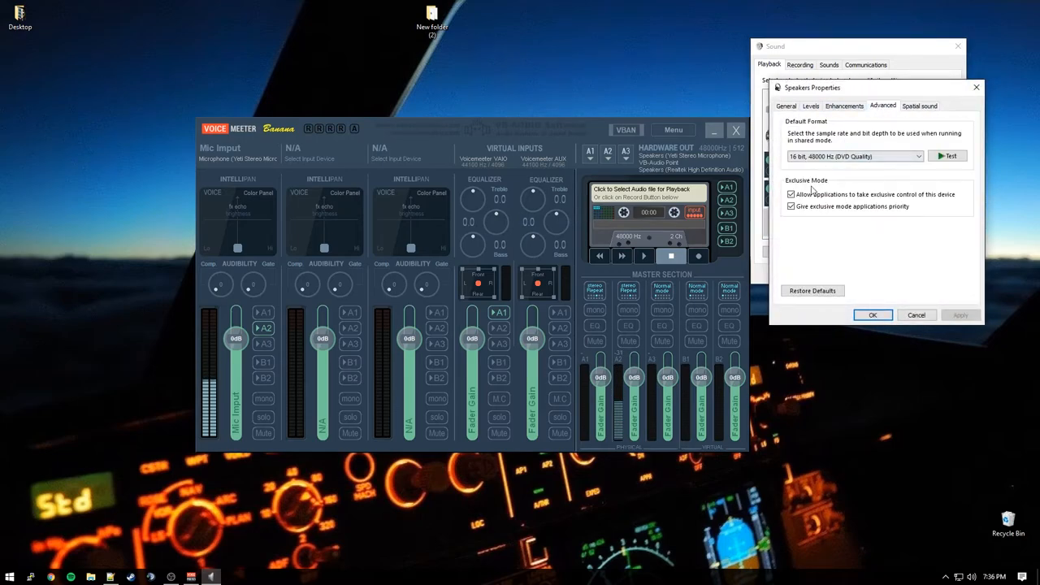
{"action": "left_click", "coordinate": [789, 193]}
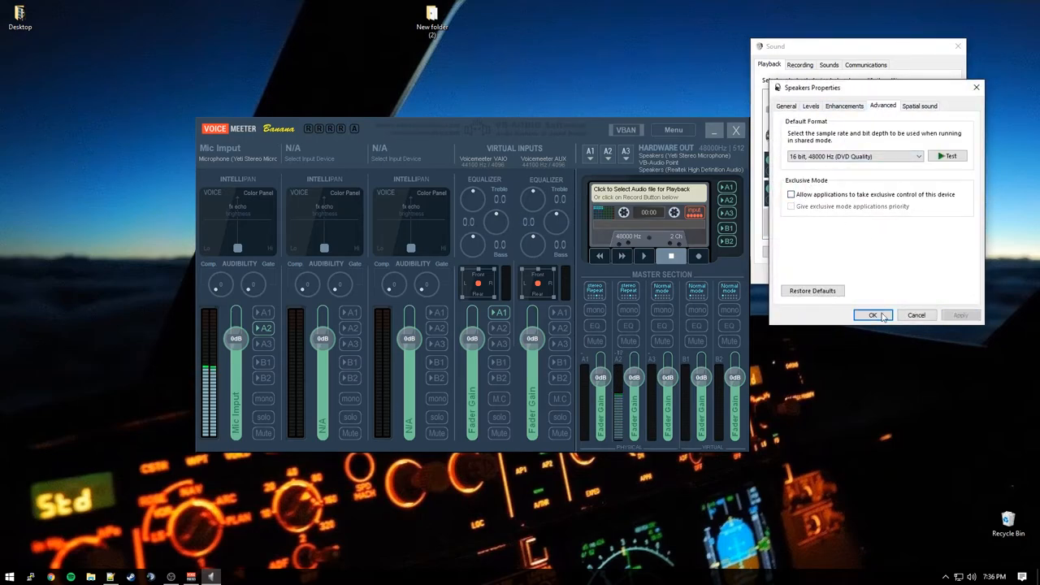
{"action": "left_click", "coordinate": [872, 315]}
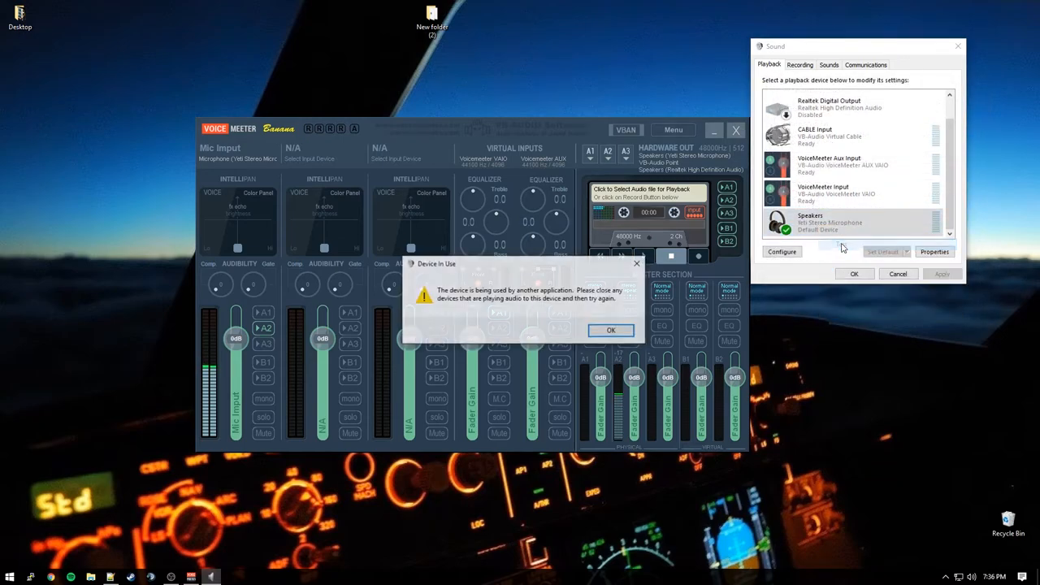
{"action": "right_click", "coordinate": [815, 136]}
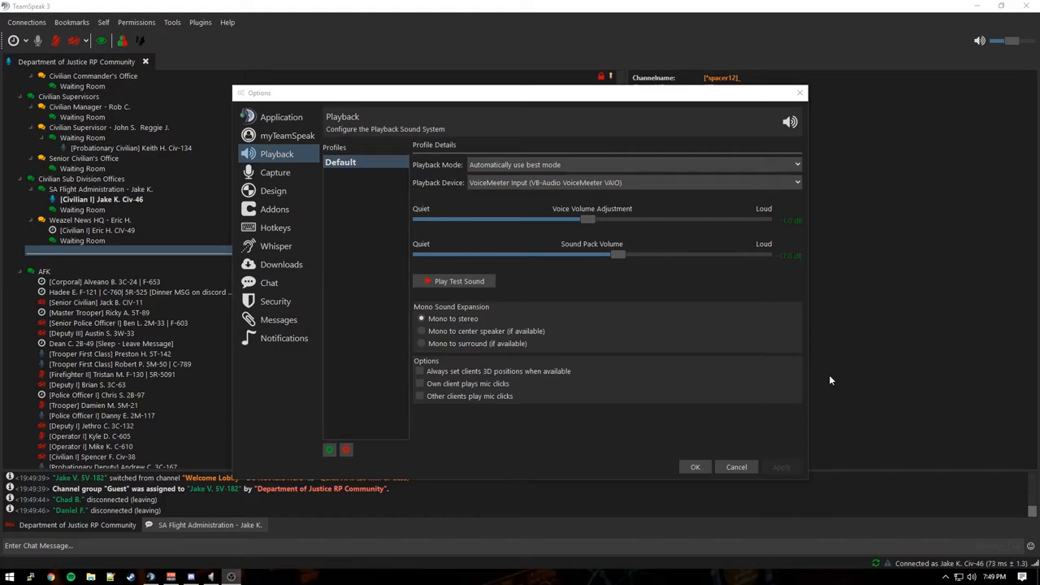
Step: Select VoiceMeeter Aux Input as default playback and close the Sound dialog
{"action": "left_click", "coordinate": [55, 40]}
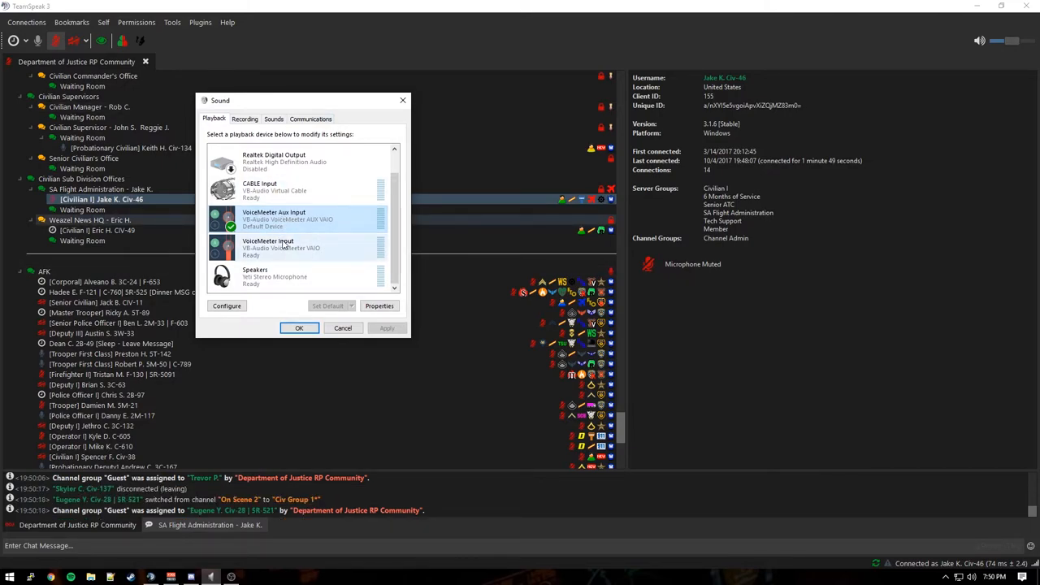
{"action": "left_click", "coordinate": [281, 243]}
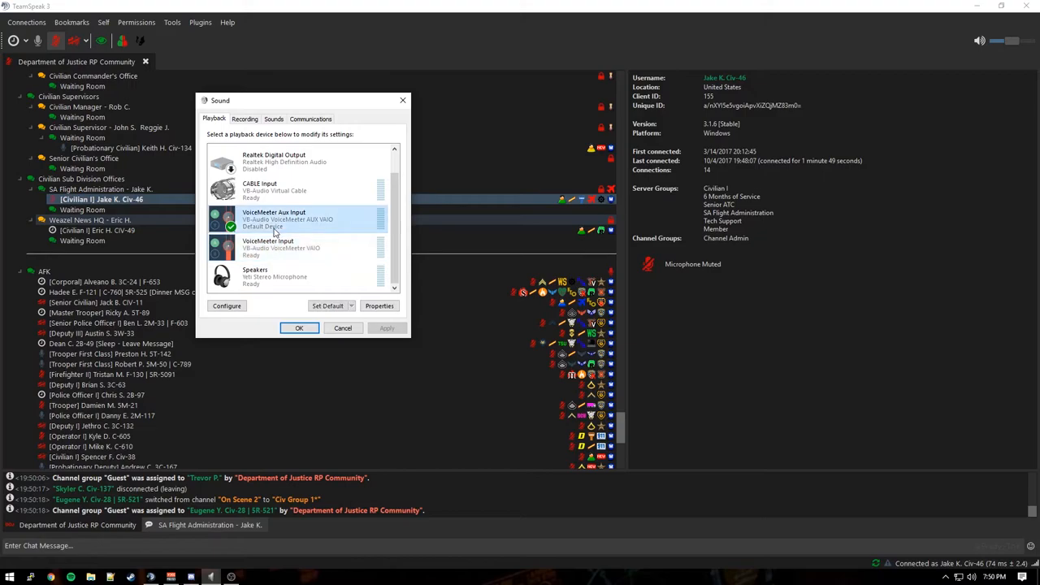
{"action": "left_click", "coordinate": [299, 327]}
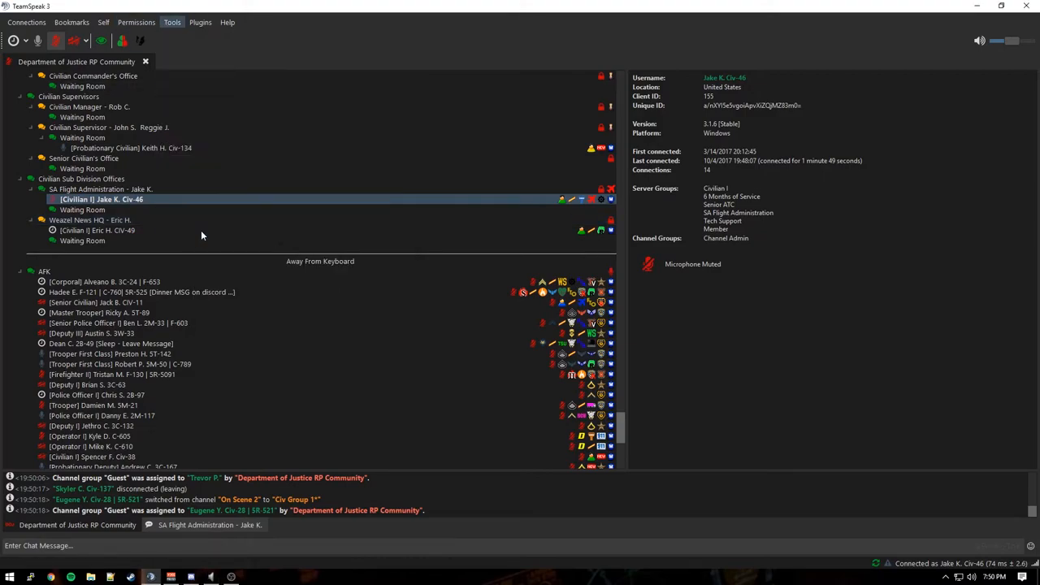
Step: Set TeamSpeak playback to VoiceMeeter Input and play the test sound
{"action": "left_click", "coordinate": [172, 22]}
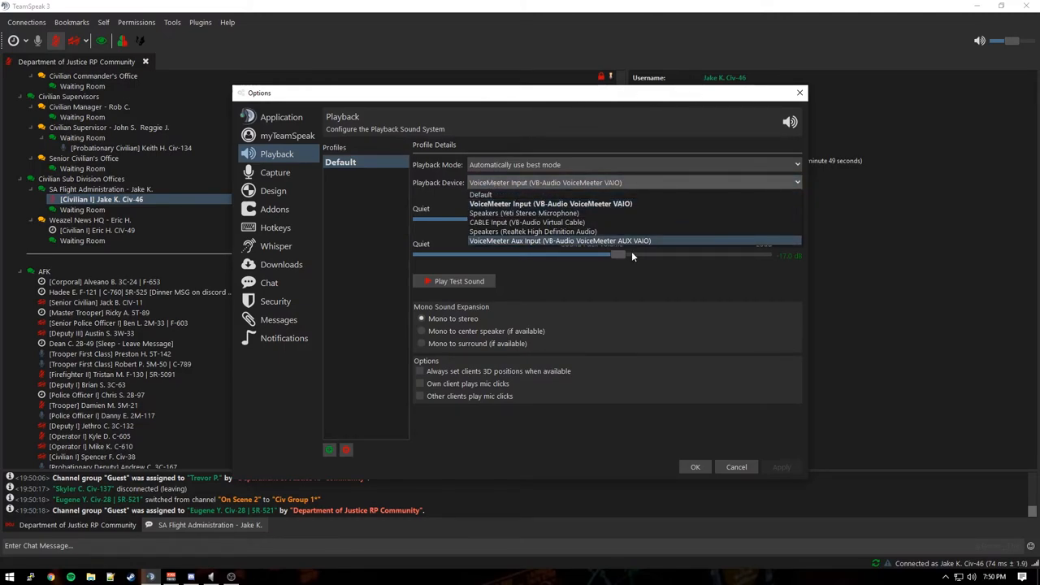
{"action": "left_click", "coordinate": [459, 280]}
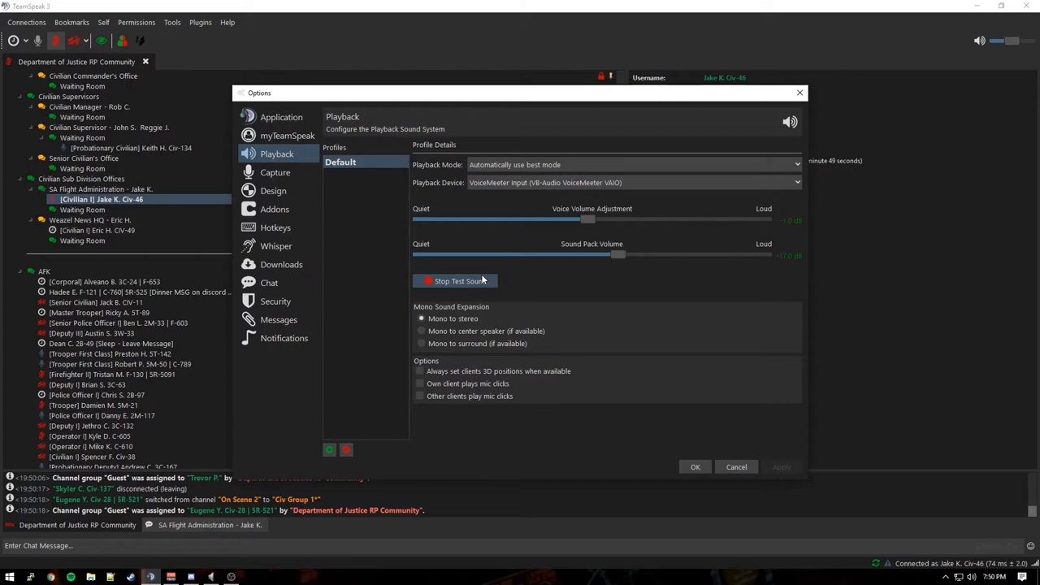
{"action": "left_click", "coordinate": [460, 280]}
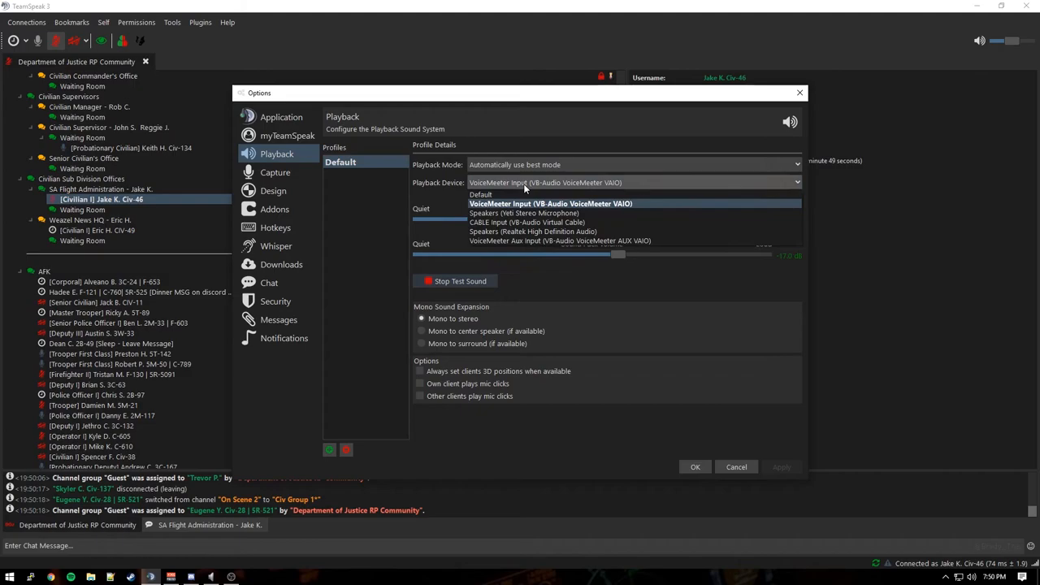
{"action": "left_click", "coordinate": [550, 203]}
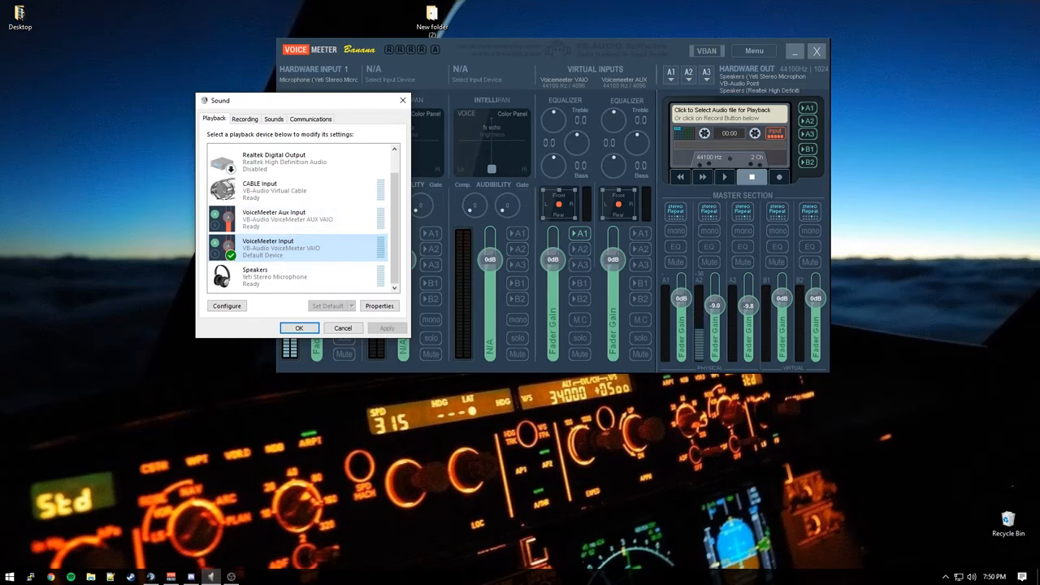
{"action": "mouse_move", "coordinate": [284, 375]}
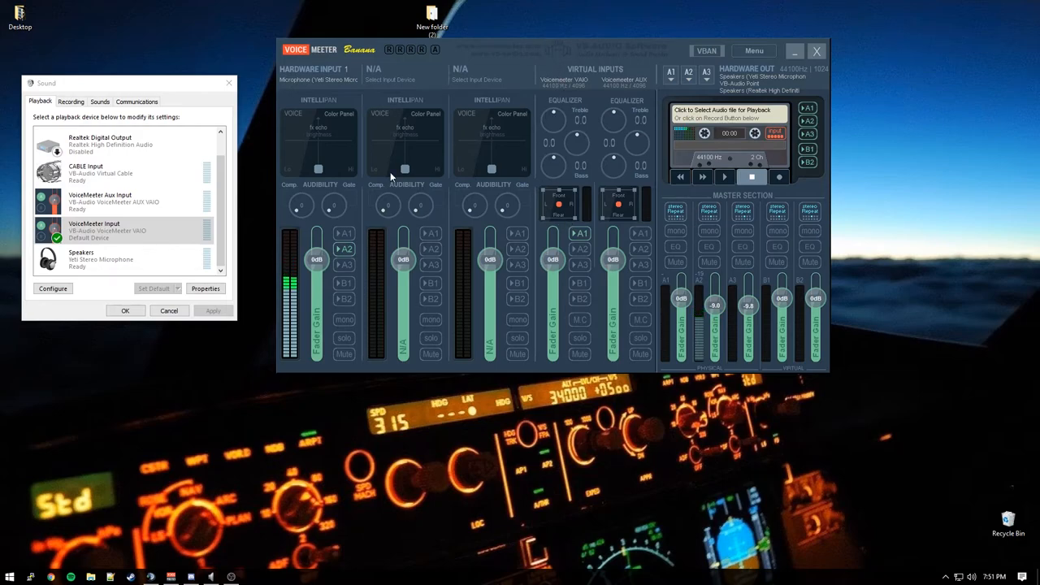
Step: Relabel the VoiceMeeter VAIO strip as 'Headphones'
{"action": "left_click", "coordinate": [121, 230]}
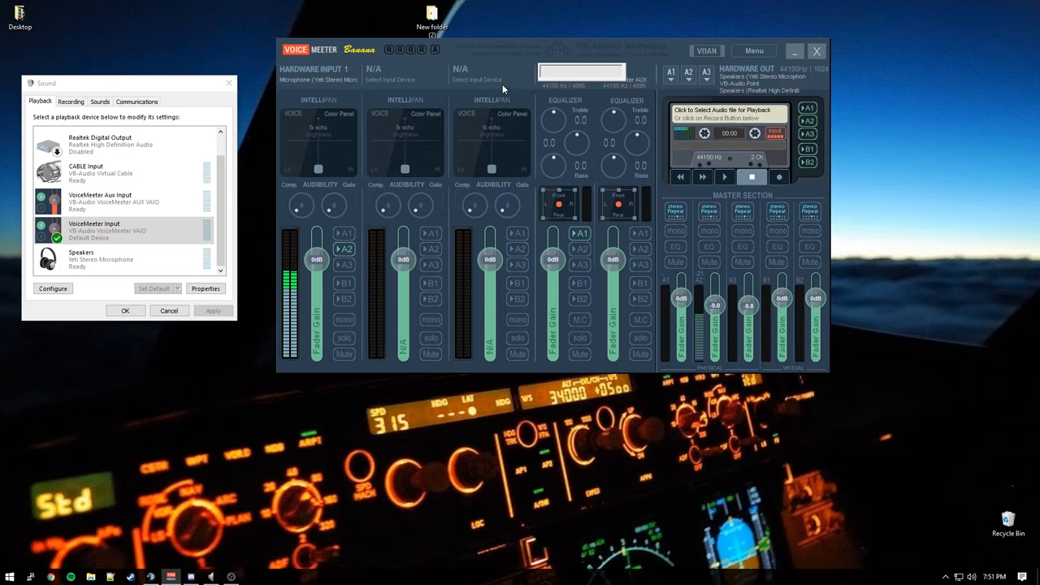
{"action": "type", "text": "Headphones"}
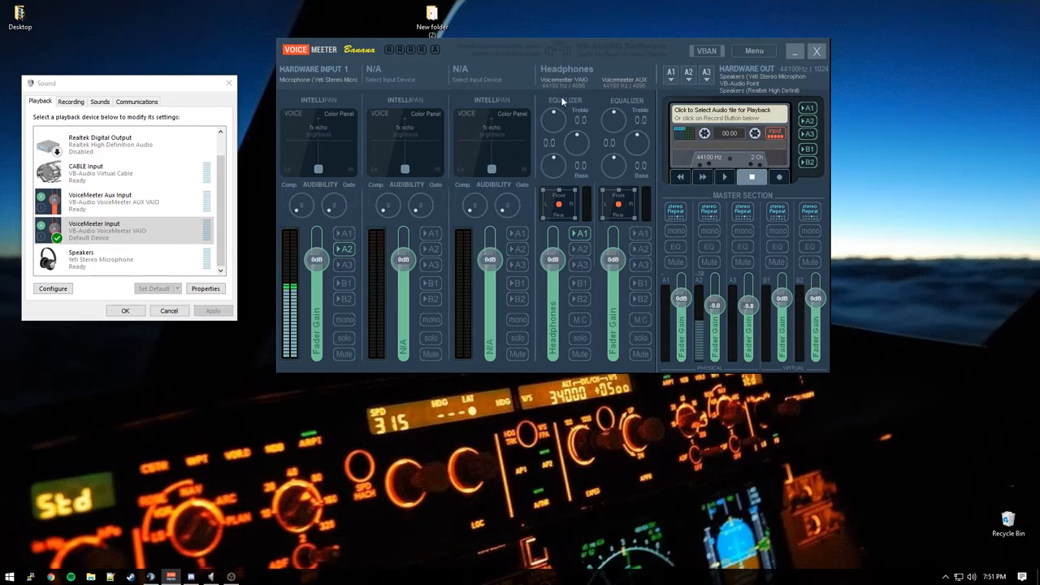
{"action": "mouse_move", "coordinate": [535, 171]}
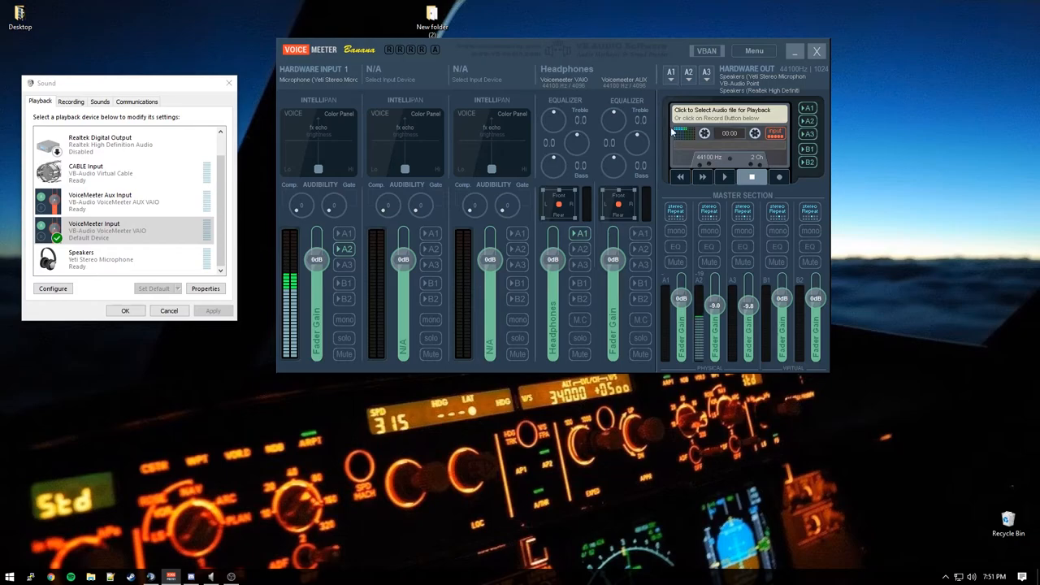
{"action": "mouse_move", "coordinate": [695, 228]}
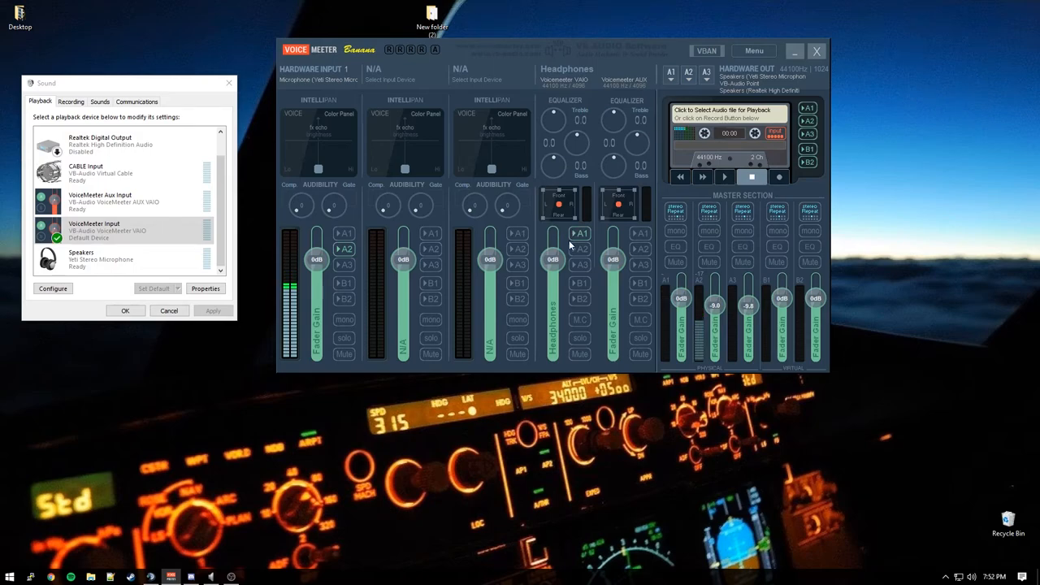
{"action": "mouse_move", "coordinate": [573, 258]}
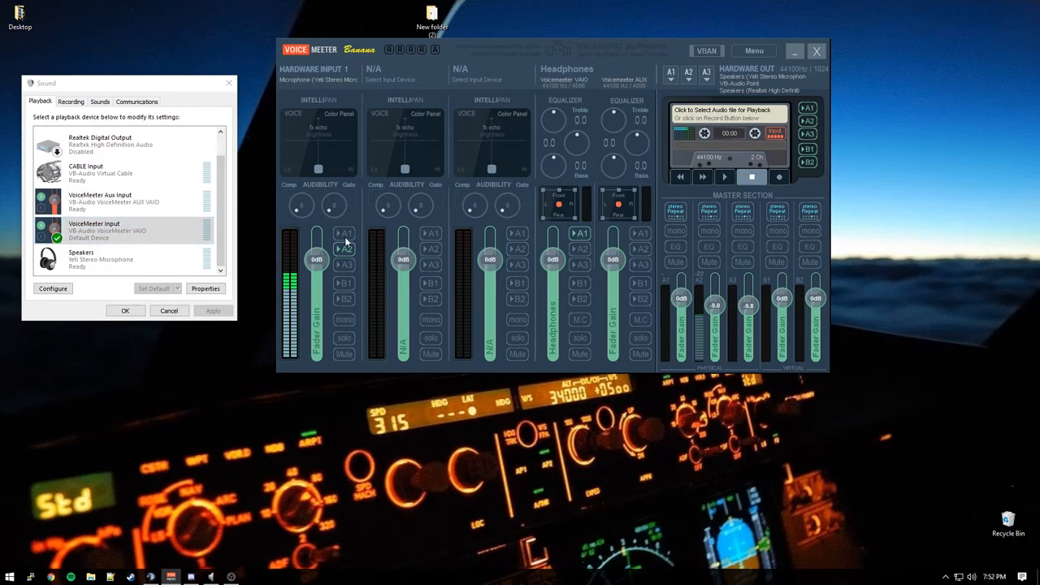
{"action": "mouse_move", "coordinate": [347, 237]}
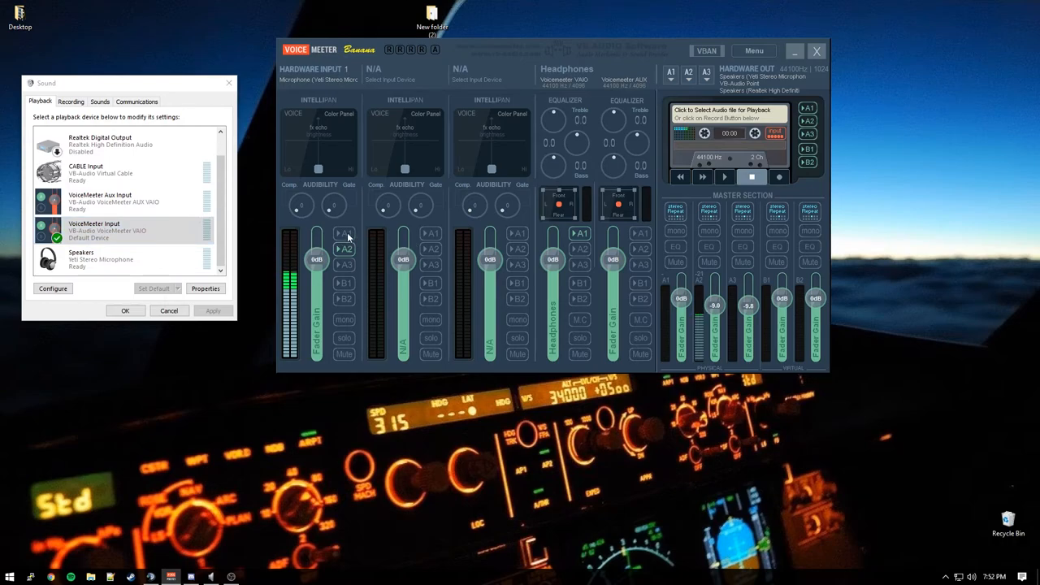
Step: Move Hardware Input 1's Intellipan voice point toward the Lo side
{"action": "left_click", "coordinate": [344, 233]}
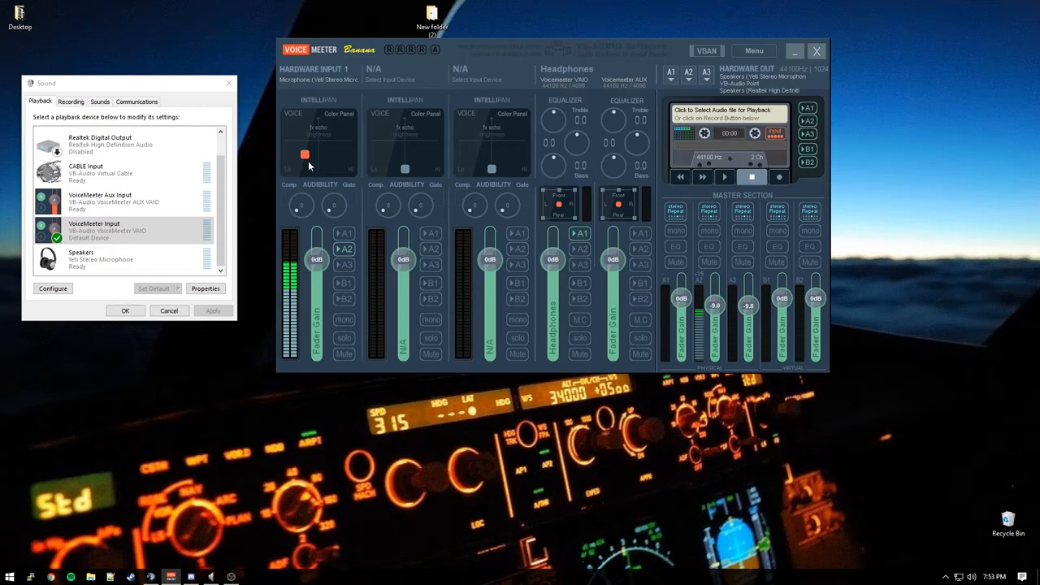
{"action": "left_click", "coordinate": [305, 154]}
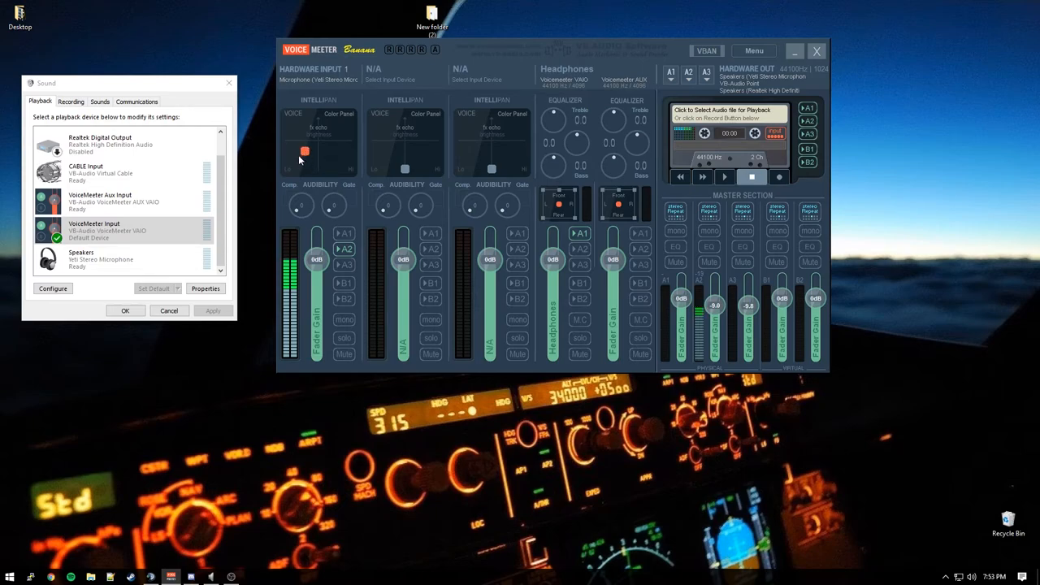
{"action": "mouse_move", "coordinate": [313, 214]}
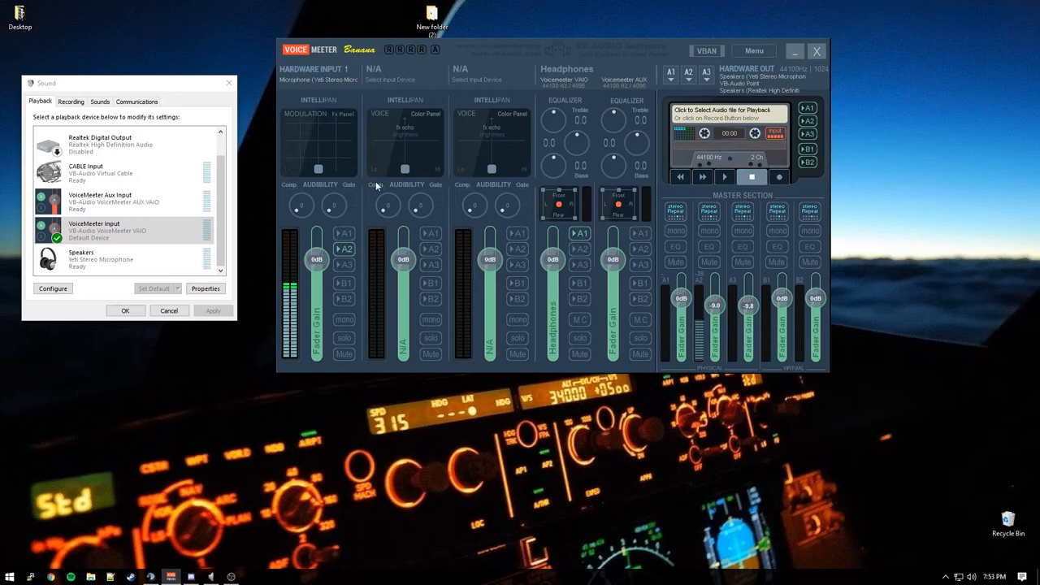
{"action": "mouse_move", "coordinate": [305, 169]}
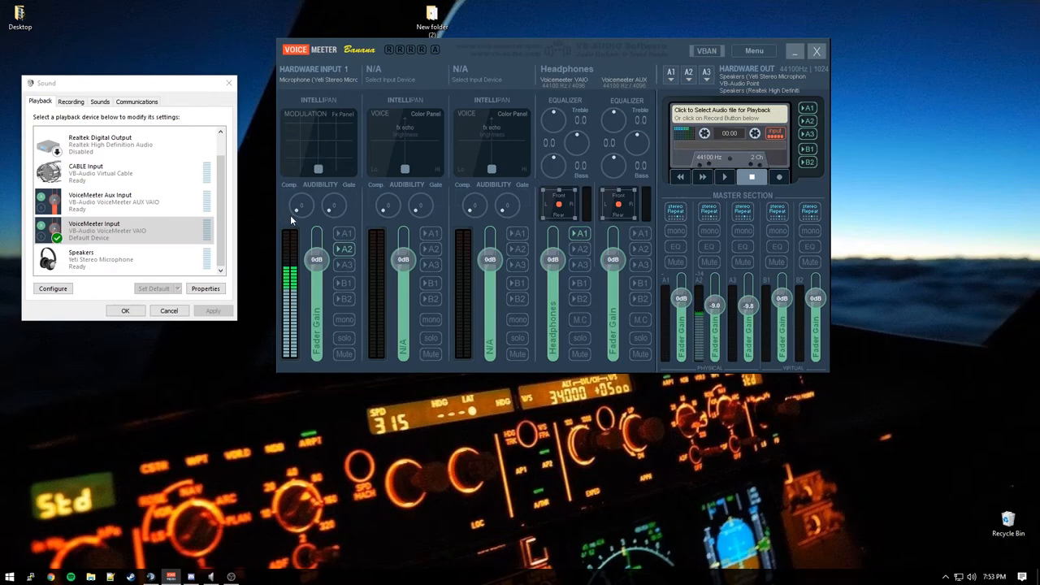
{"action": "mouse_move", "coordinate": [309, 158]}
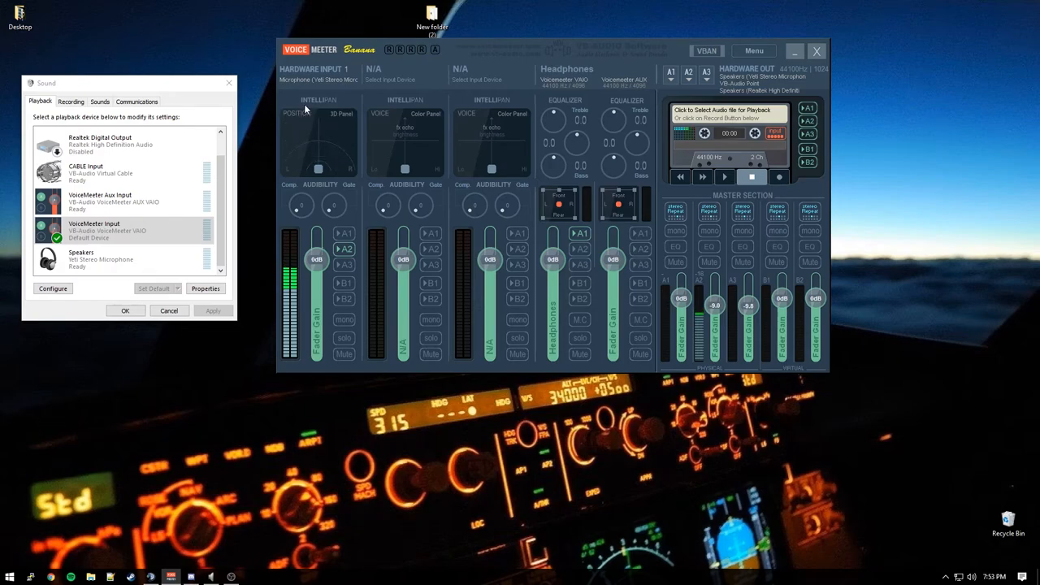
{"action": "mouse_move", "coordinate": [348, 128]}
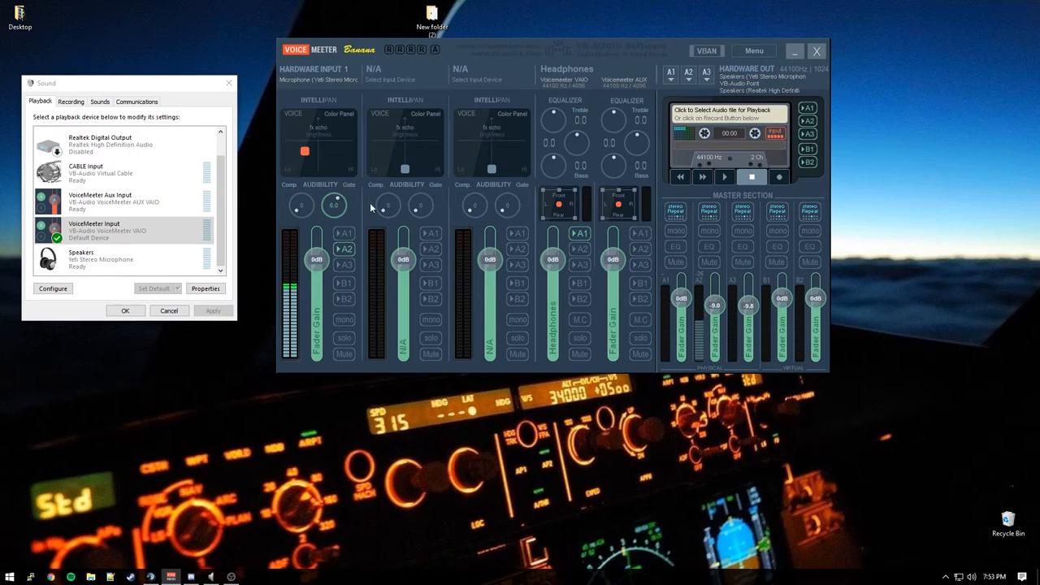
{"action": "mouse_move", "coordinate": [235, 225]}
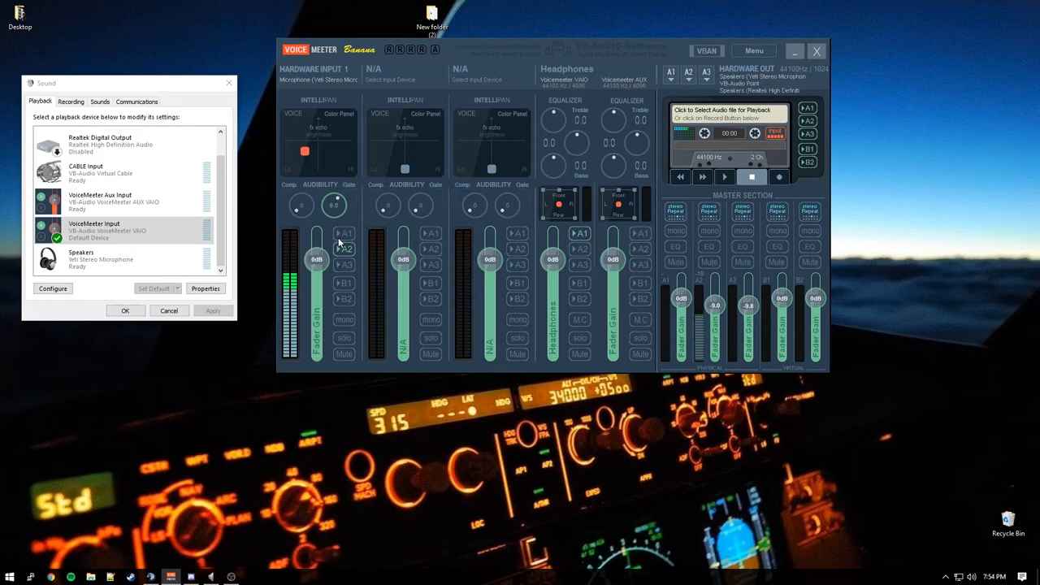
{"action": "mouse_move", "coordinate": [358, 238]}
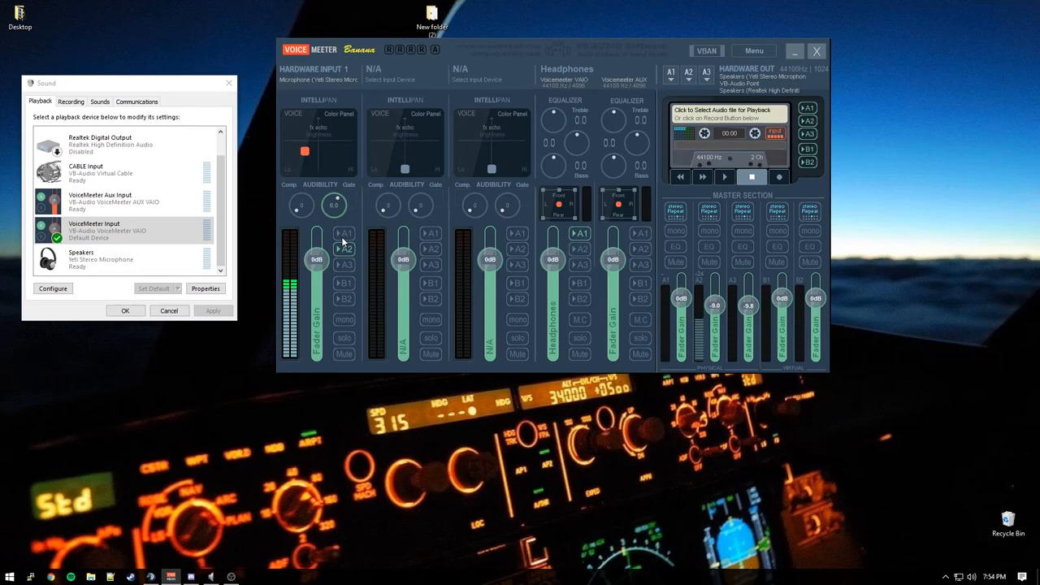
{"action": "mouse_move", "coordinate": [296, 221]}
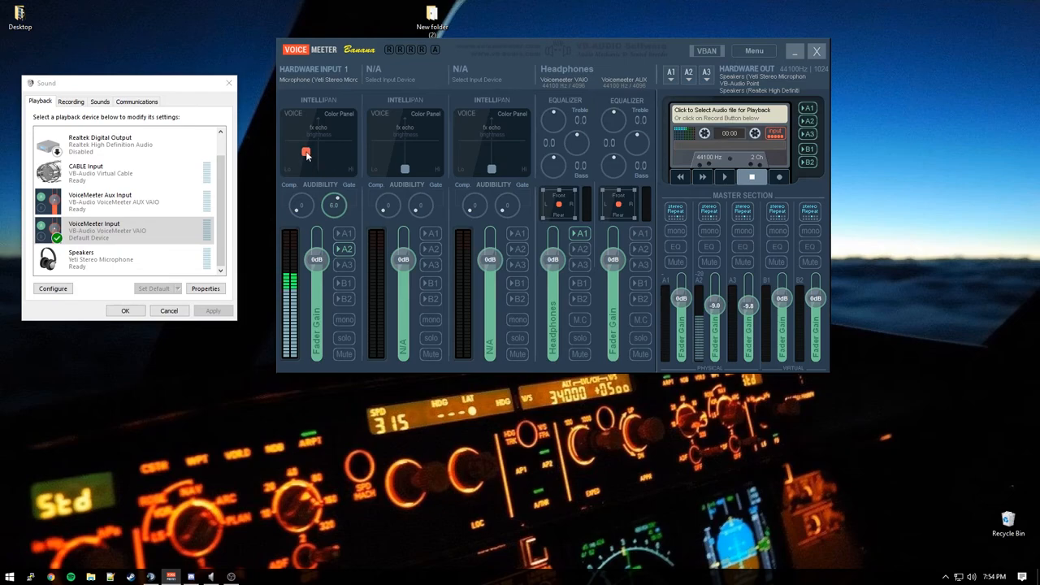
{"action": "mouse_move", "coordinate": [369, 189]}
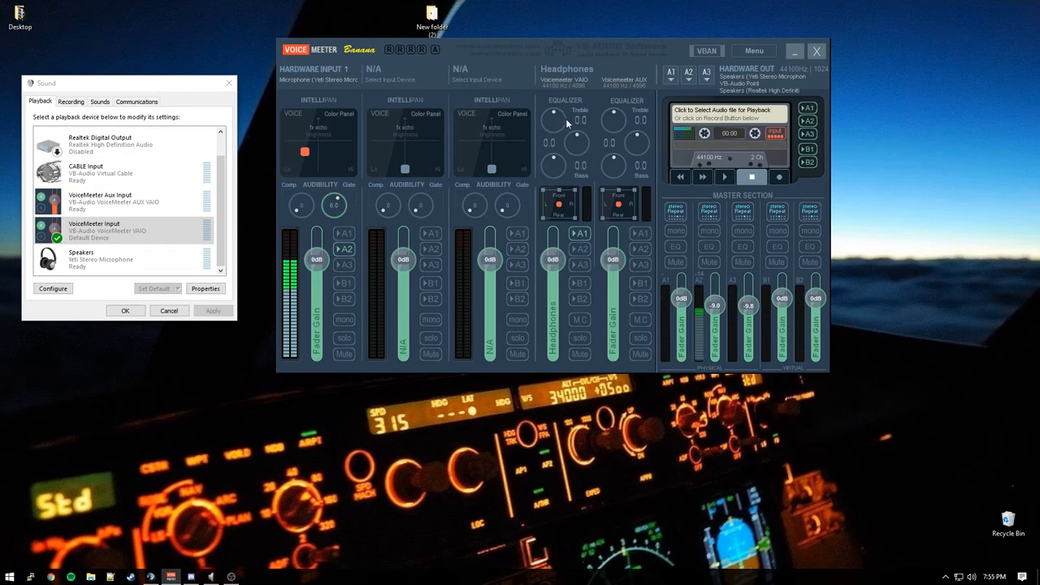
Step: Relabel the Voicemeeter AUX virtual input strip as 'N/A'
{"action": "left_click_drag", "start_coordinate": [553, 120], "coordinate": [569, 115]}
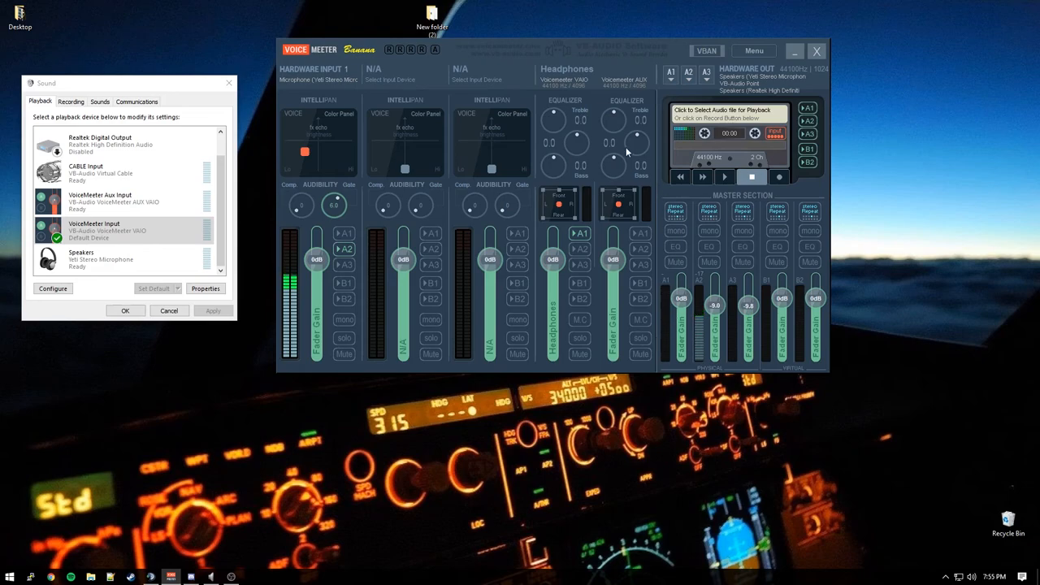
{"action": "left_click", "coordinate": [626, 80]}
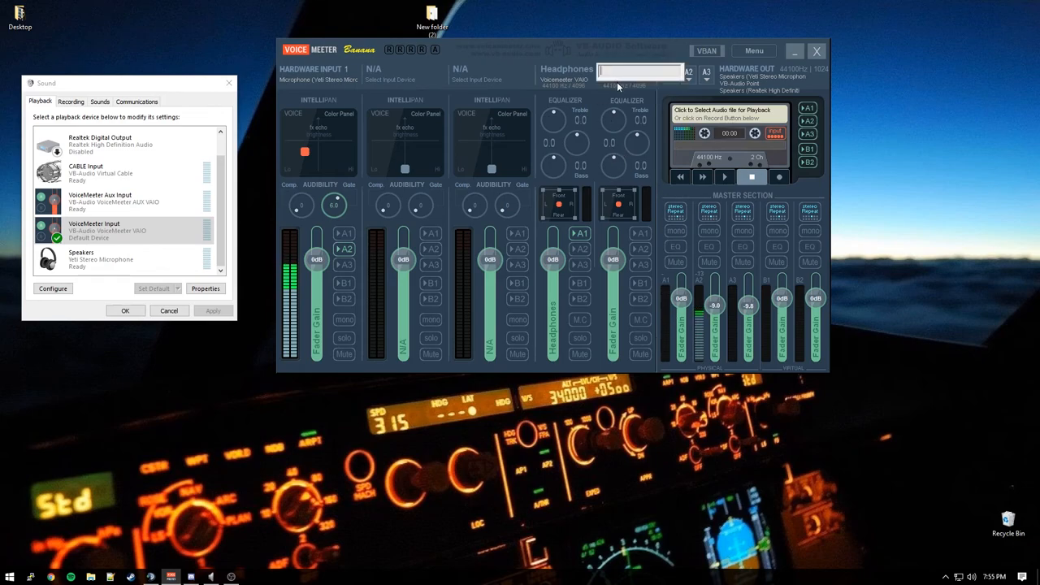
{"action": "type", "text": "n?A"}
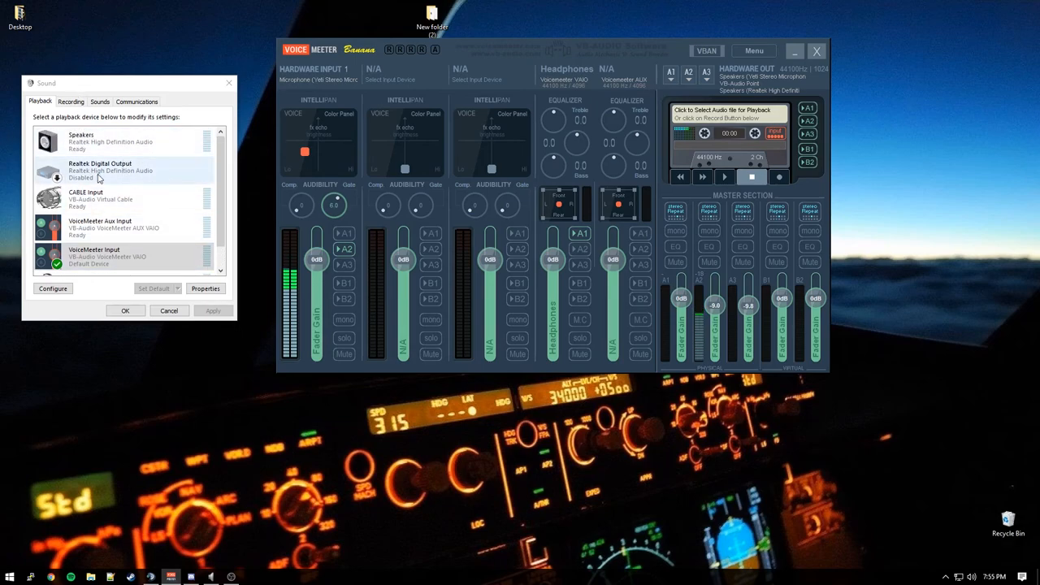
Step: Confirm CABLE Output is the default recording device, then close Sound settings
{"action": "scroll", "scroll_direction": "down", "scroll_amount": 3}
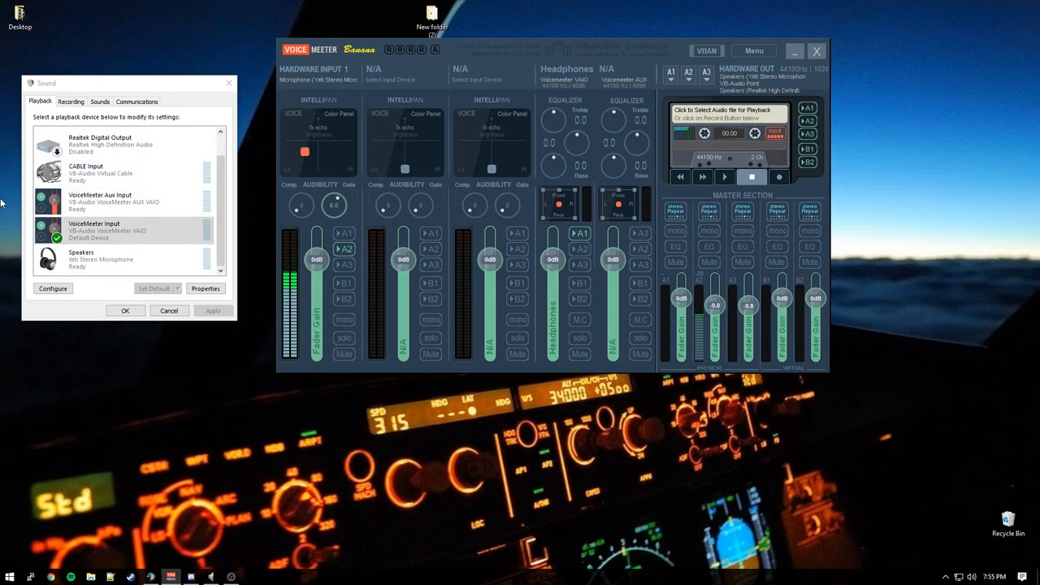
{"action": "mouse_move", "coordinate": [548, 331]}
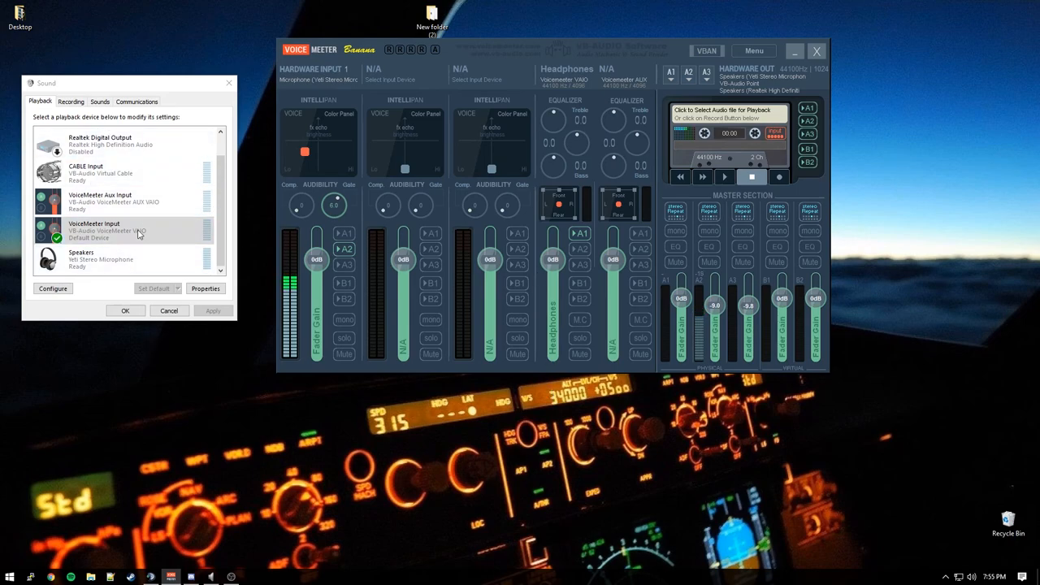
{"action": "left_click", "coordinate": [70, 101]}
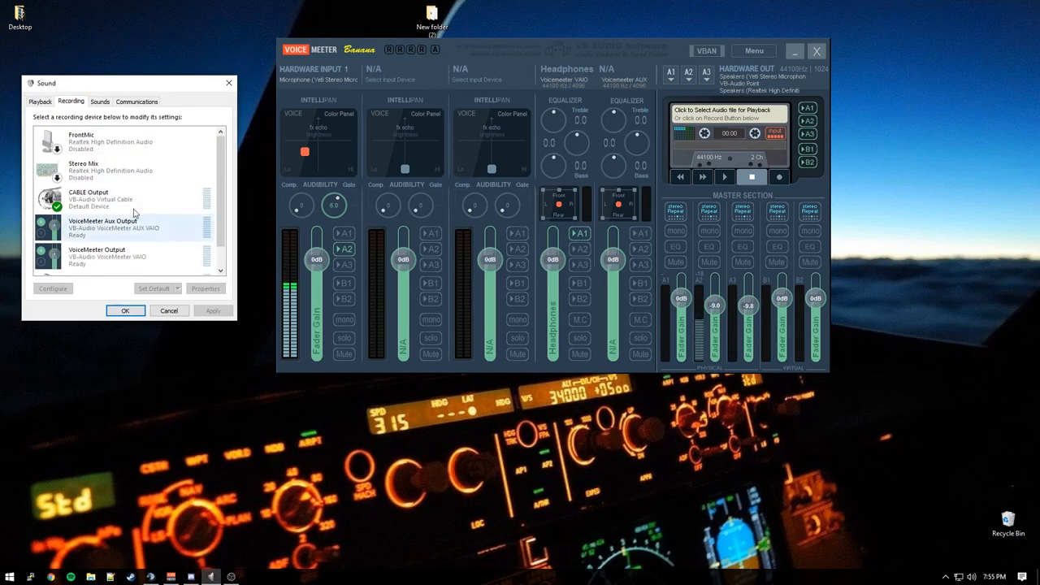
{"action": "left_click", "coordinate": [88, 195]}
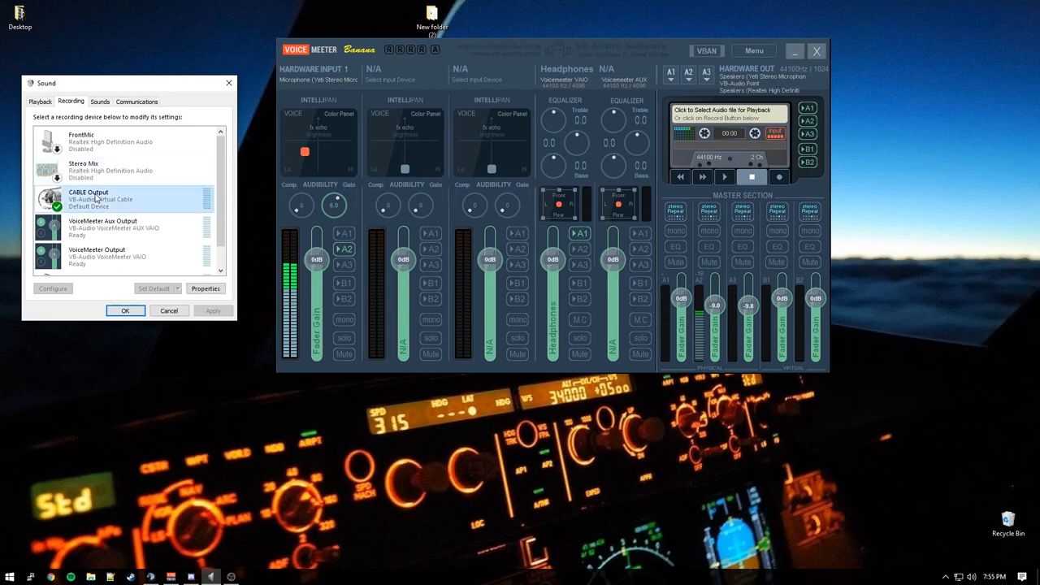
{"action": "right_click", "coordinate": [90, 197]}
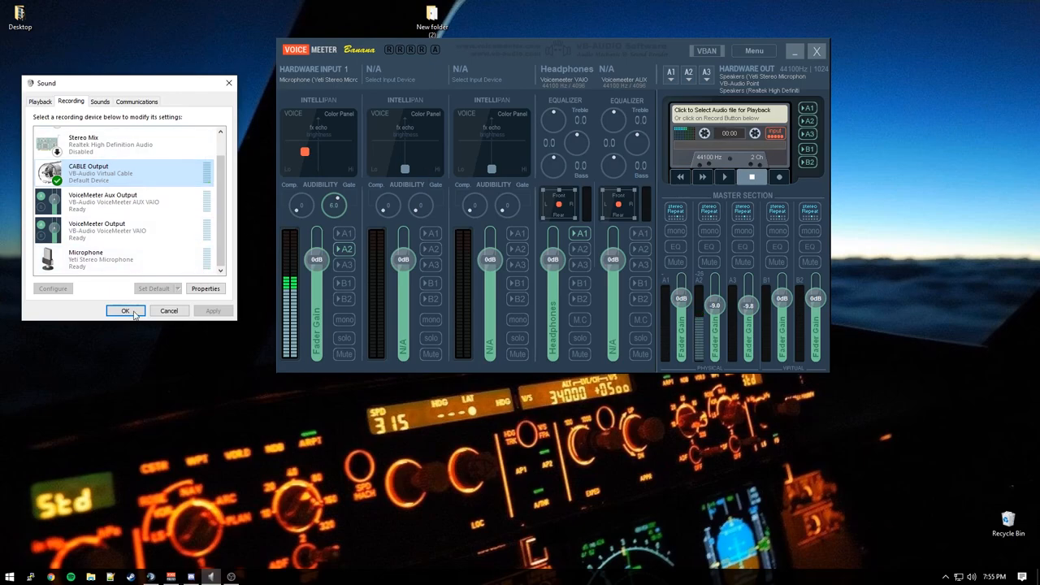
{"action": "left_click", "coordinate": [126, 310]}
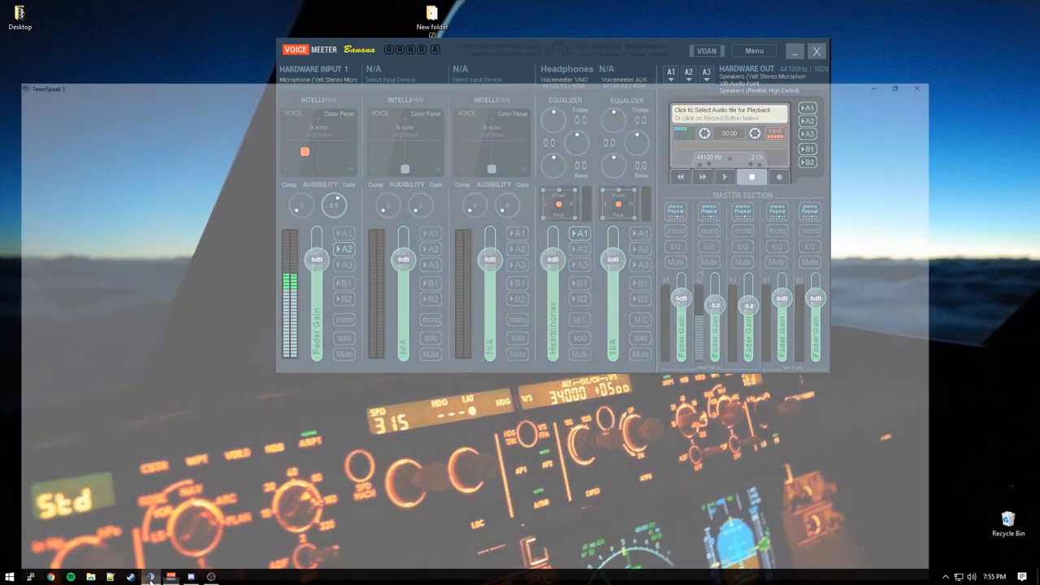
Step: Play and stop a TeamSpeak test sound through the VoiceMeeter Input playback device
{"action": "left_click", "coordinate": [171, 22]}
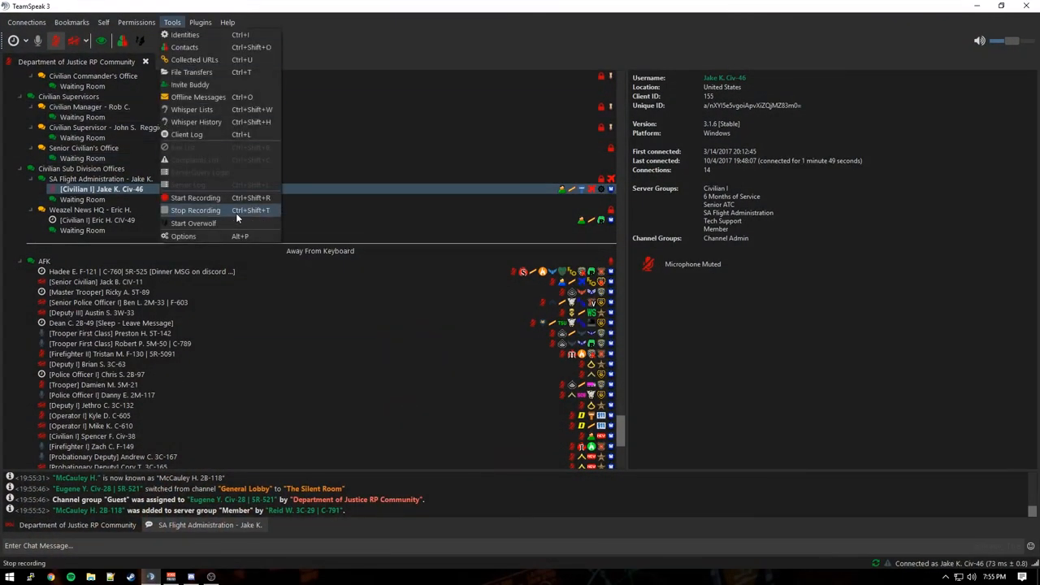
{"action": "left_click", "coordinate": [183, 236]}
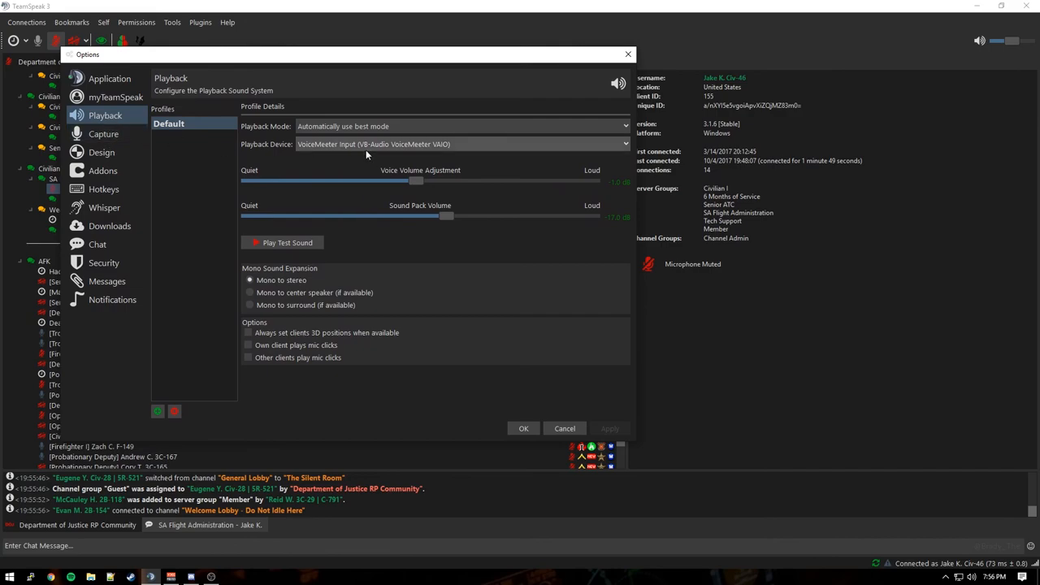
{"action": "left_click", "coordinate": [282, 242]}
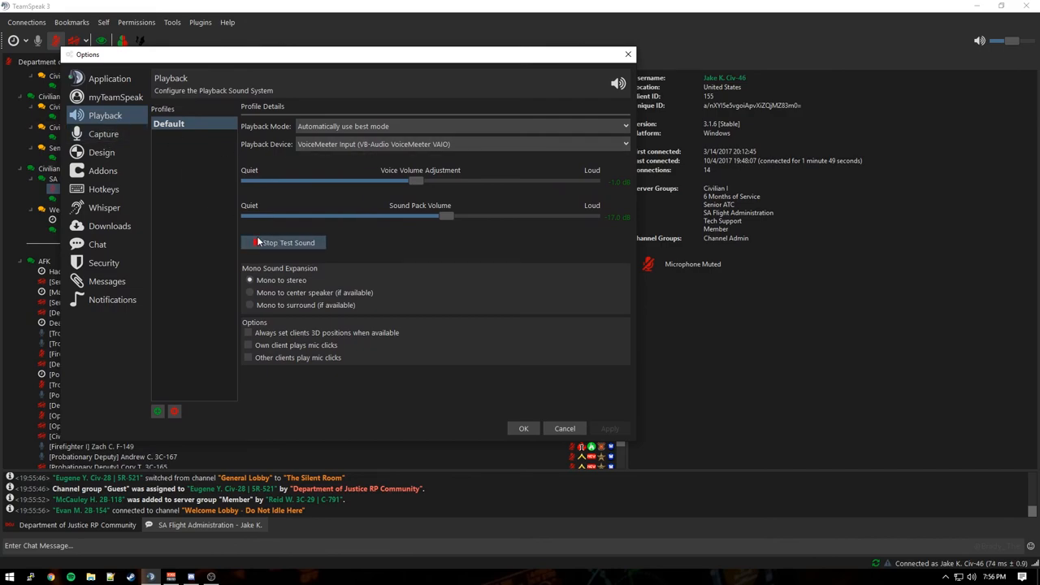
{"action": "left_click", "coordinate": [286, 243]}
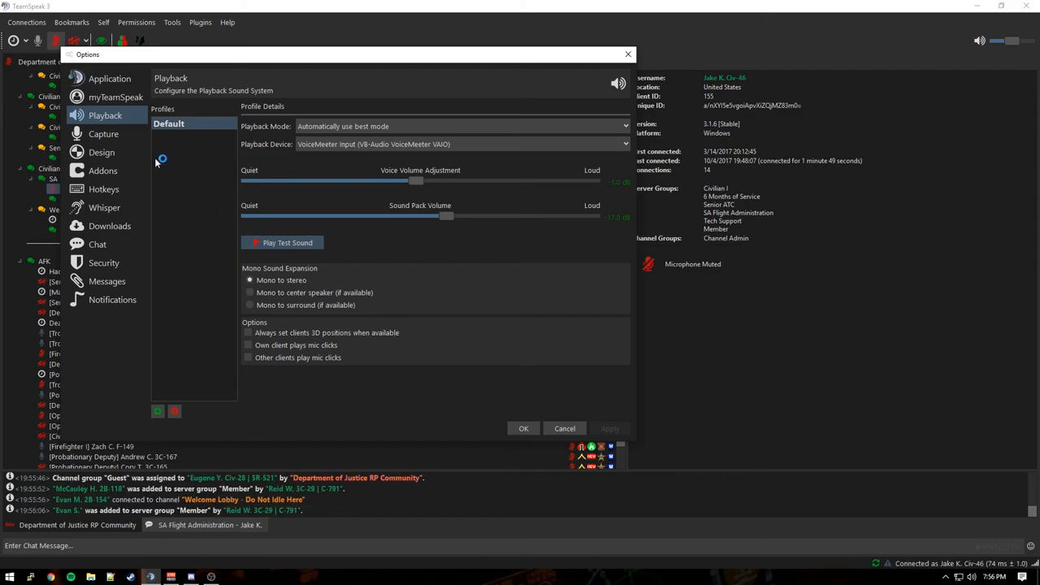
{"action": "left_click", "coordinate": [103, 133]}
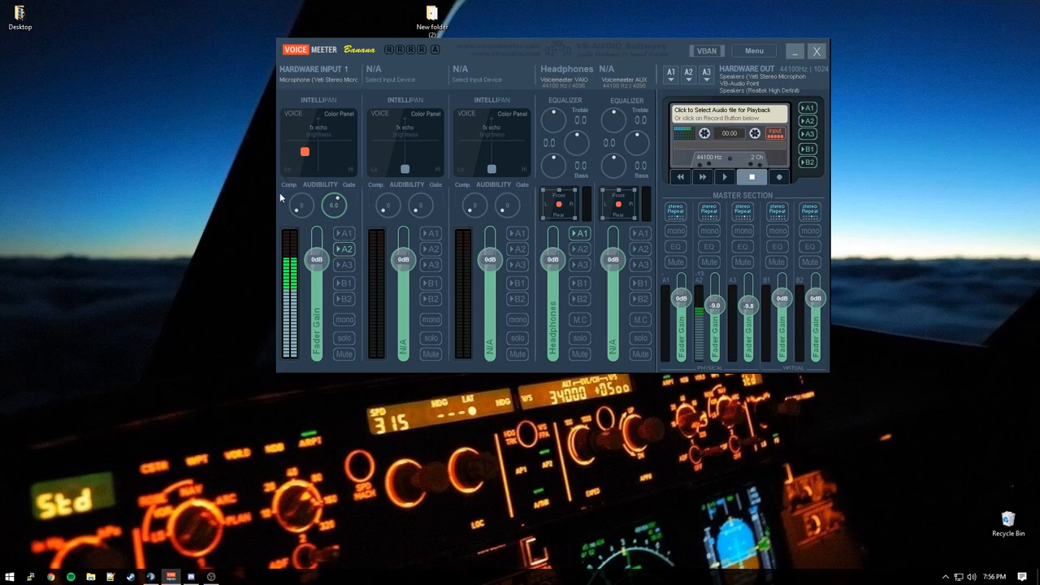
{"action": "mouse_move", "coordinate": [223, 262]}
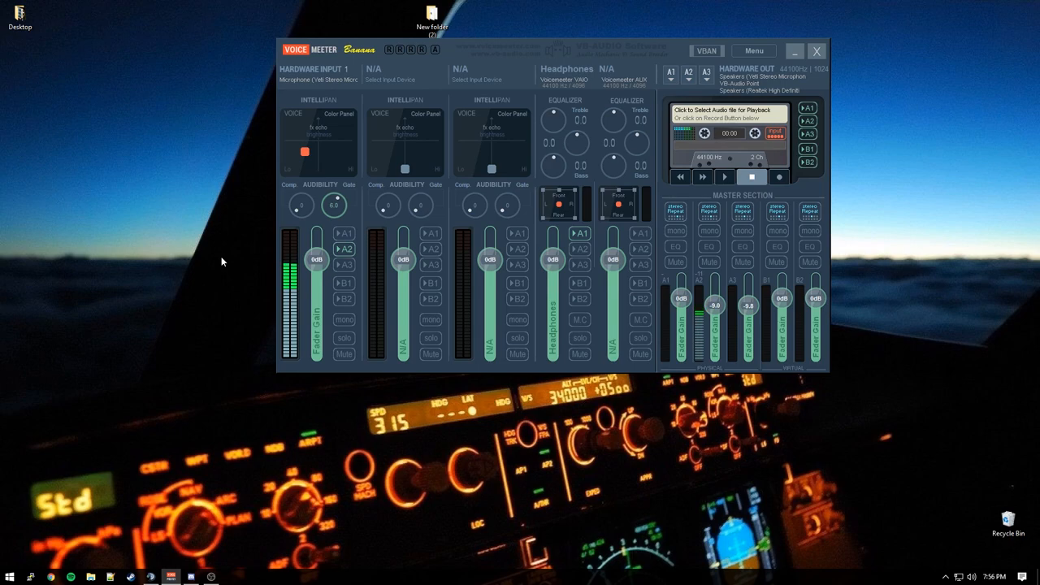
{"action": "mouse_move", "coordinate": [202, 180]}
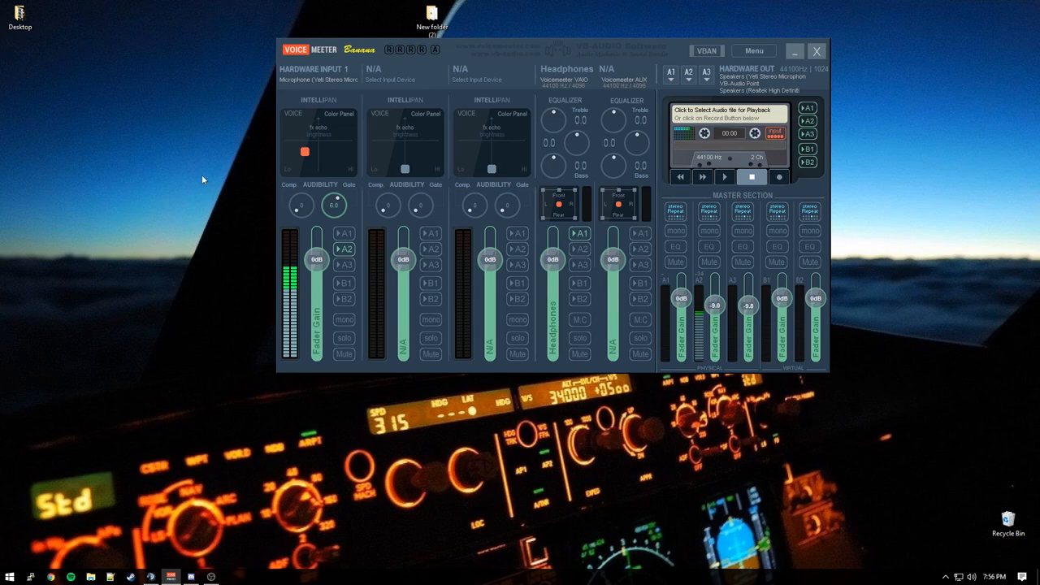
{"action": "mouse_move", "coordinate": [199, 173]}
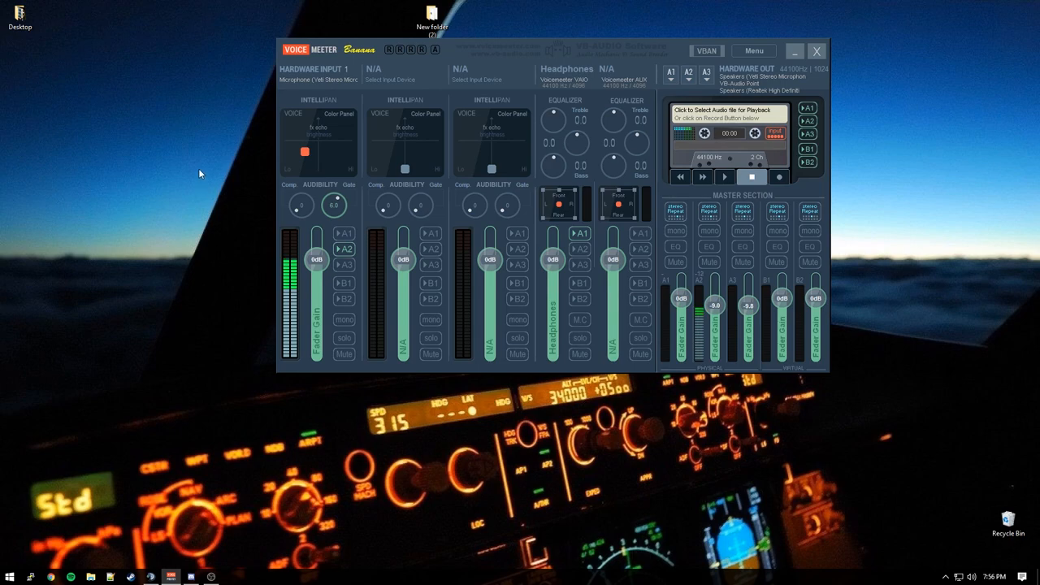